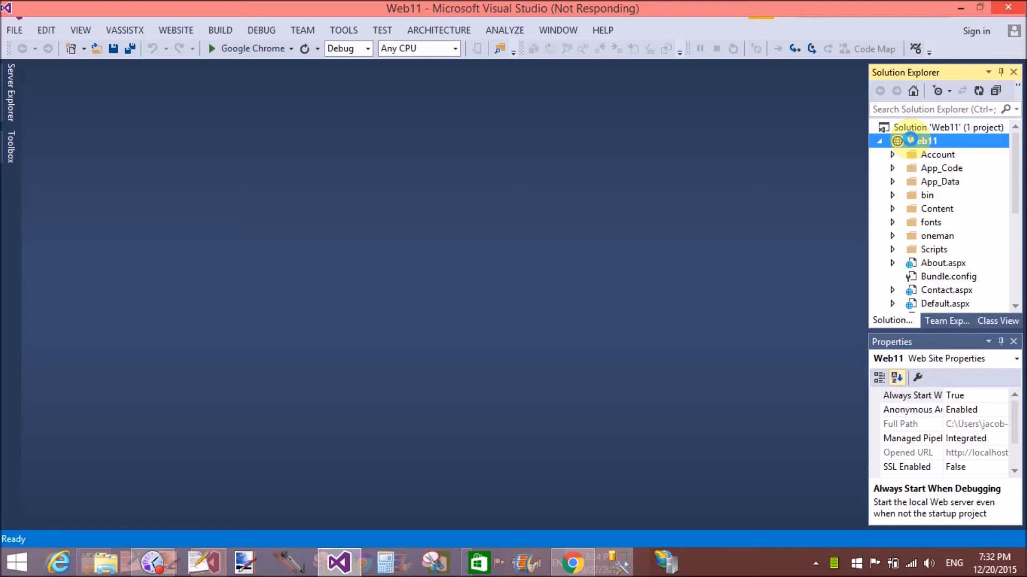
- Bring up the Web11 site's context menu in Solution Explorer to add a new item
right_click(924, 141)
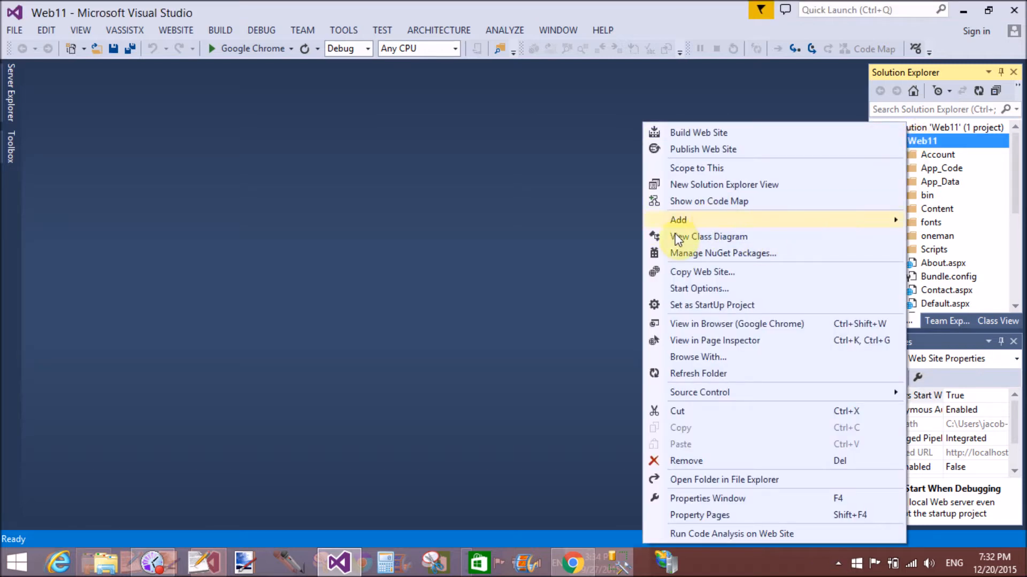
mouse_move(678, 222)
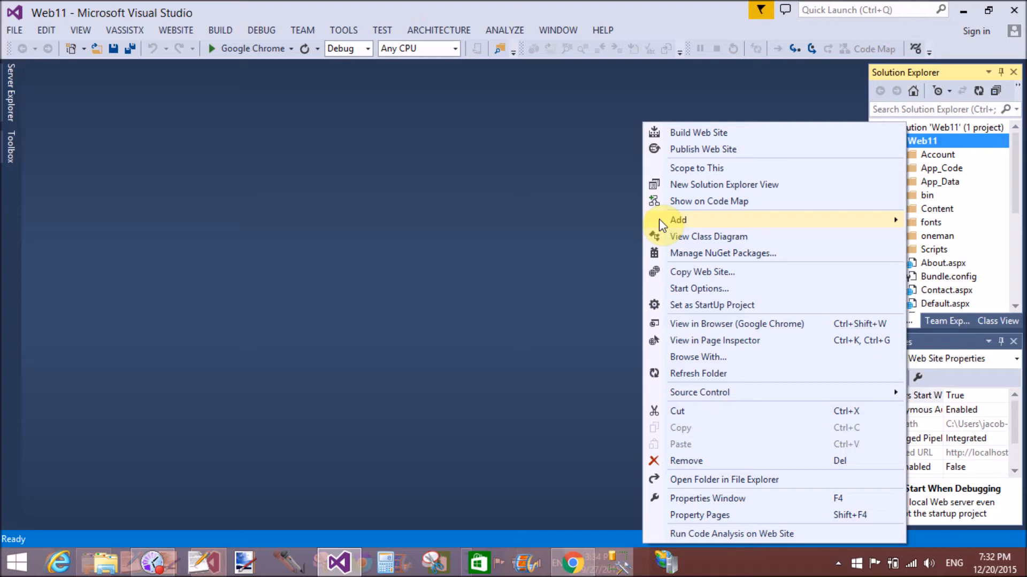
mouse_move(667, 223)
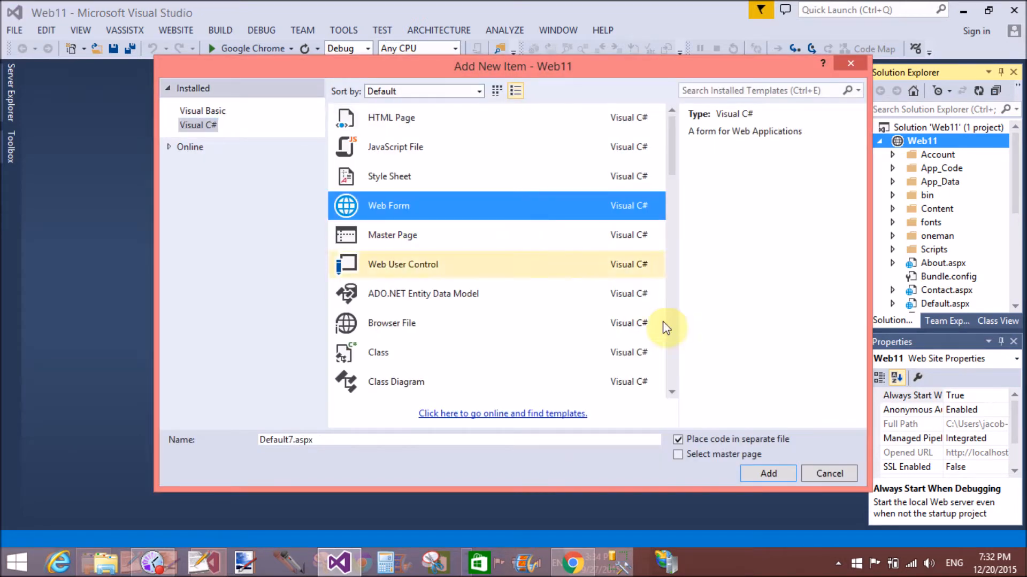
- Add the Default7.aspx web form and place a ScriptManager inside its form tag
left_click(827, 474)
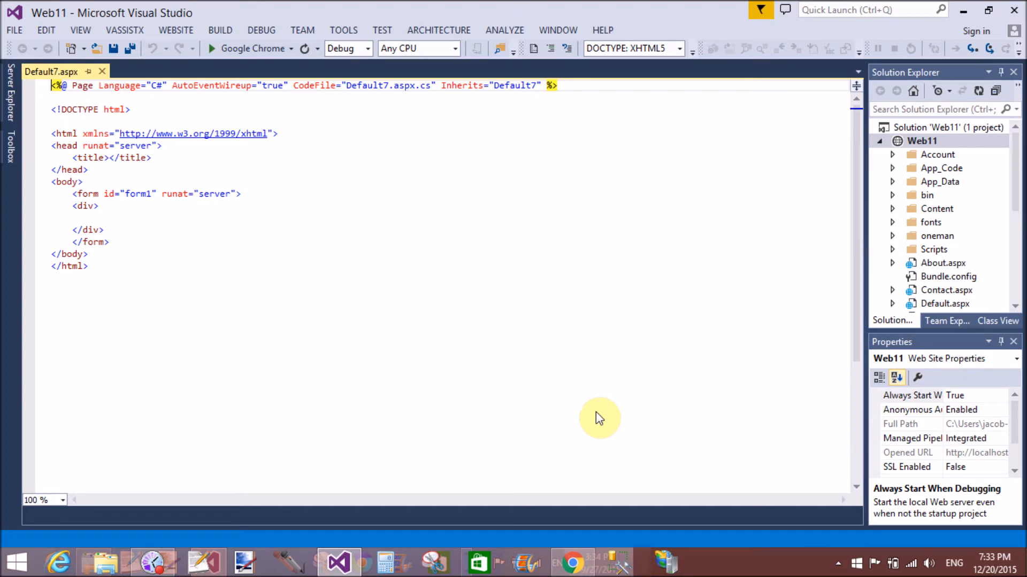
mouse_move(503, 354)
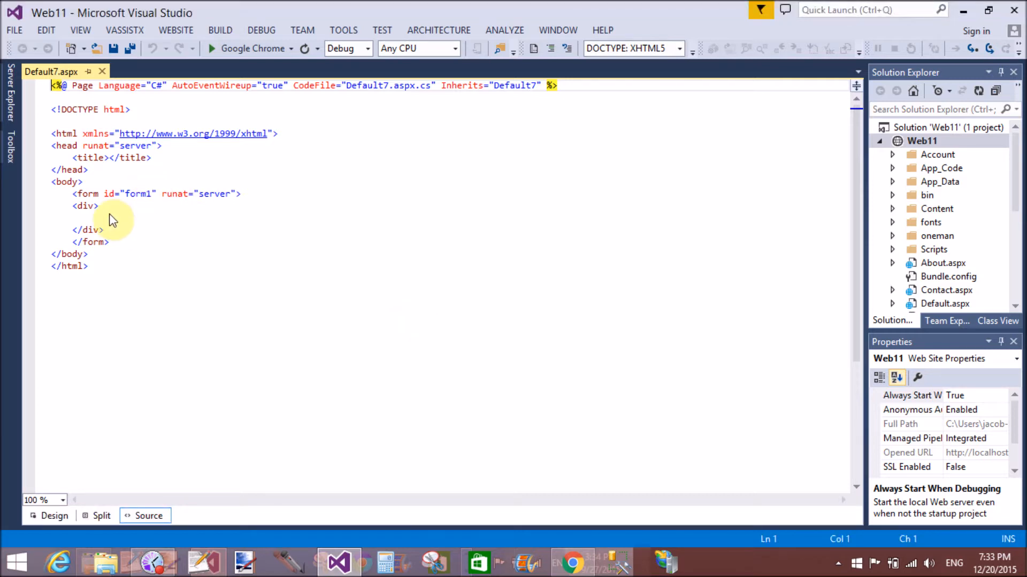
left_click(111, 215)
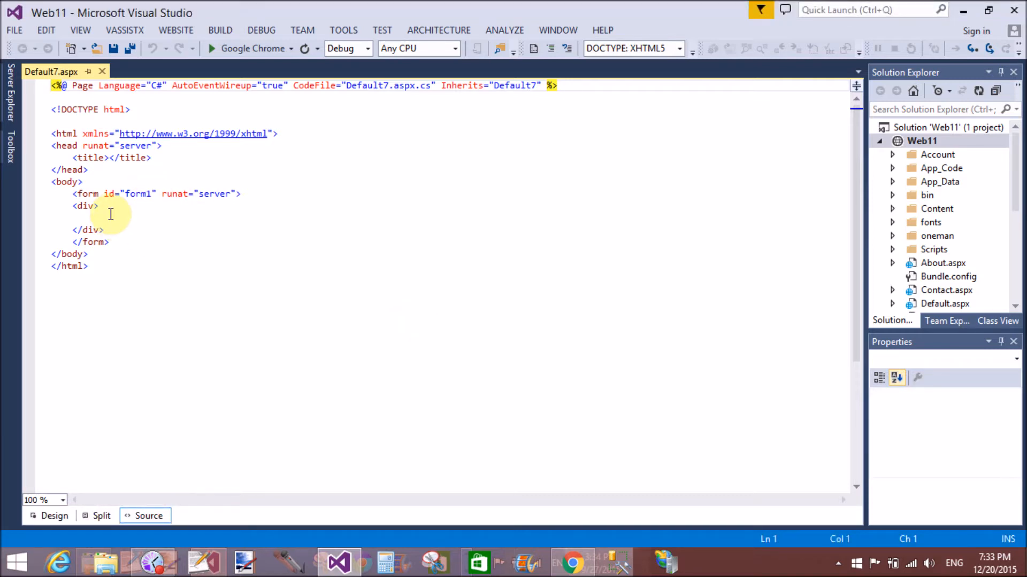
mouse_move(260, 188)
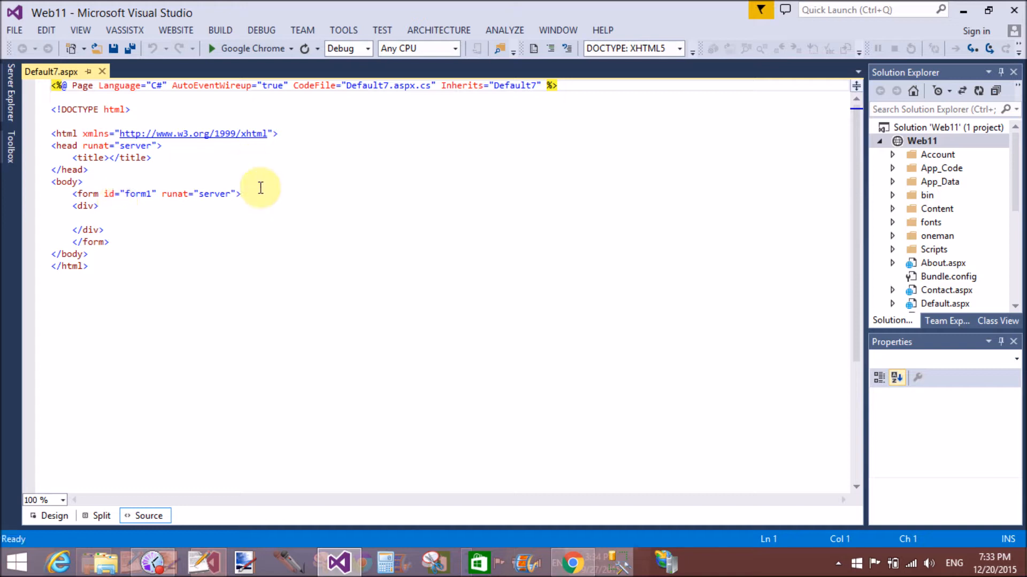
left_click(241, 194)
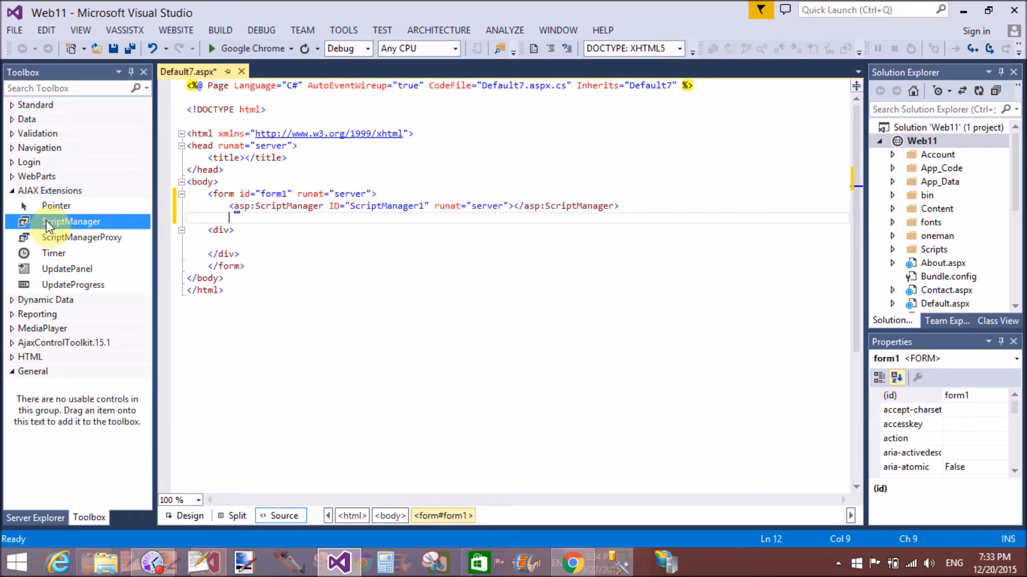
- Add a Label, a LinkButton with text 'Expand It' and a Panel from the Standard controls
left_click(6, 191)
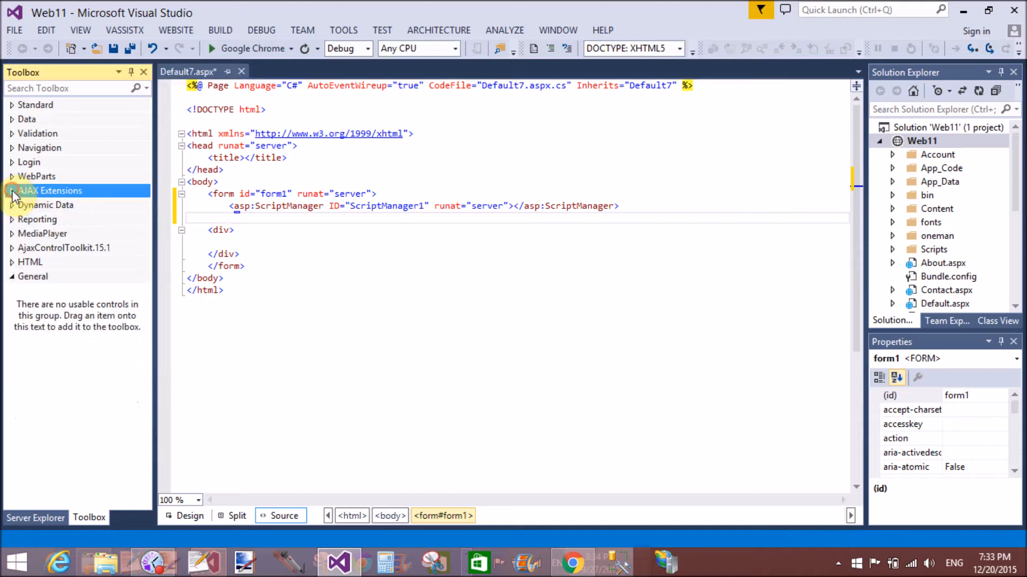
left_click(35, 105)
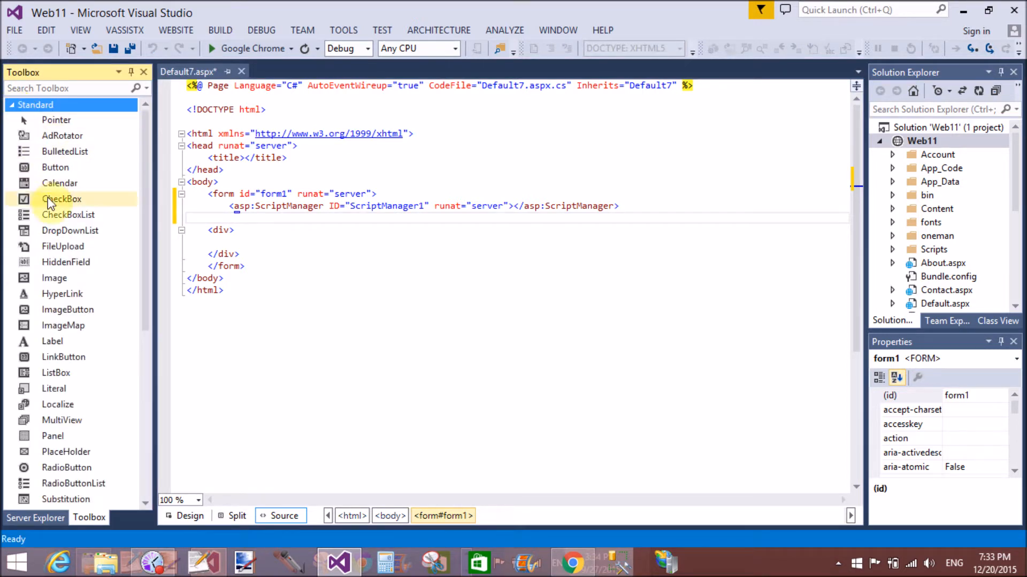
scroll("down", 3)
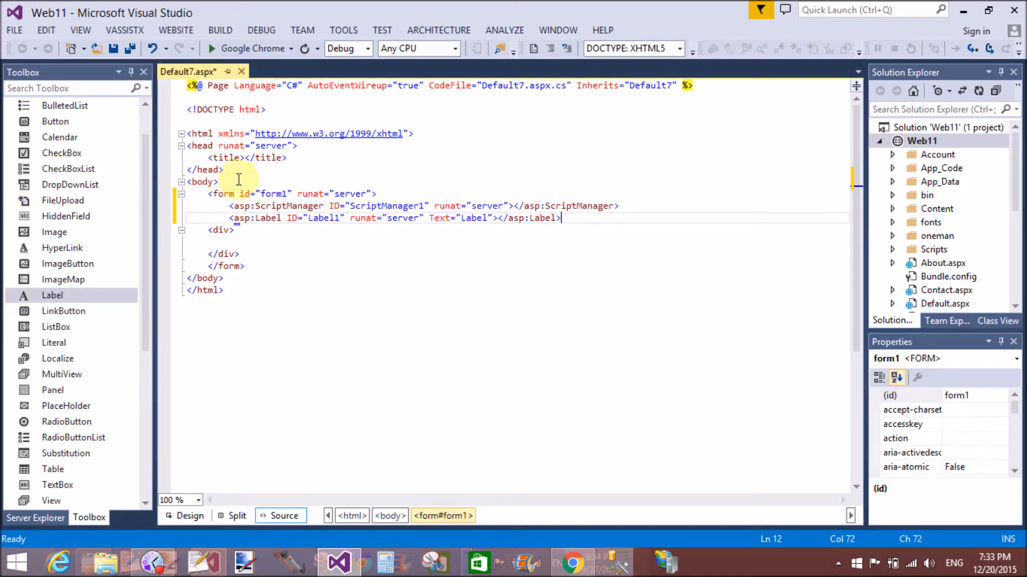
key("Return")
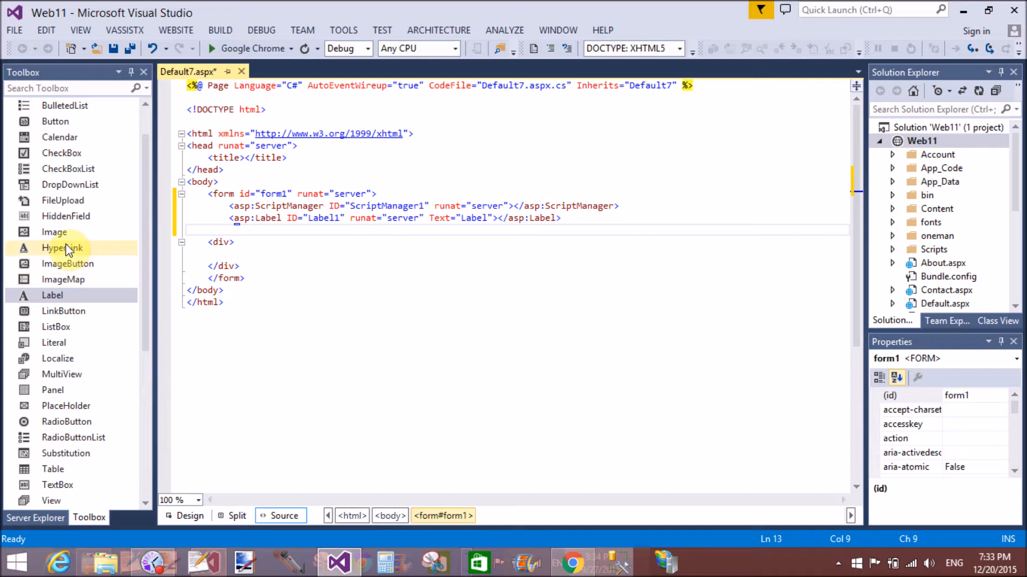
mouse_move(54, 342)
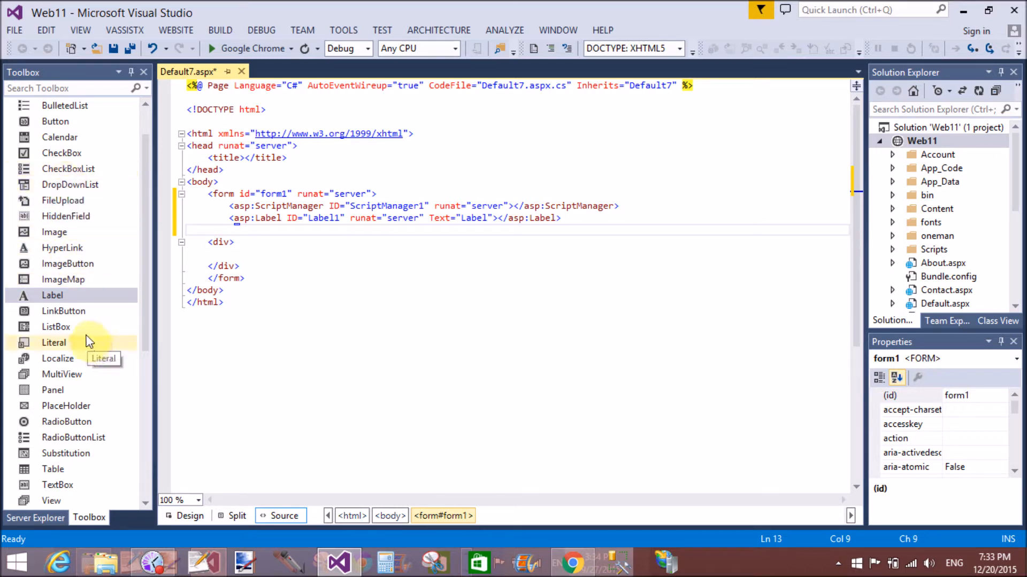
double_click(63, 311)
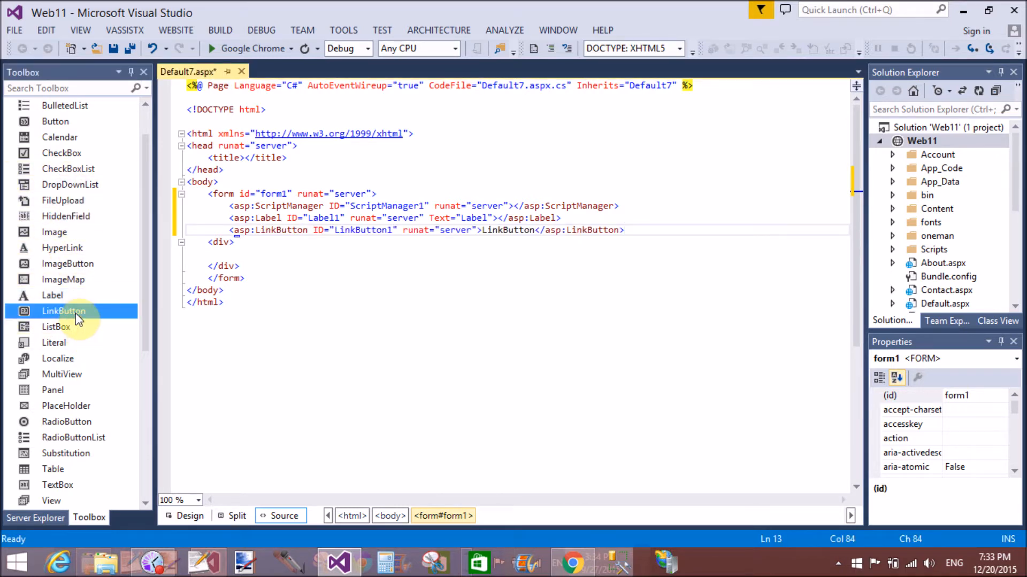
mouse_move(524, 229)
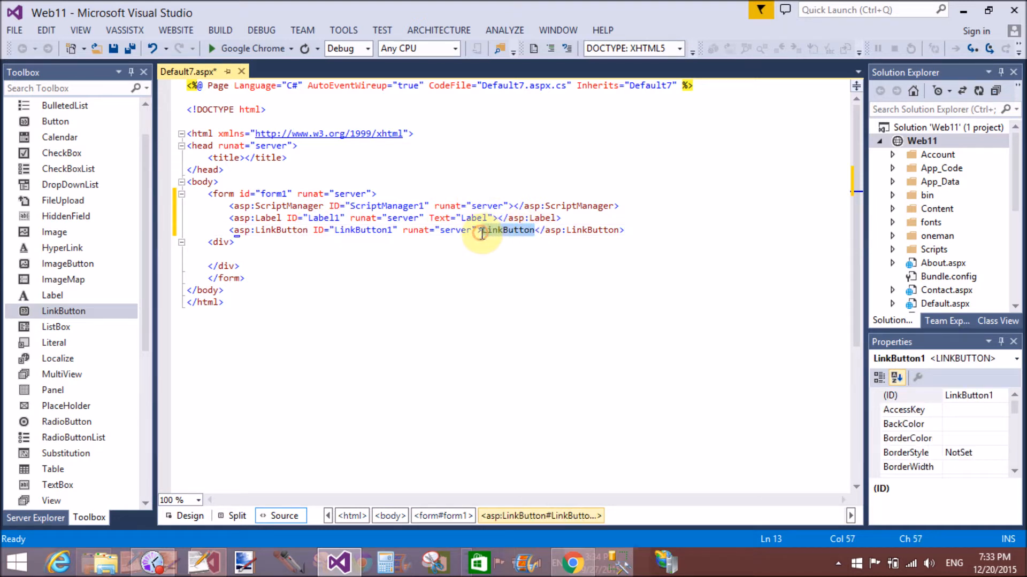
type("Expand")
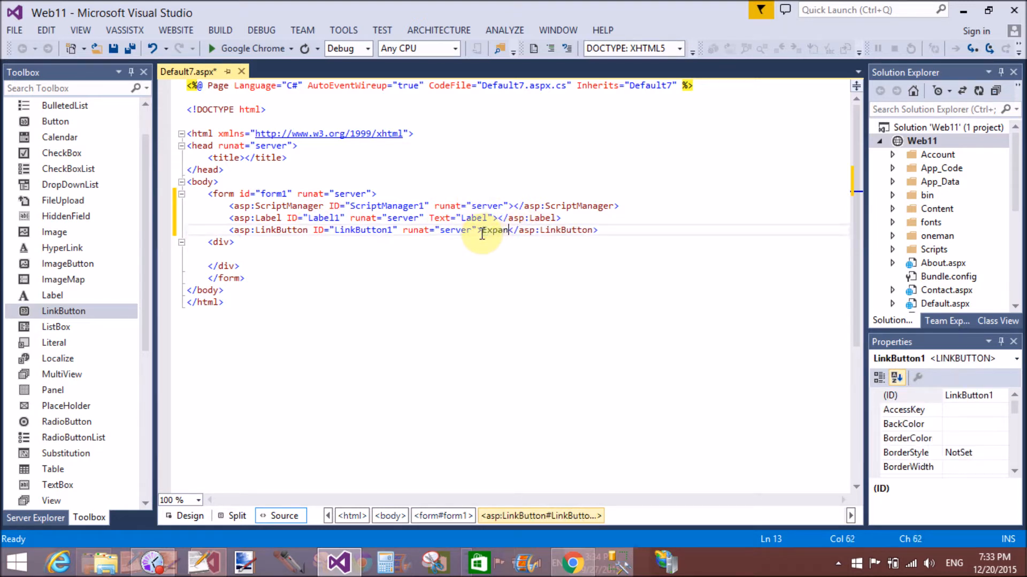
type("It")
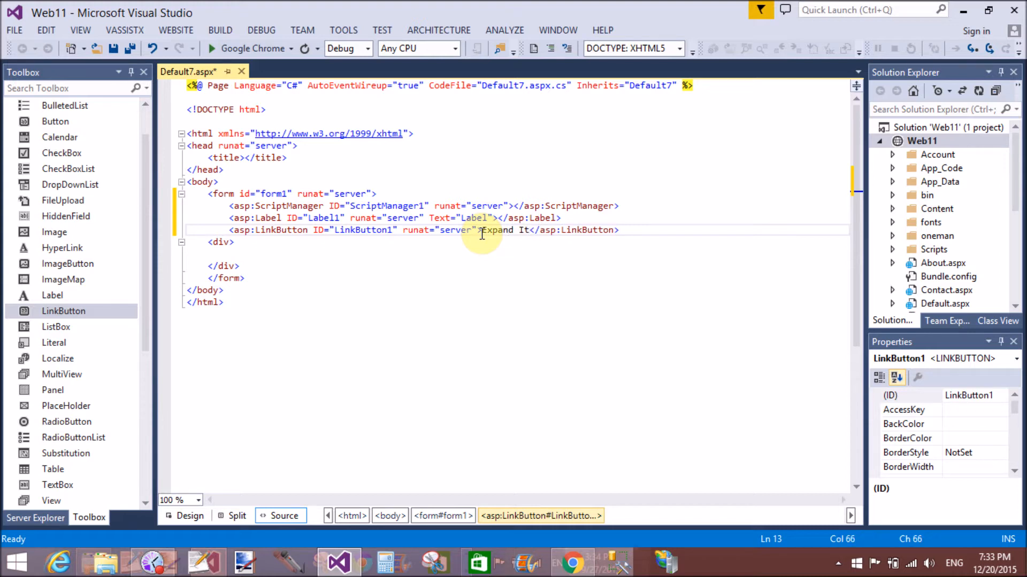
mouse_move(500, 283)
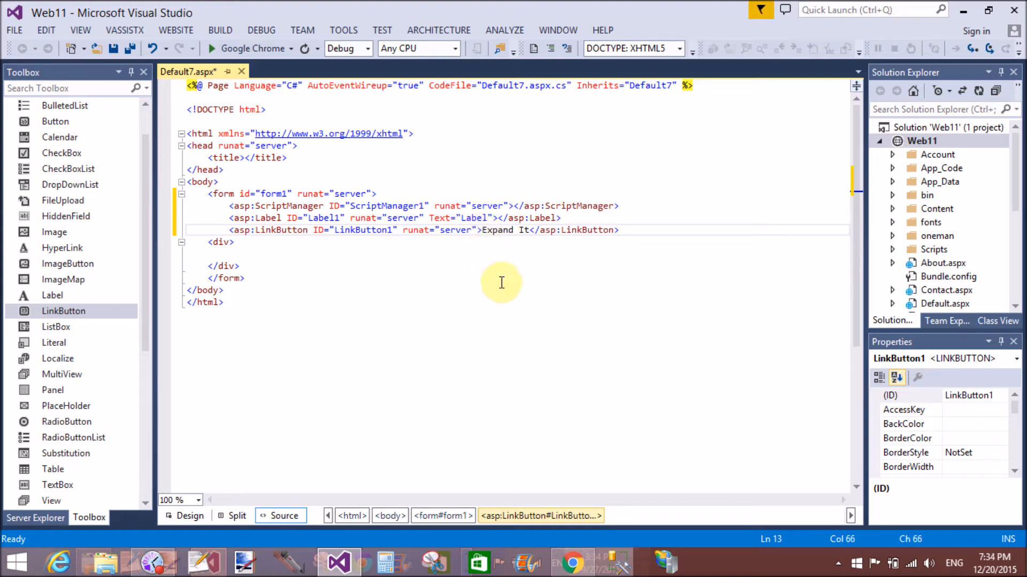
left_click(625, 230)
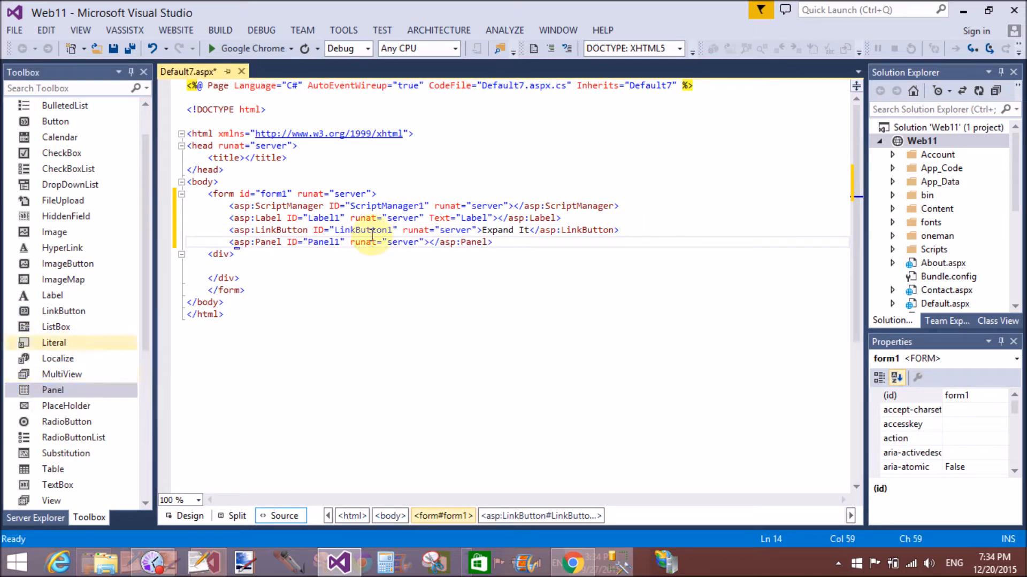
- Split the Panel tags onto separate lines and set BackColor Black, ForeColor White
left_click(429, 243)
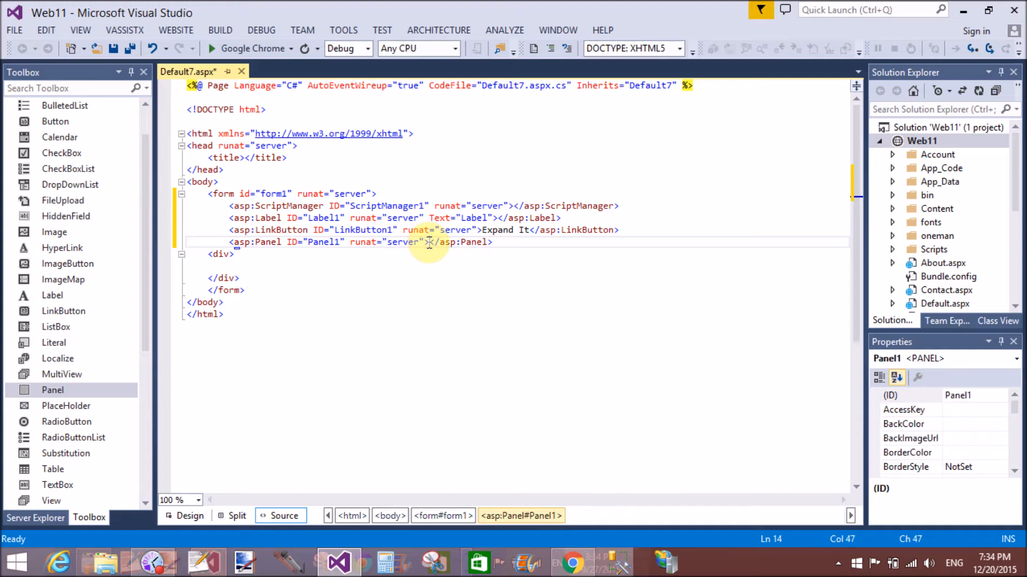
key("Enter")
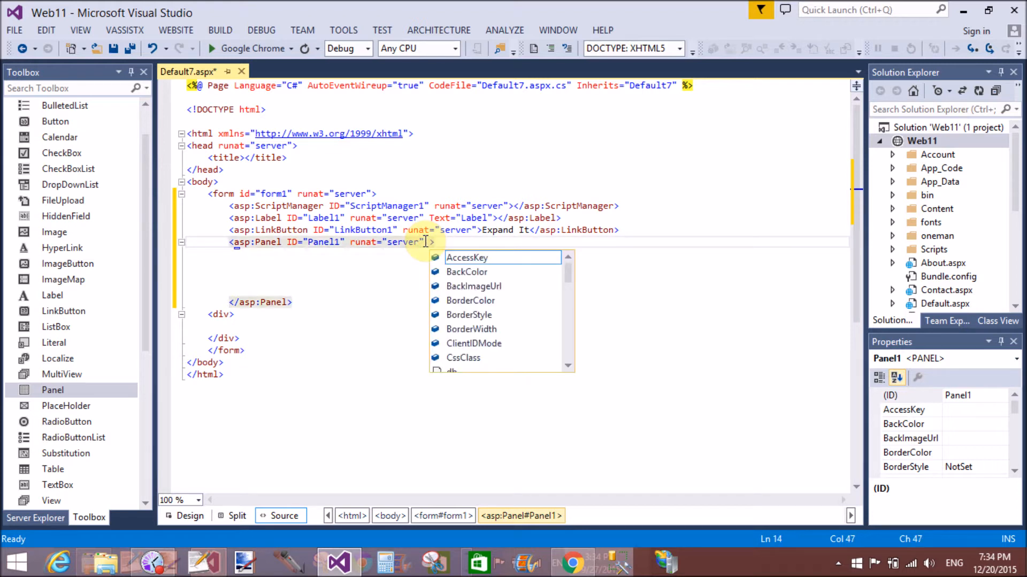
type("back")
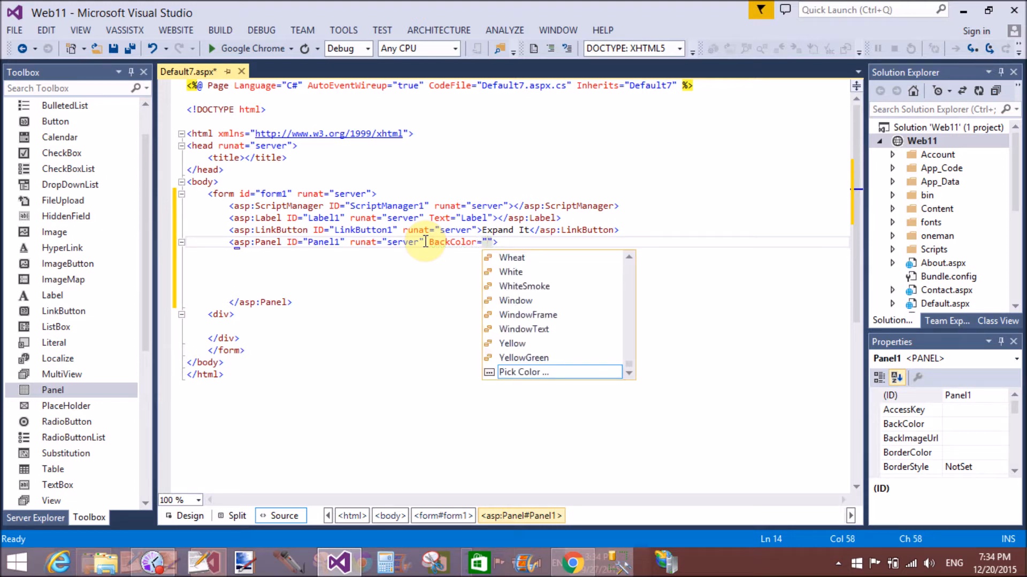
mouse_move(523, 357)
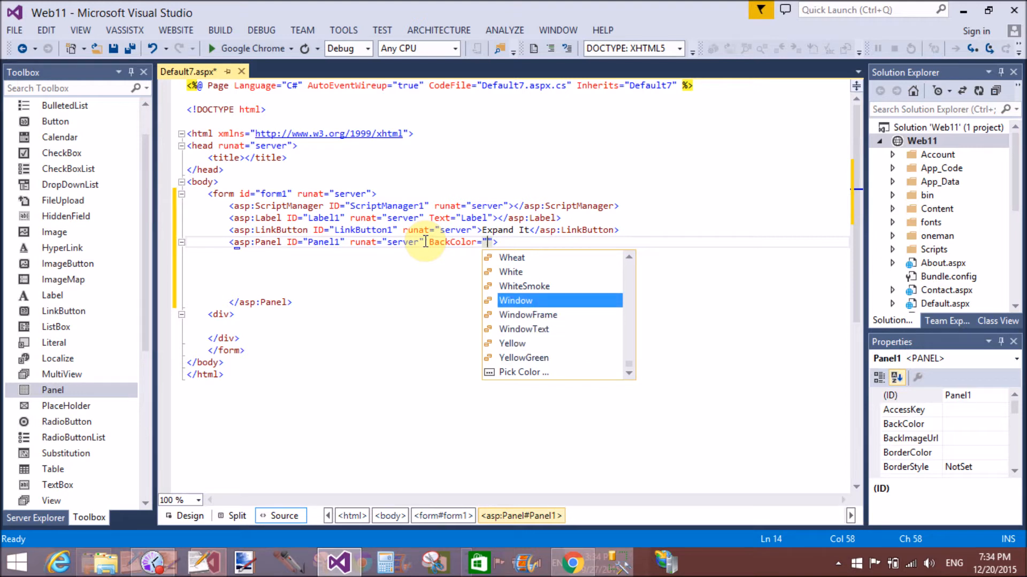
type("oran")
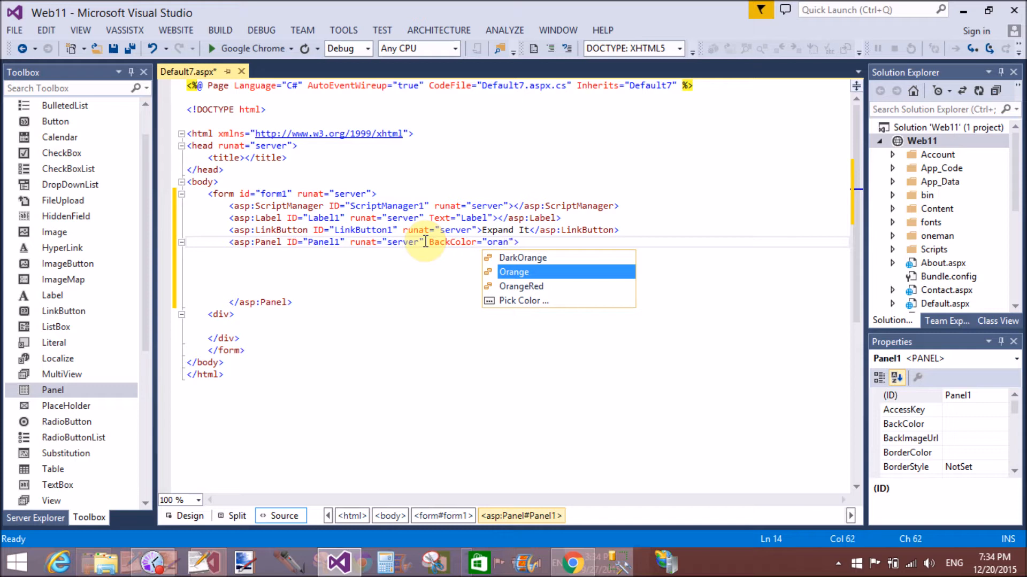
key("backspace")
type("Black")
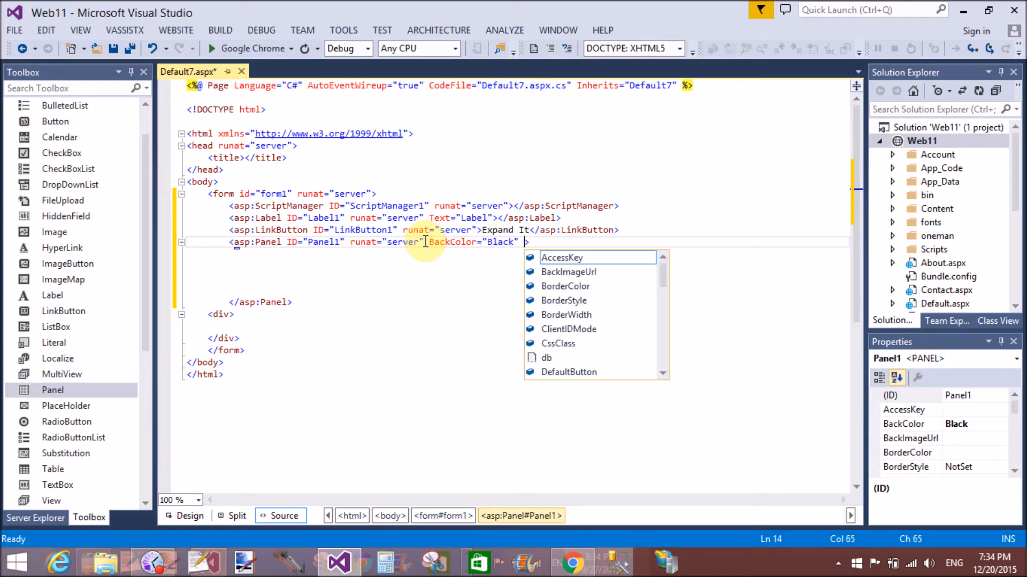
type("ForeColor")
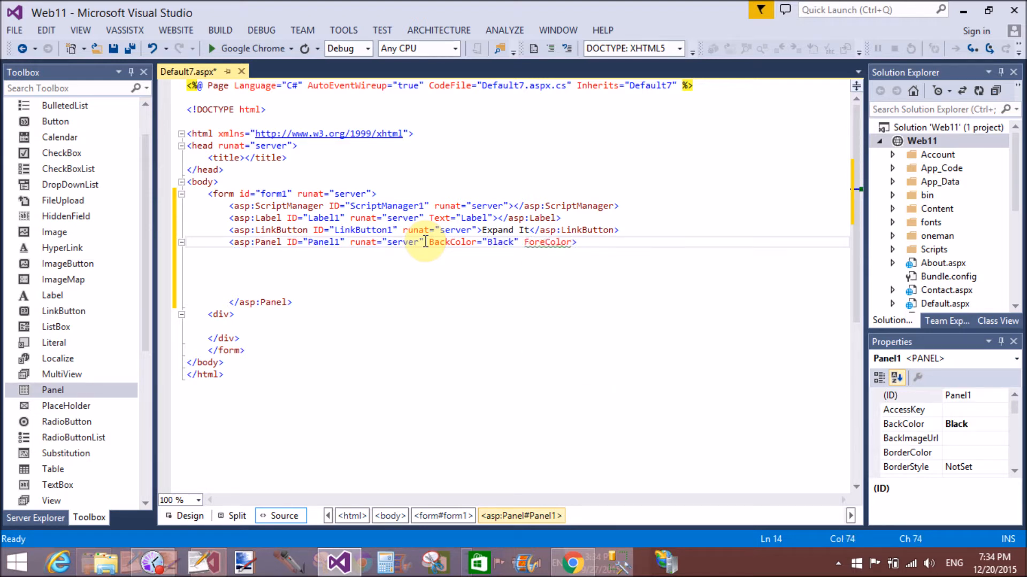
type("whi")
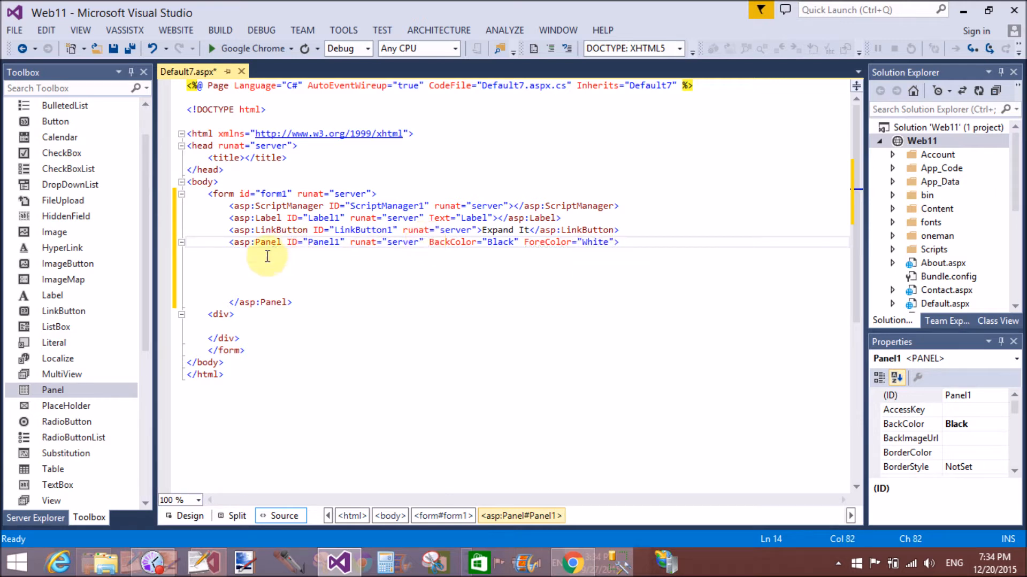
- Write the welcome line and blog address dotprogramming.blogspot.com inside the panel
type("E")
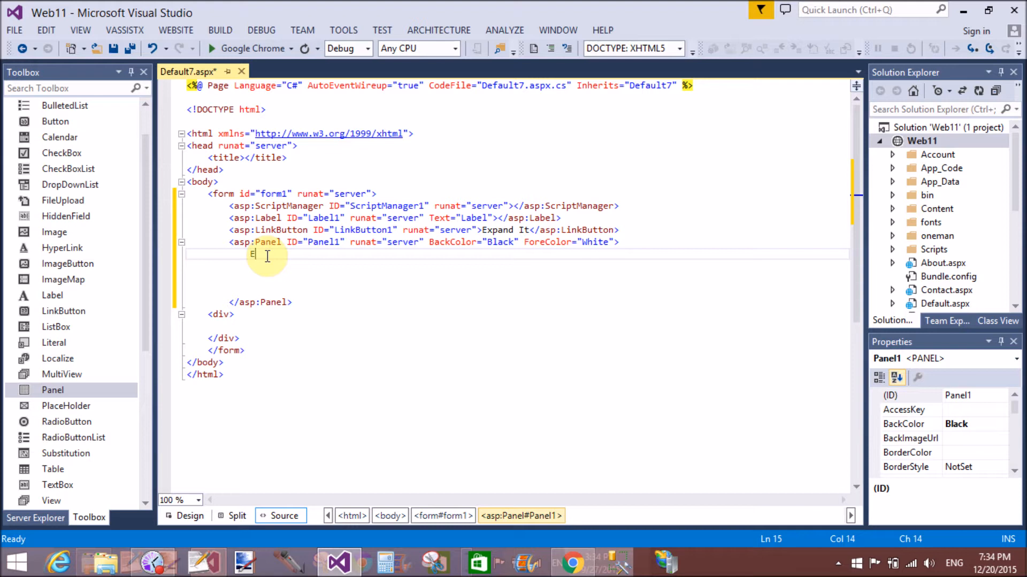
type("Welcome to")
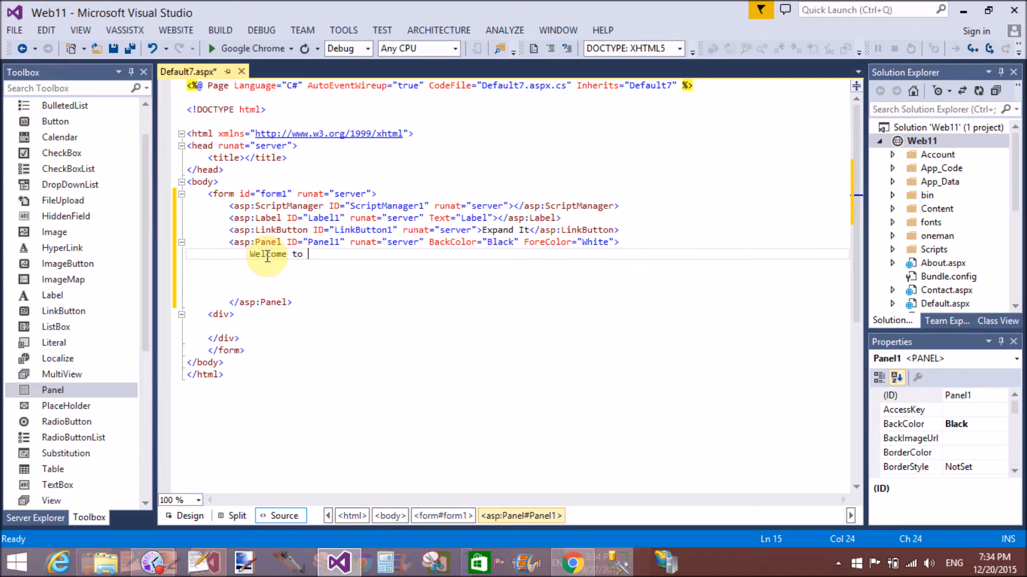
type("MY")
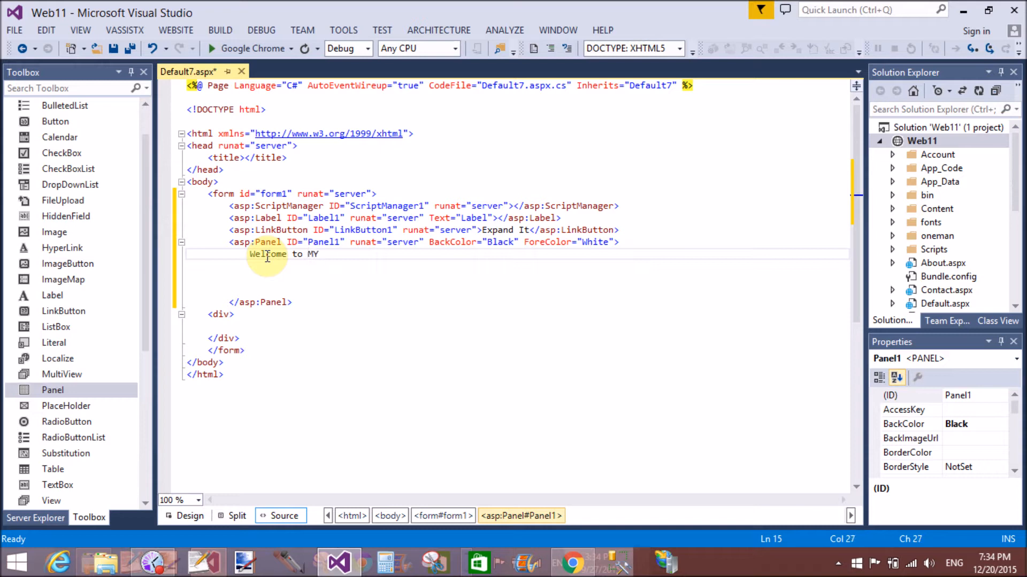
type("Blog")
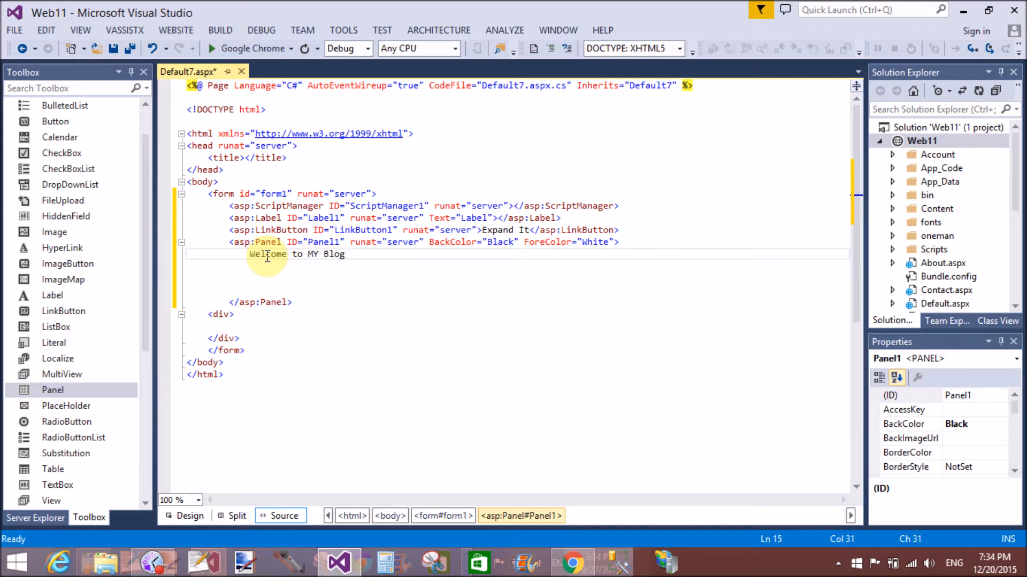
type(": Address of the")
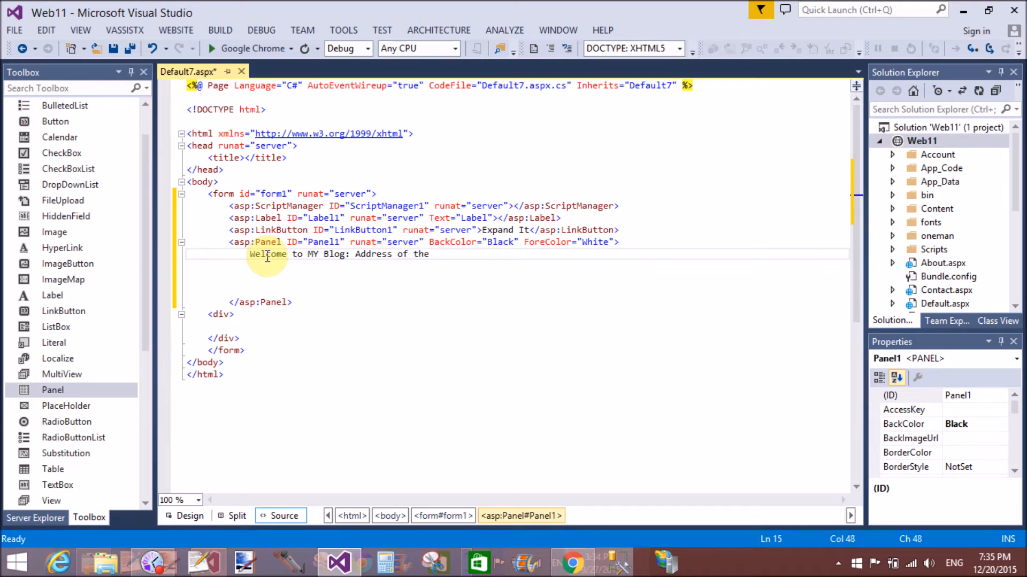
type("Blof is")
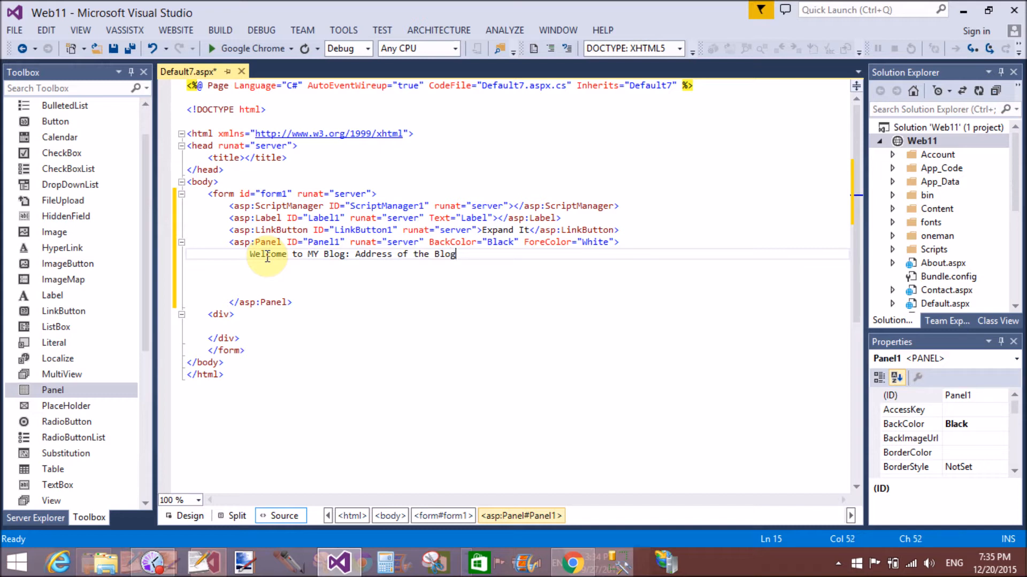
key("enter")
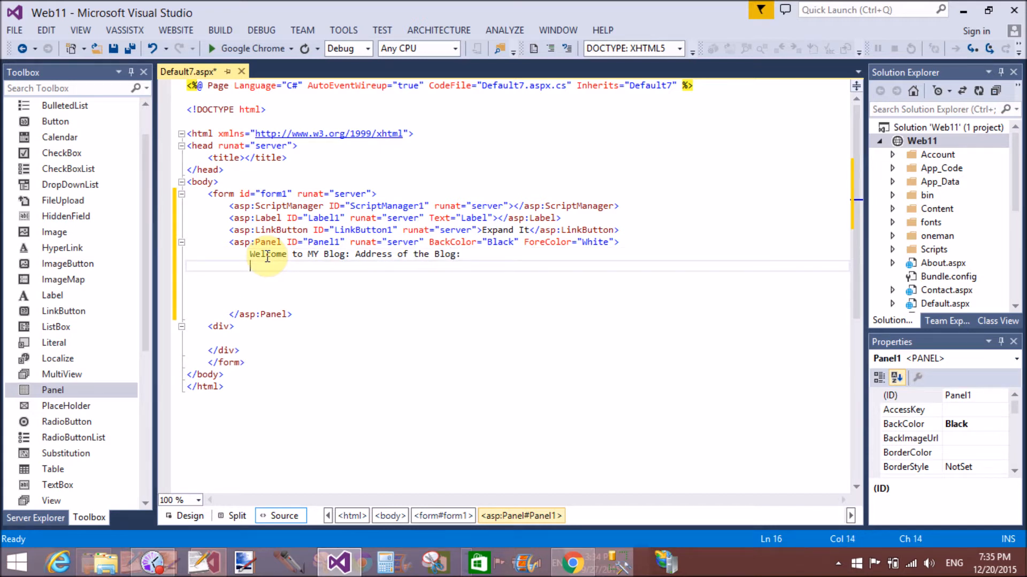
type("<br />")
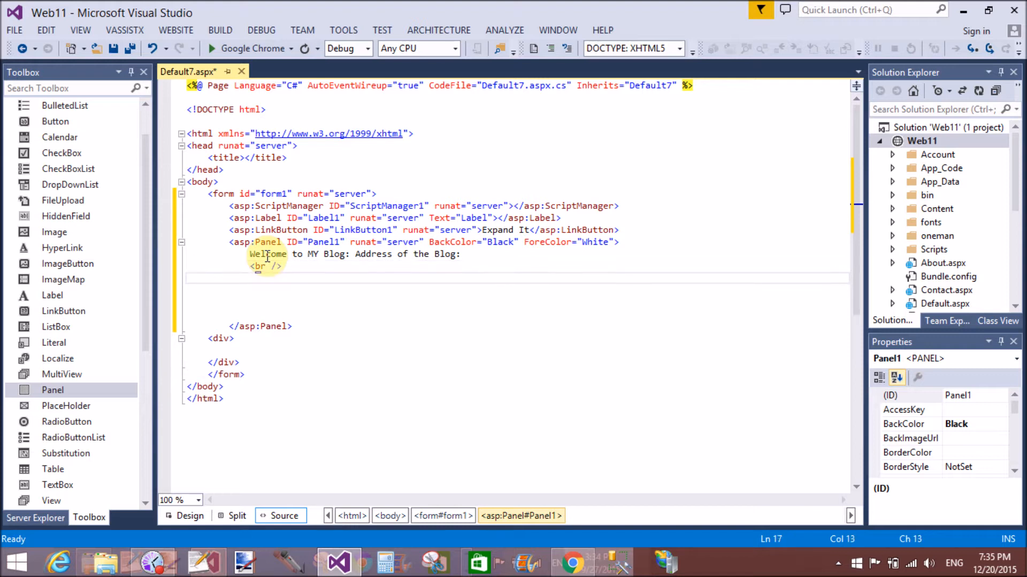
type("http")
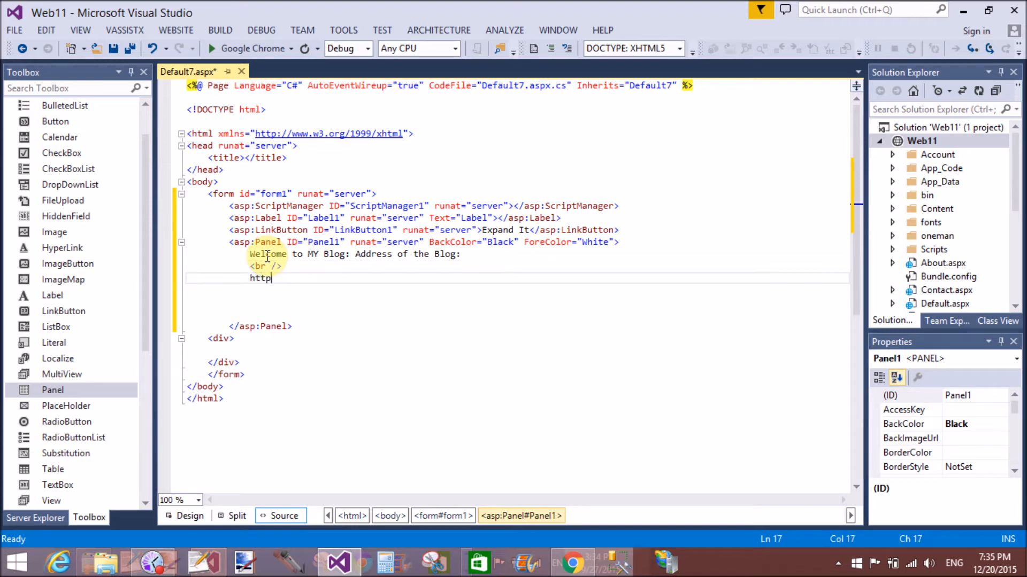
type("://")
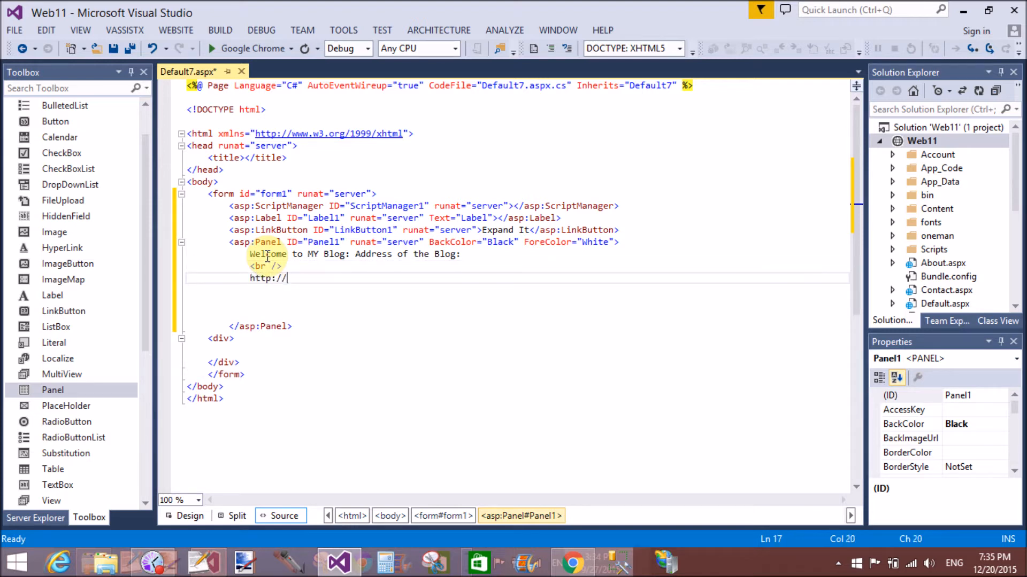
type("www.")
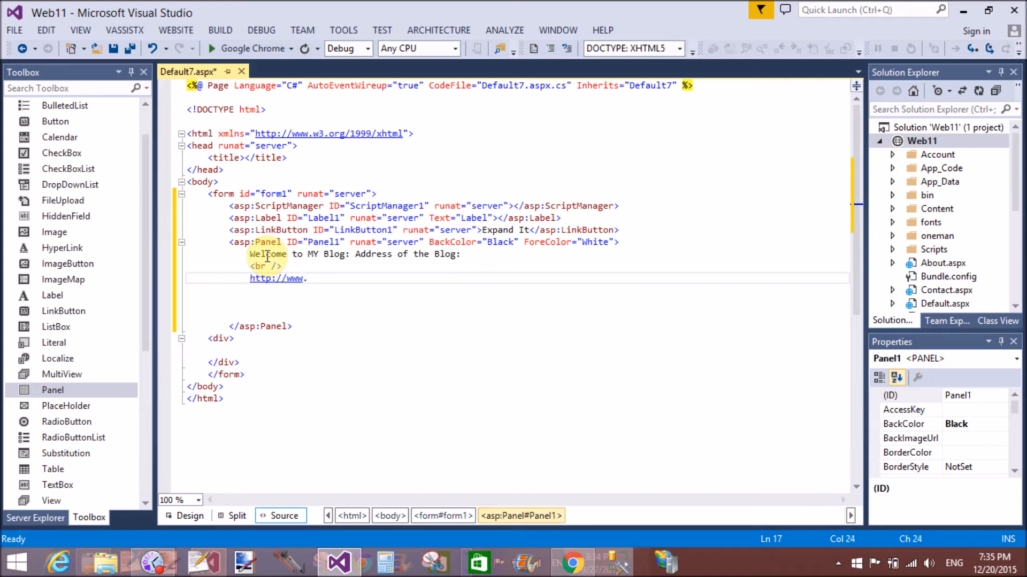
key("Backspace")
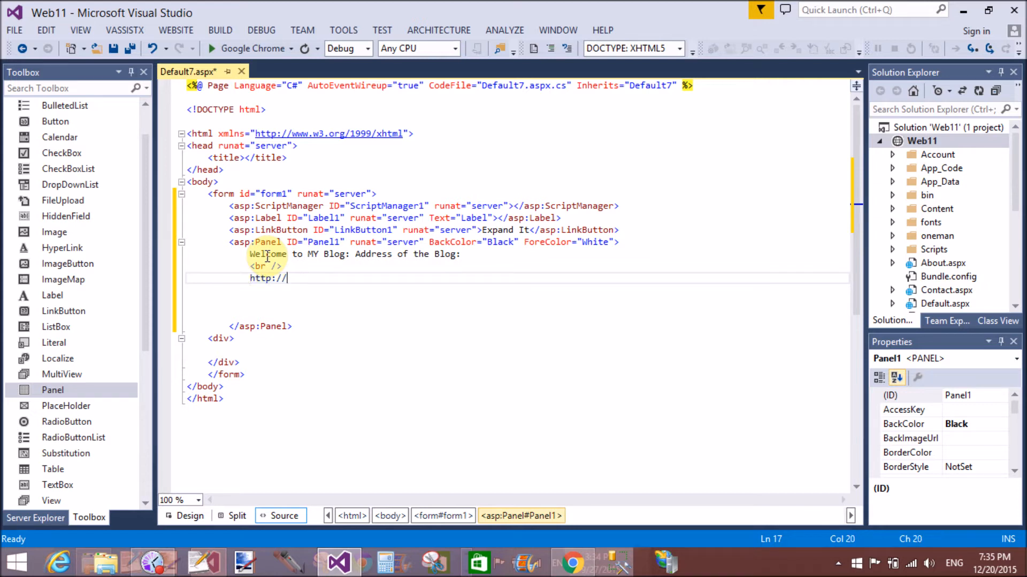
type("dotp")
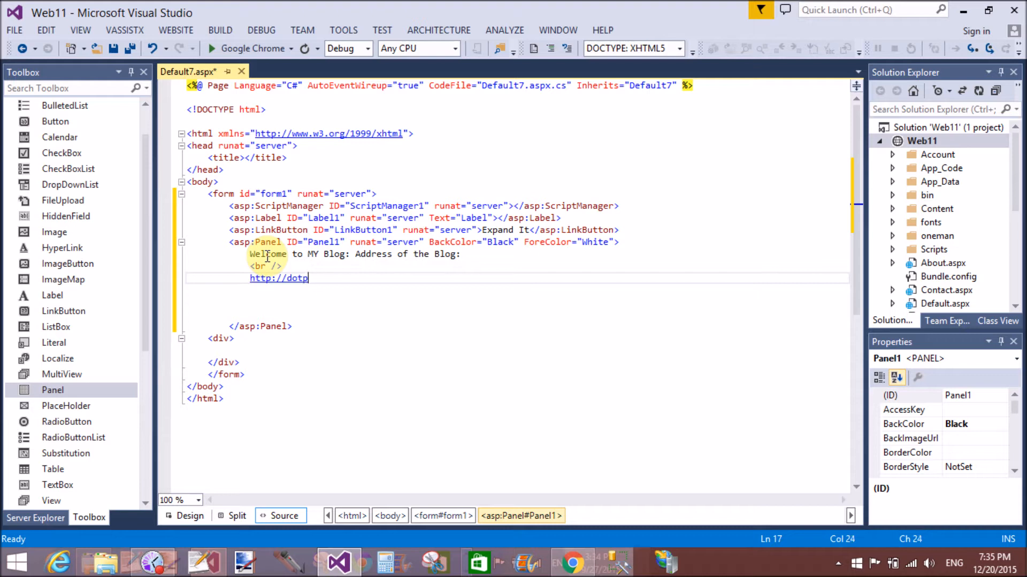
type("rogramming")
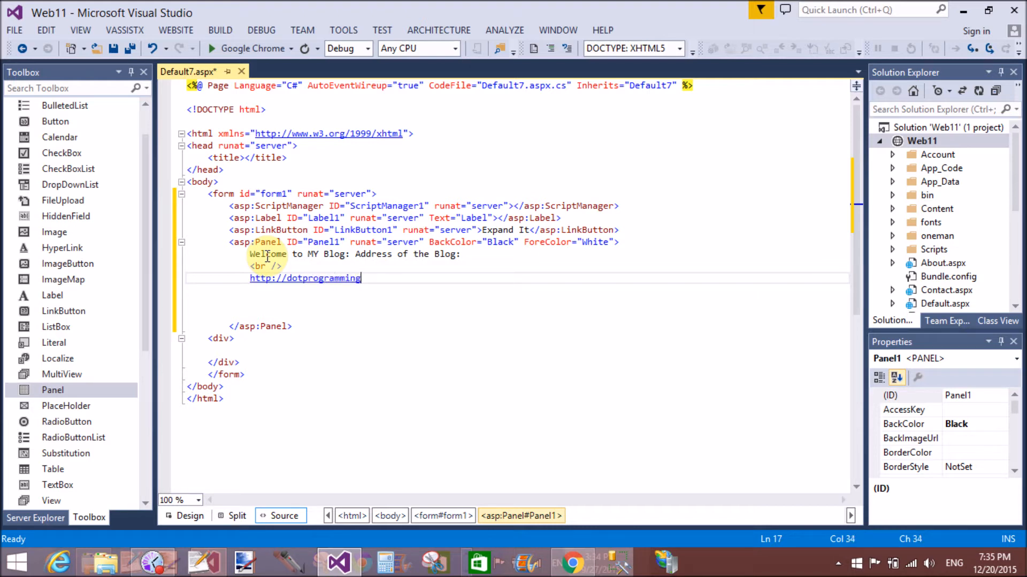
type(".blogspot.com")
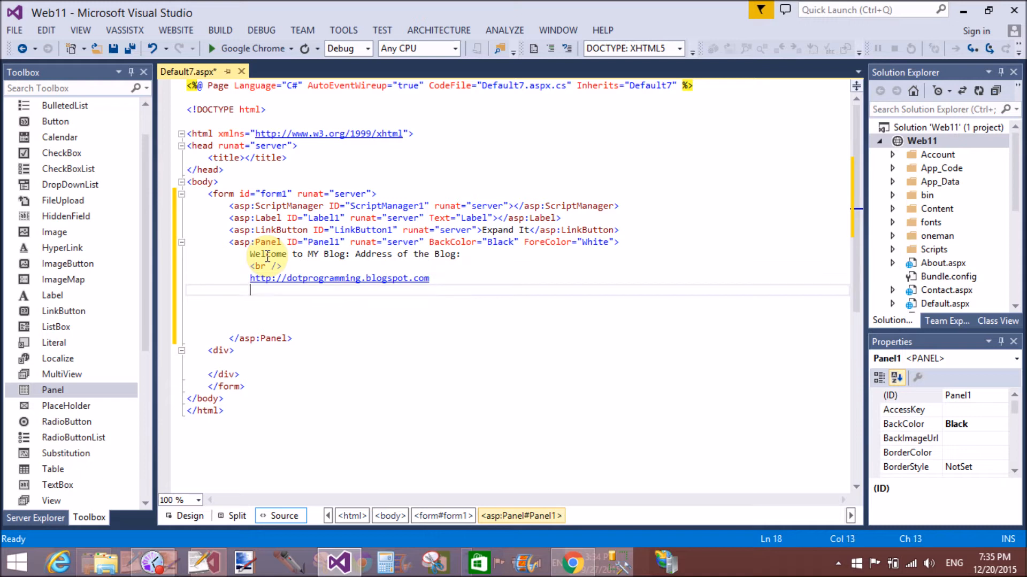
- Add the Facebook page address line with the facebook.com/Dotprogramming link
type("<")
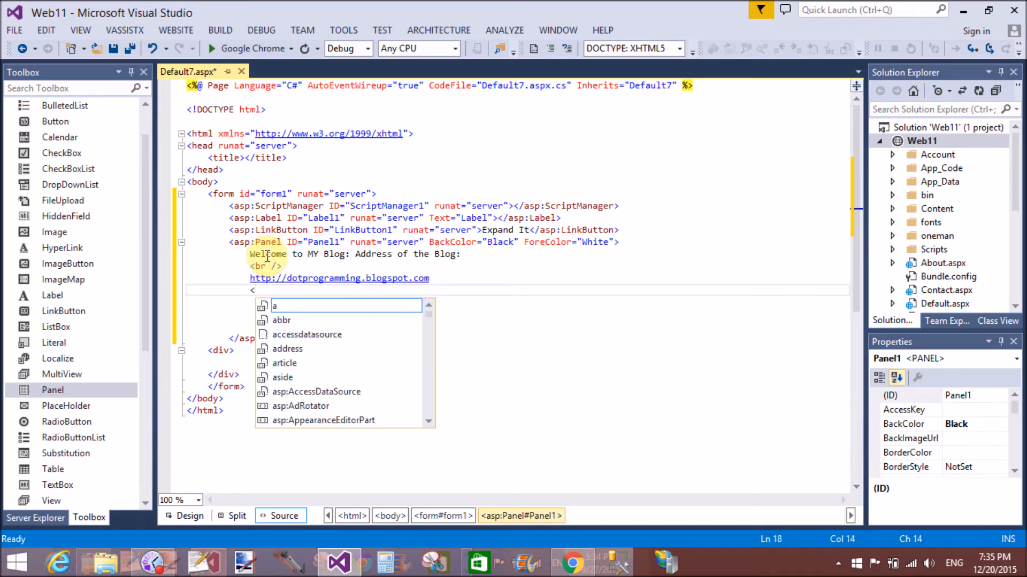
type("br")
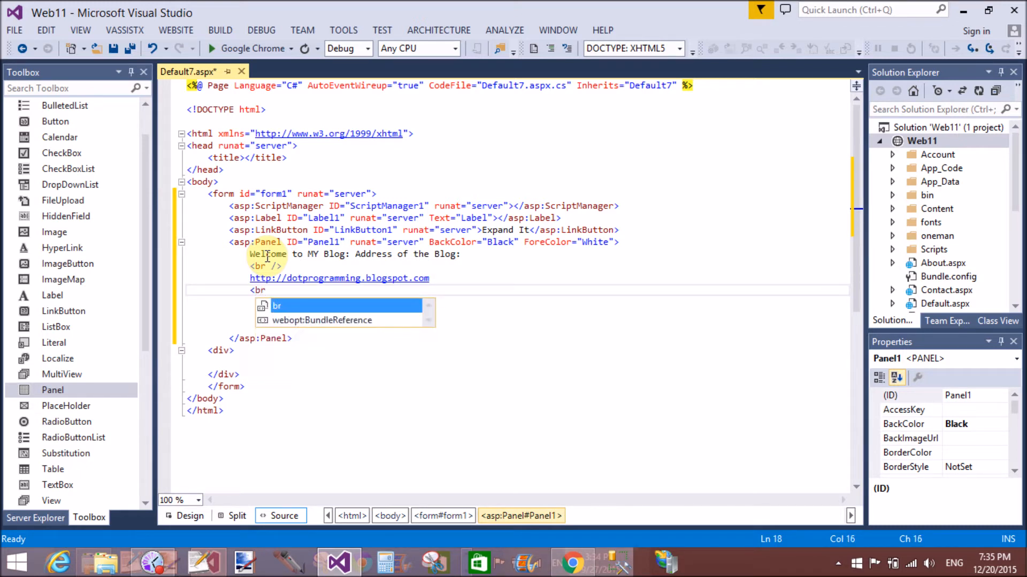
type("A")
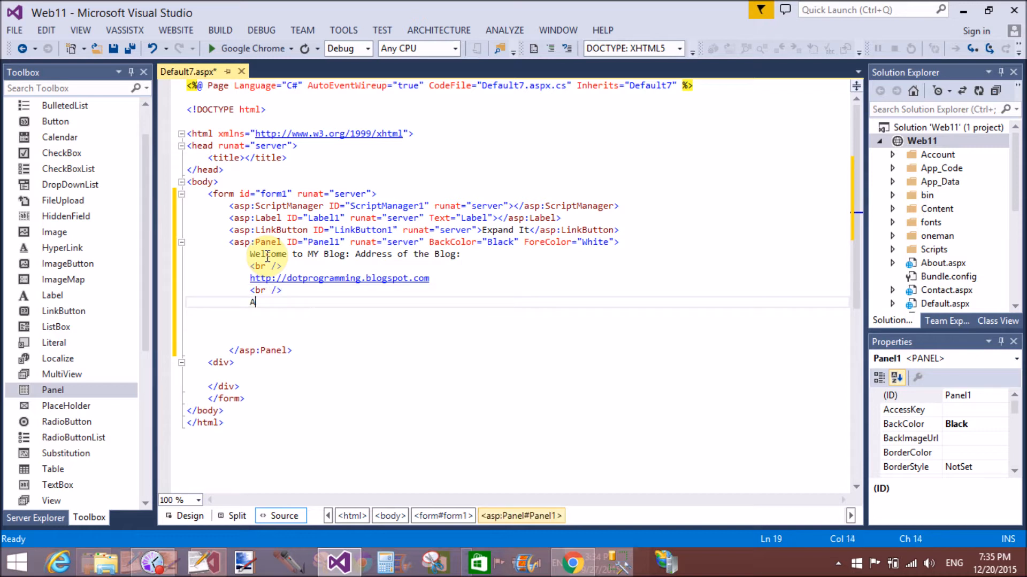
type("ddress of t")
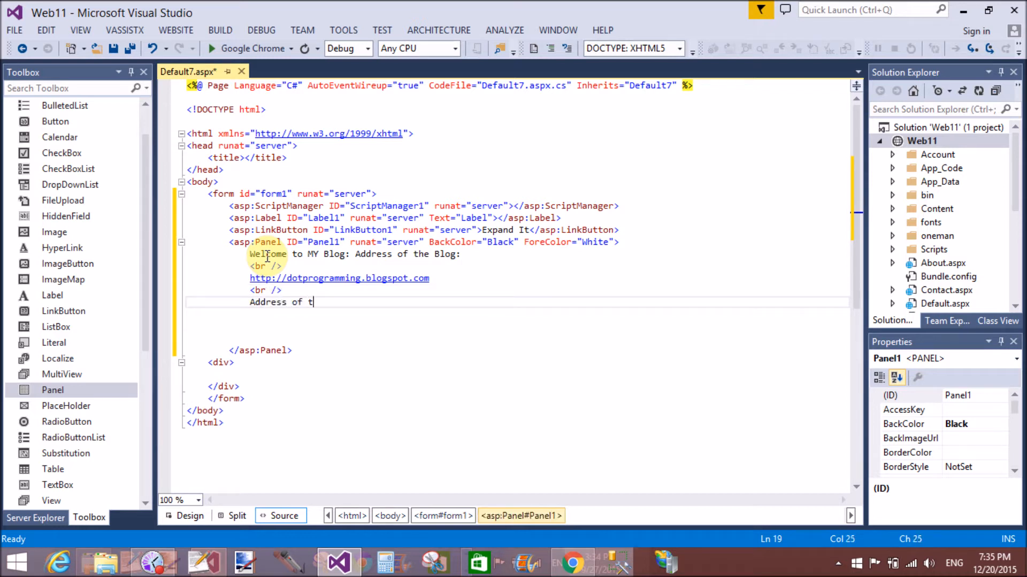
type("he Face")
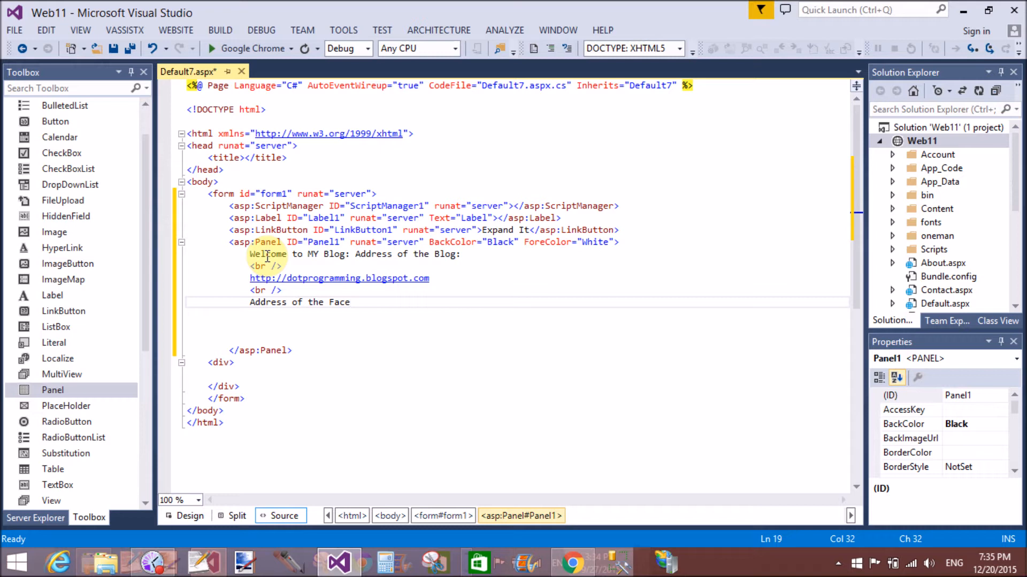
type("book pag")
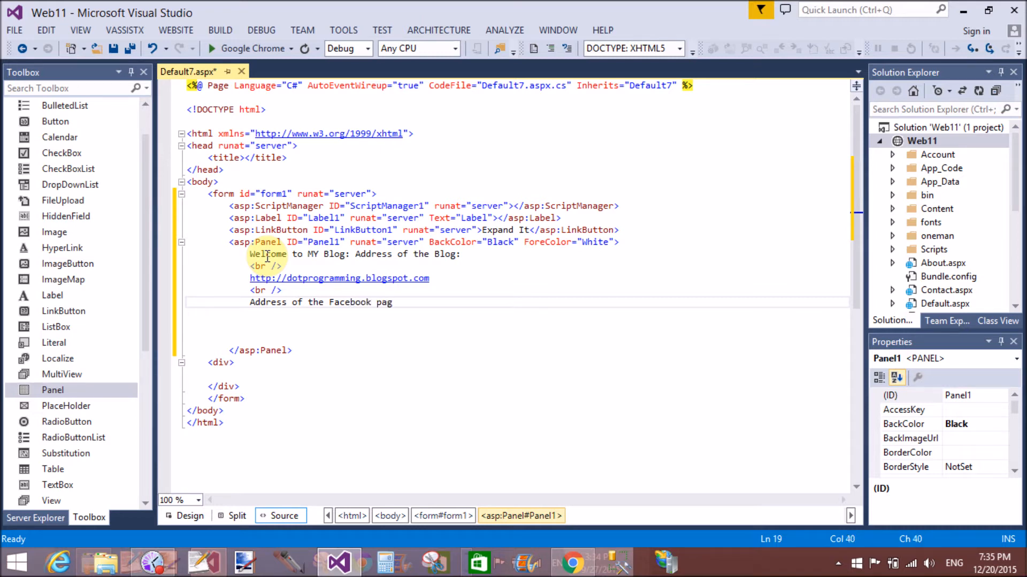
type("e: <br />")
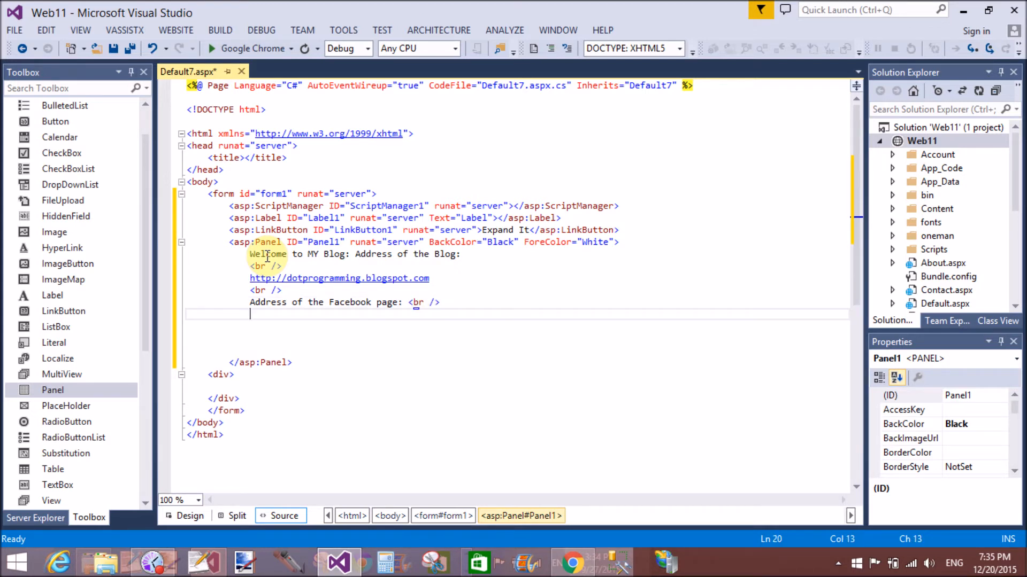
type("http")
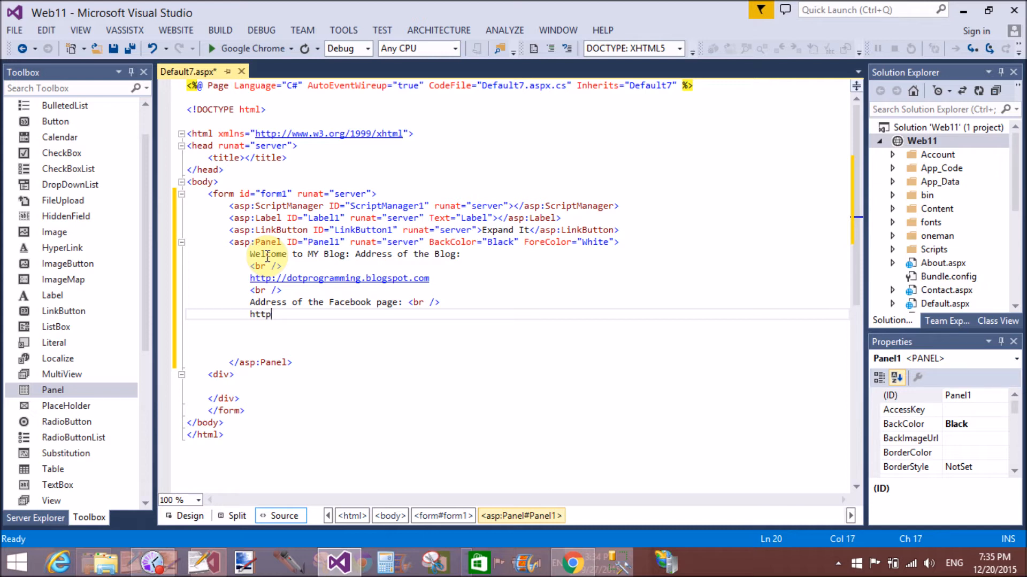
type("://")
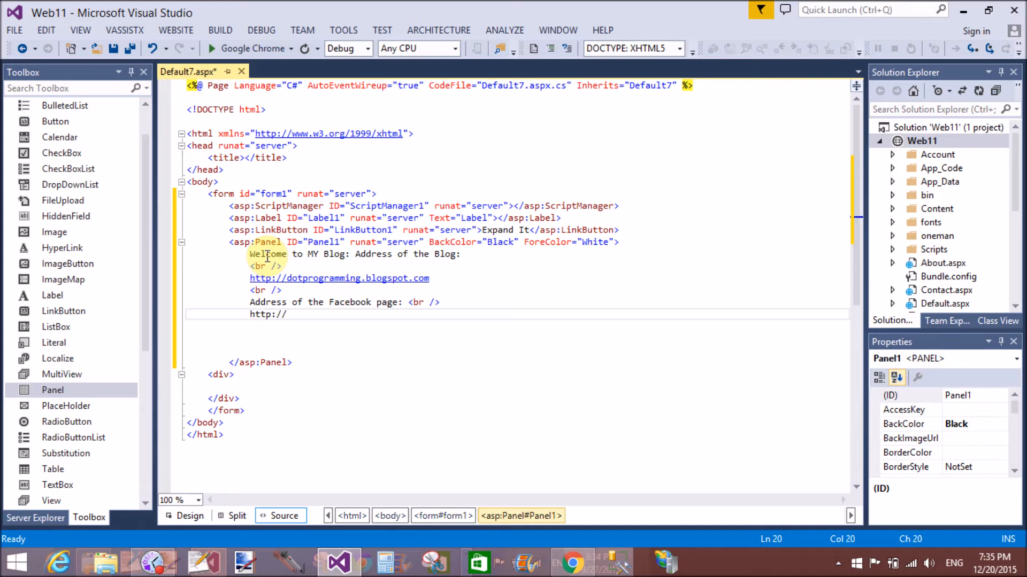
type("www.facebook")
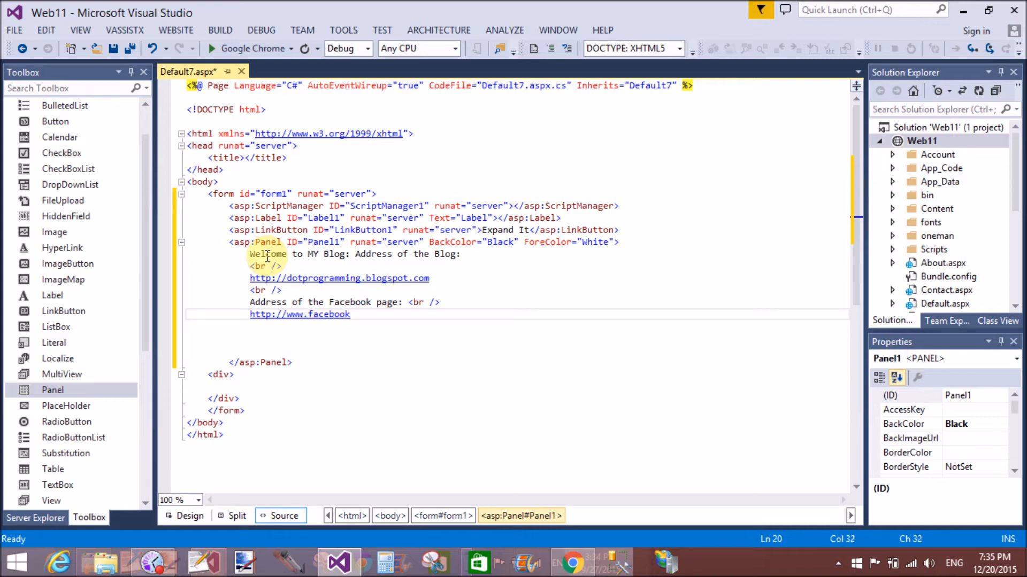
type(".com/Dotprogramming")
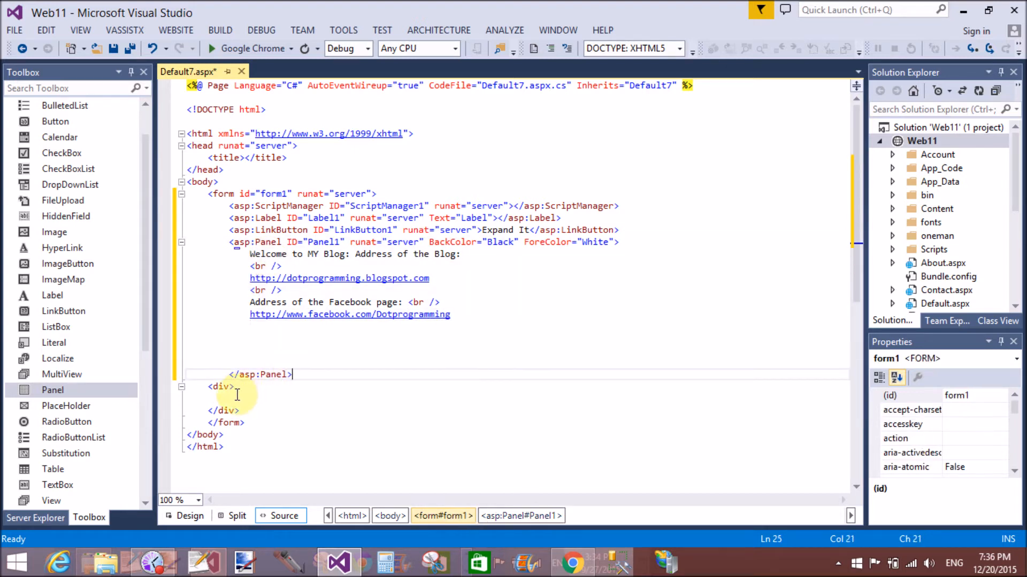
- Insert a CollapsiblePanelExtender from the AjaxControlToolkit inside the empty div and select it
left_click(216, 398)
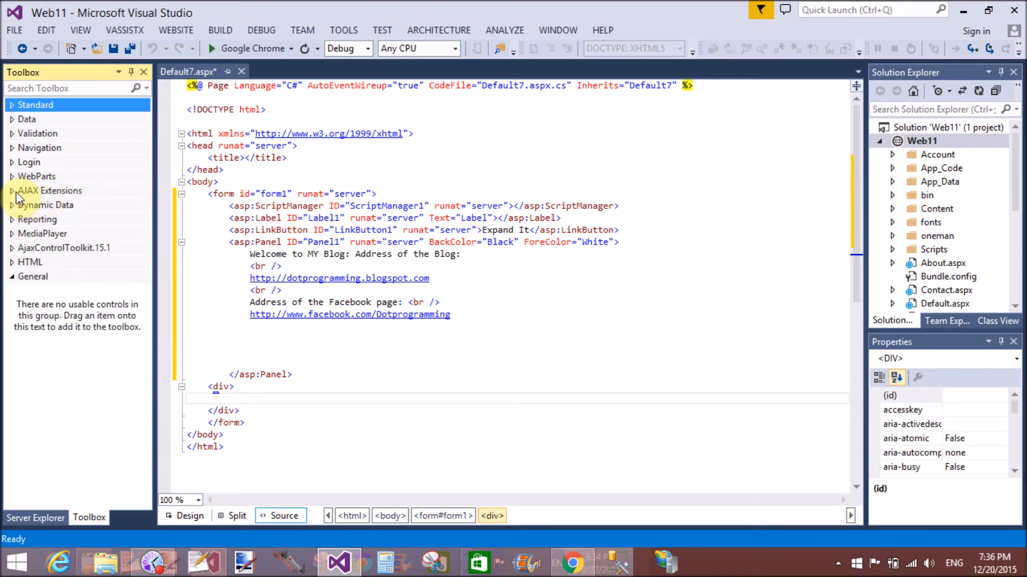
left_click(64, 247)
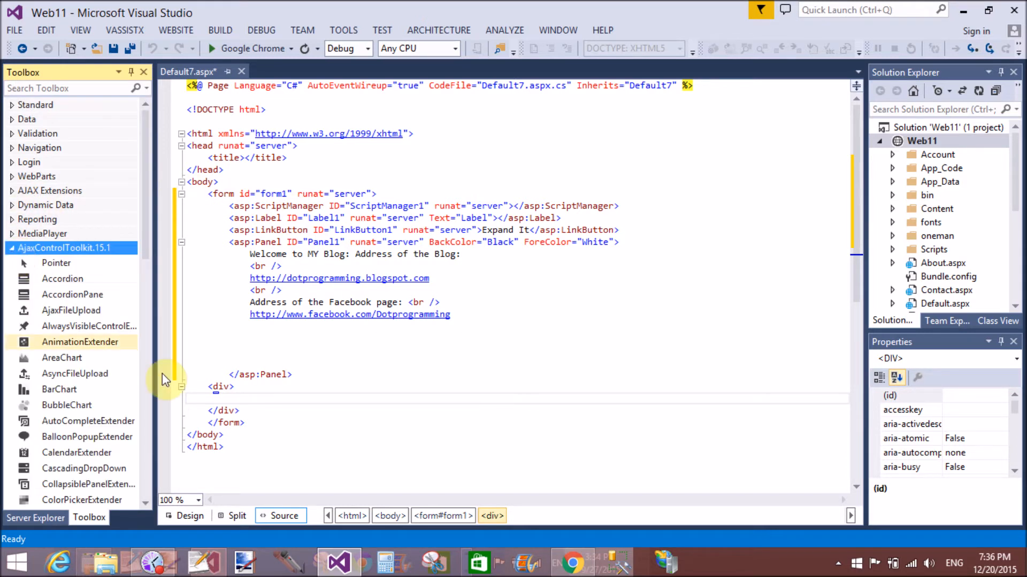
scroll("down", 3)
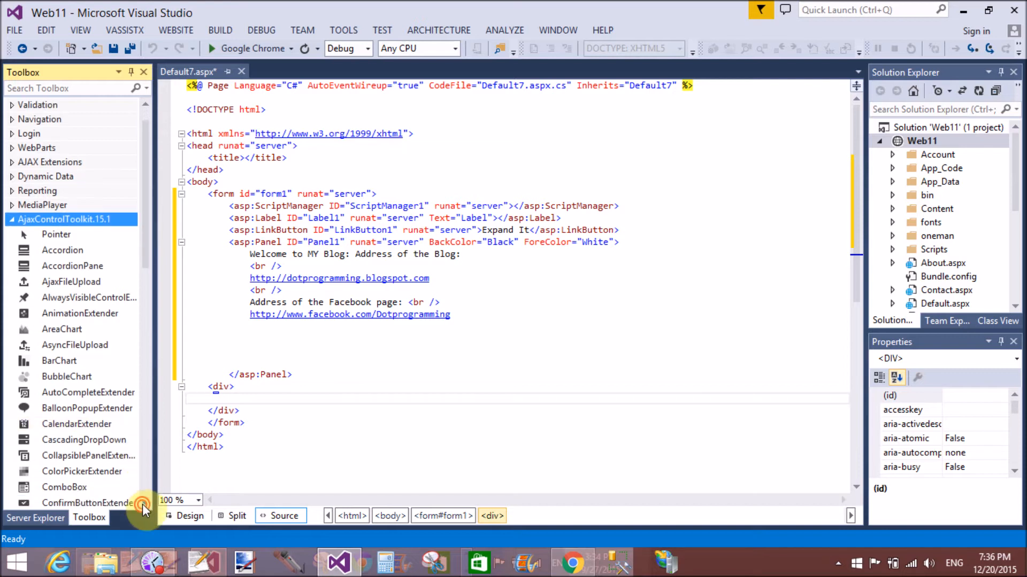
scroll("down", 3)
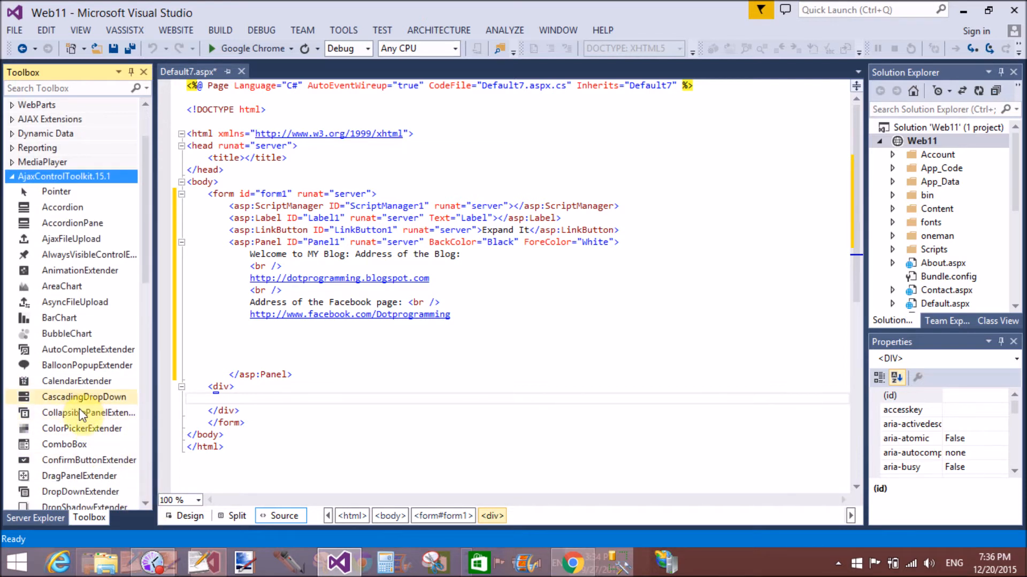
left_click(90, 413)
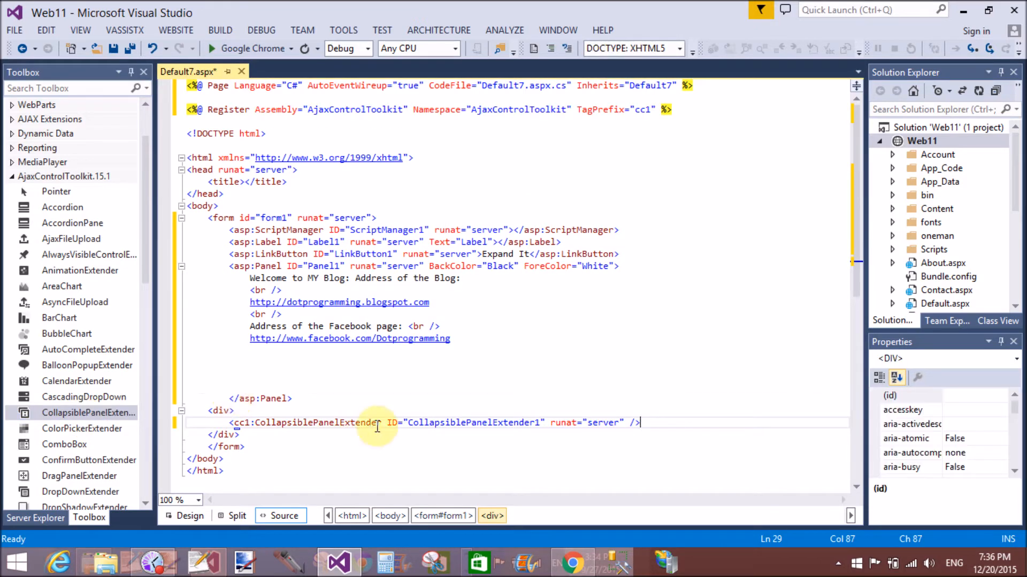
left_click(357, 422)
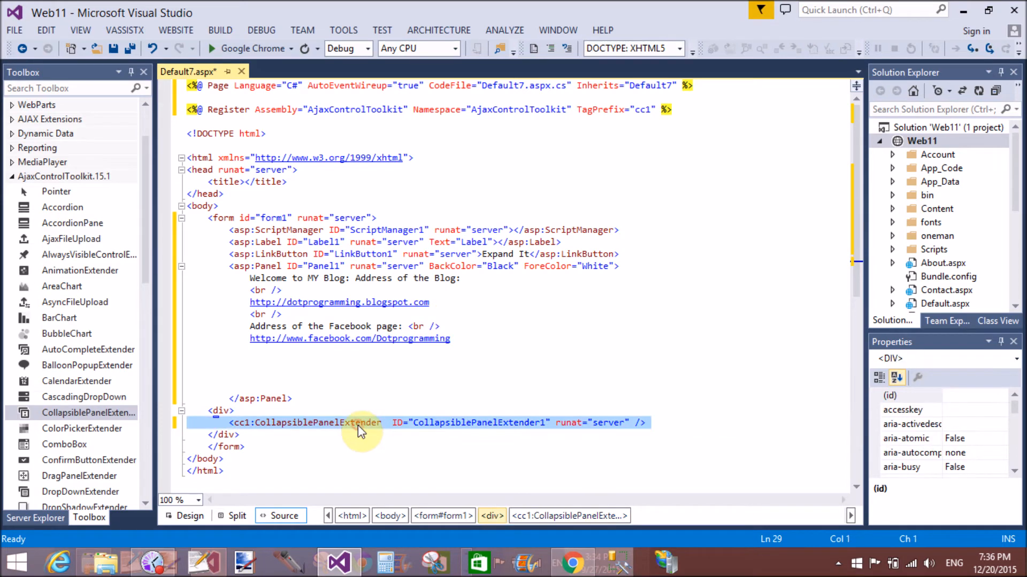
mouse_move(951, 333)
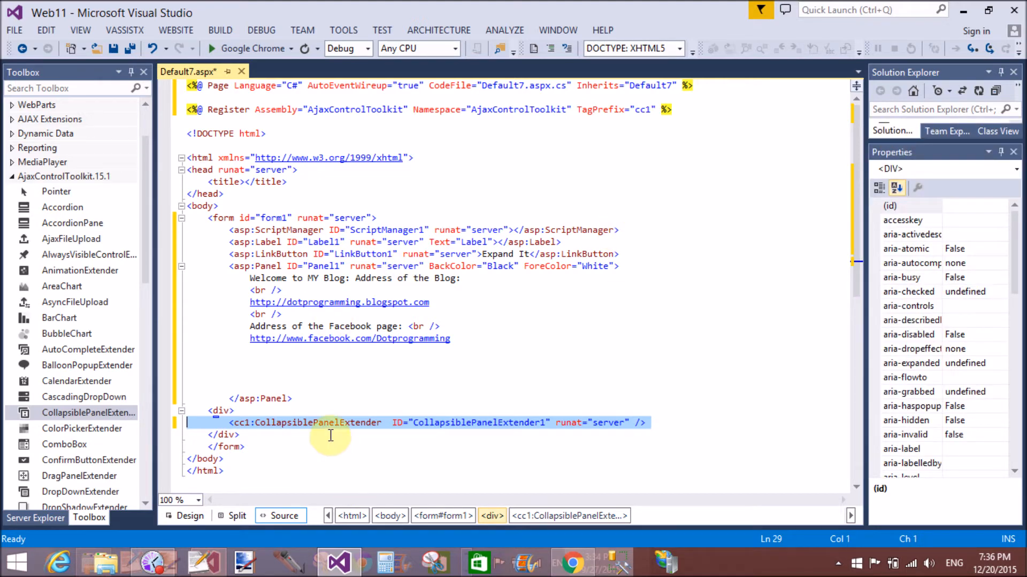
- Set the extender's CollapseControlID to LinkButton1 after checking the button's ID in markup
left_click(333, 423)
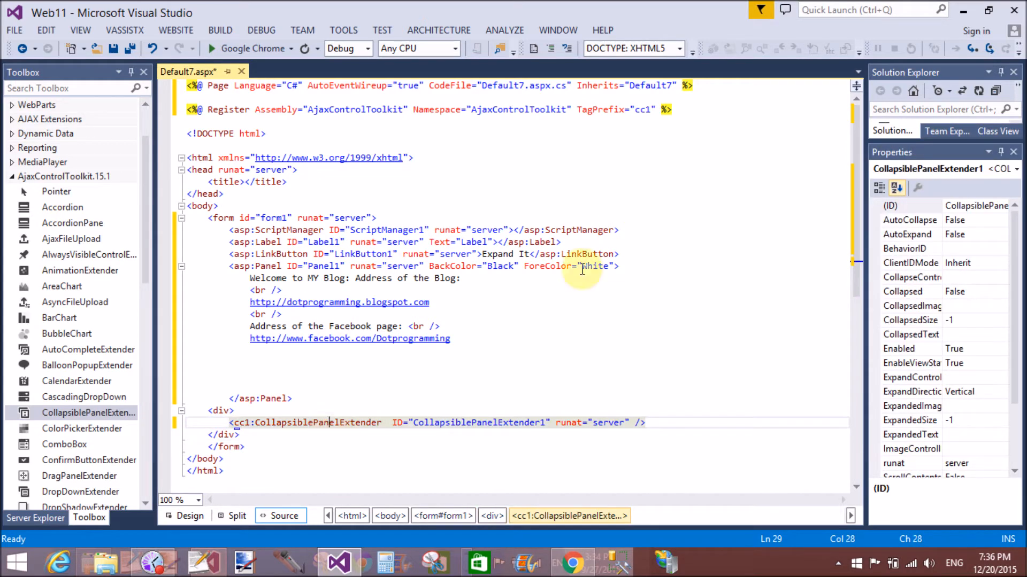
mouse_move(940, 212)
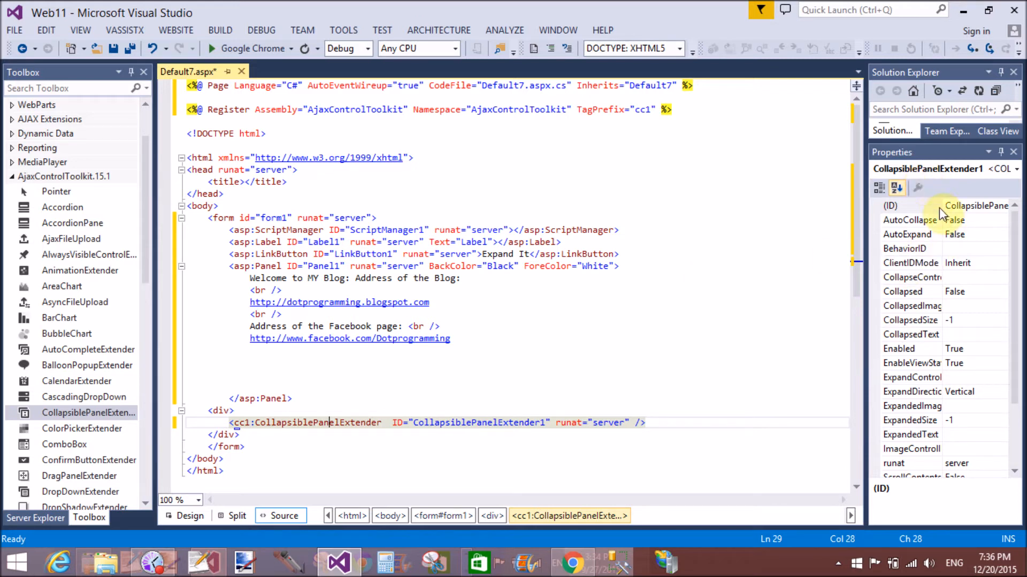
mouse_move(950, 238)
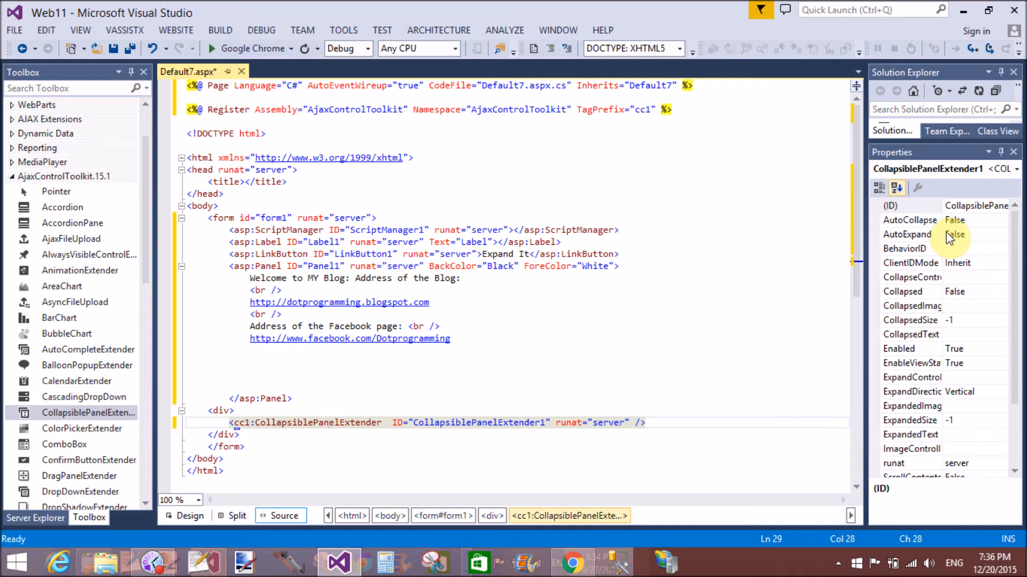
mouse_move(964, 295)
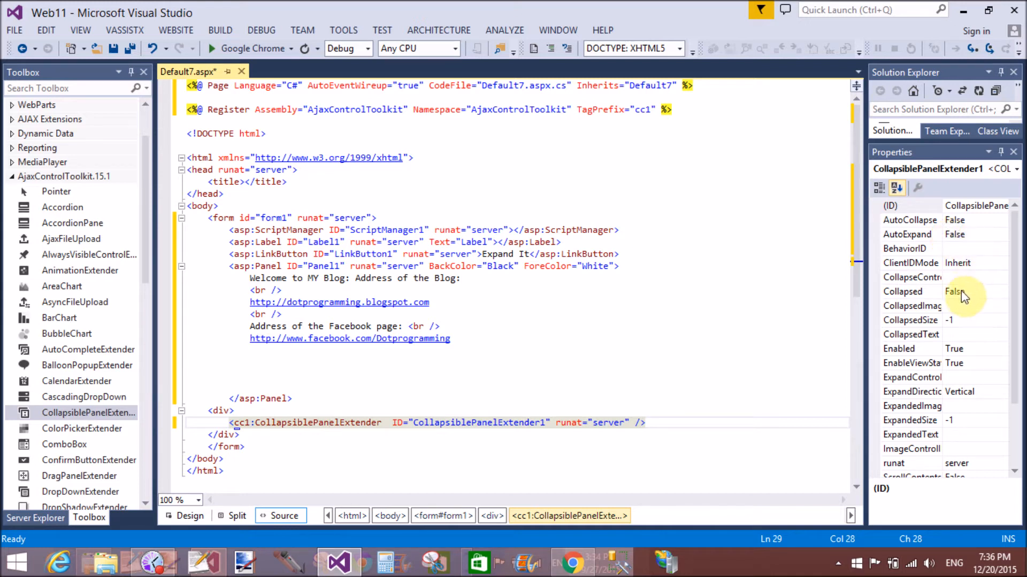
mouse_move(864, 271)
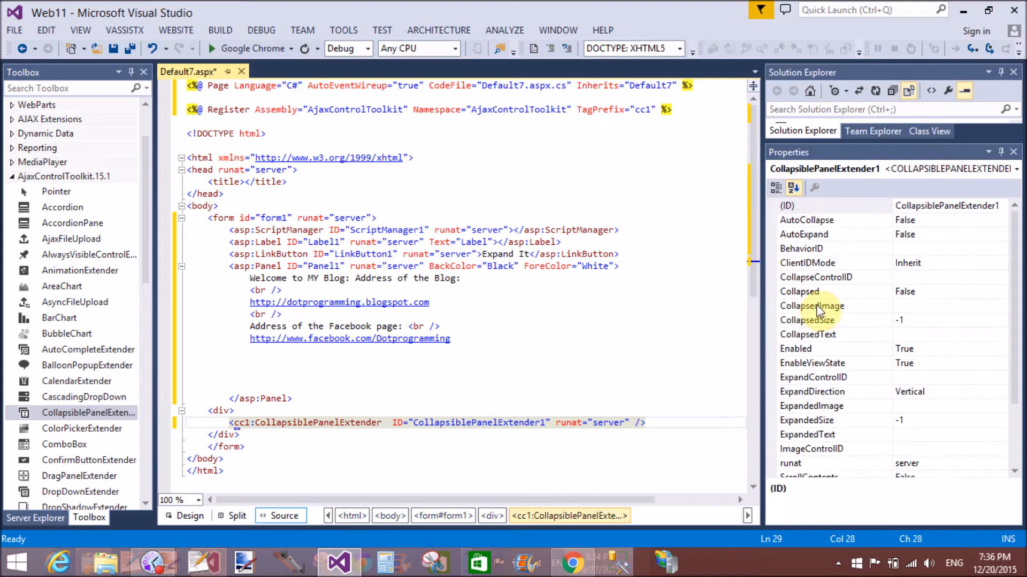
mouse_move(825, 384)
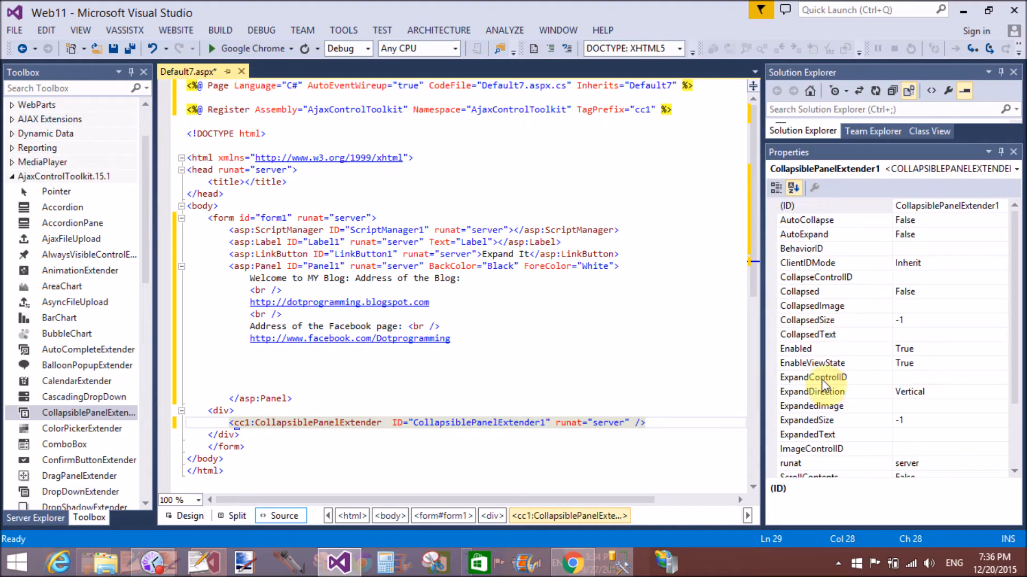
mouse_move(916, 278)
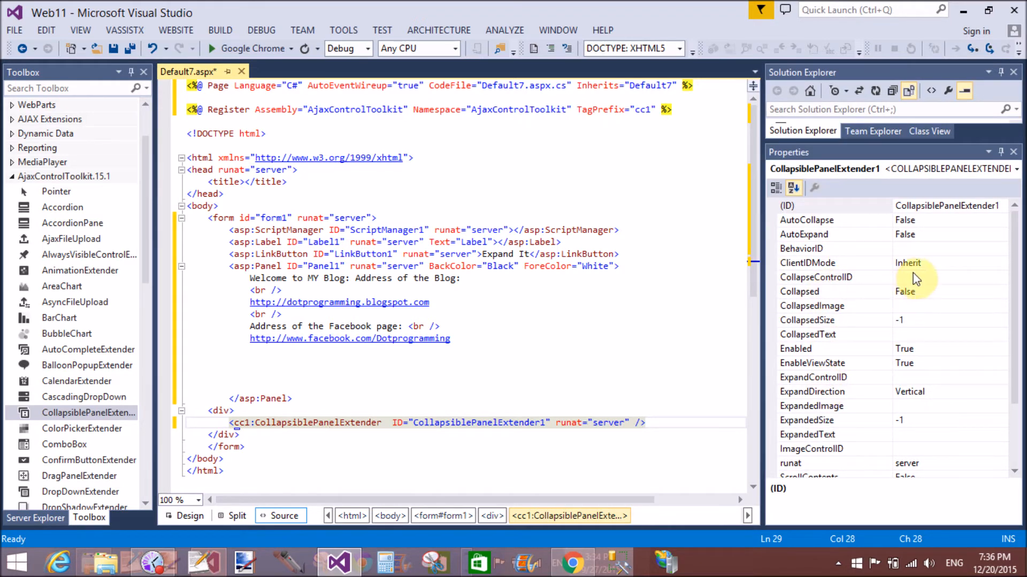
left_click(816, 277)
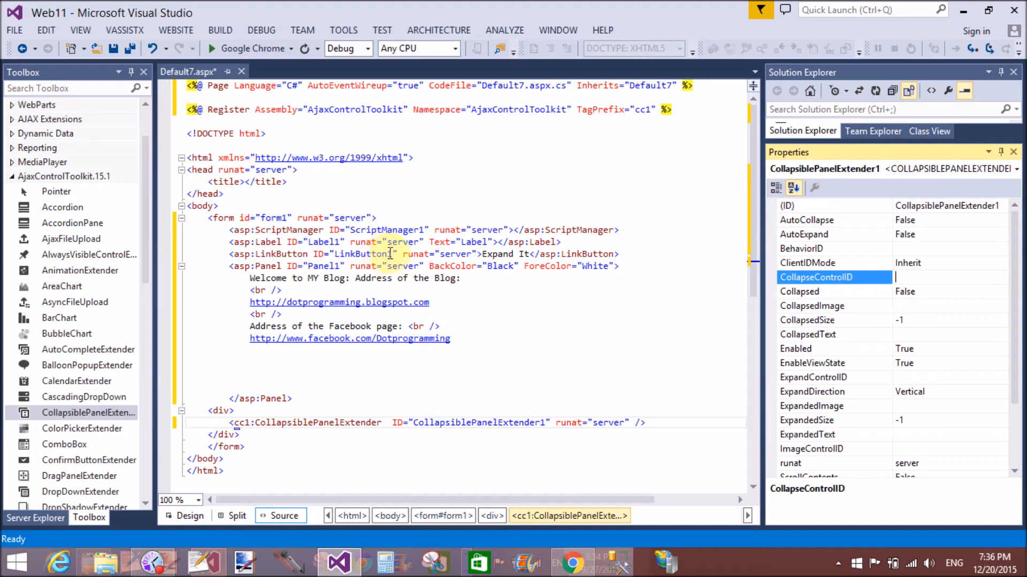
left_click(367, 255)
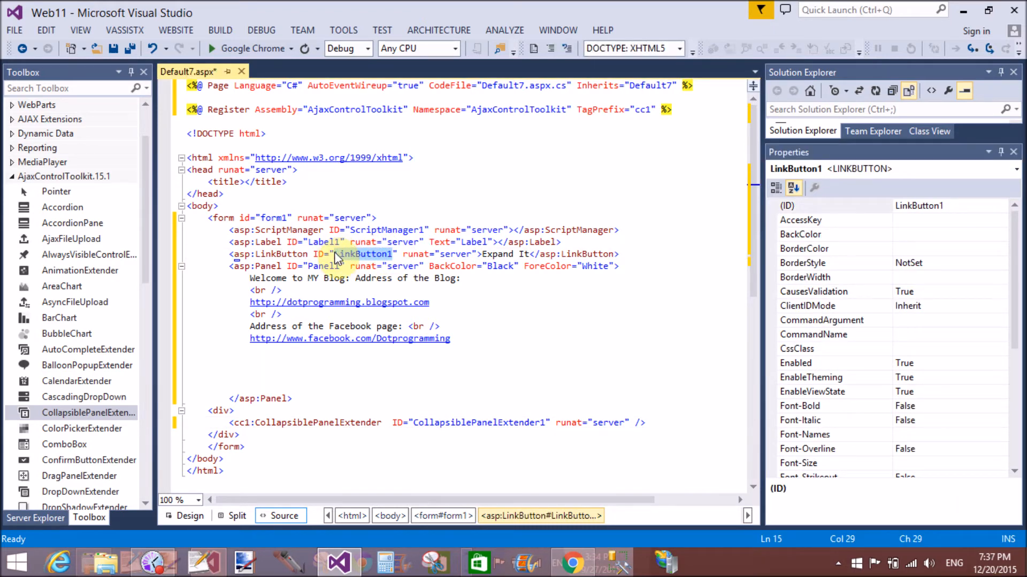
left_click(302, 422)
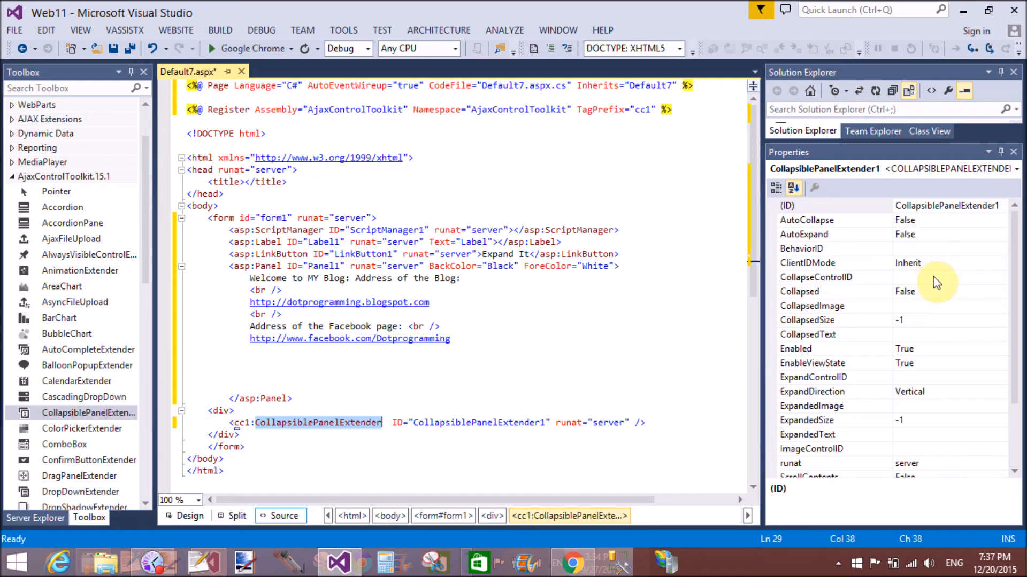
left_click(833, 277)
type("LinkButton1")
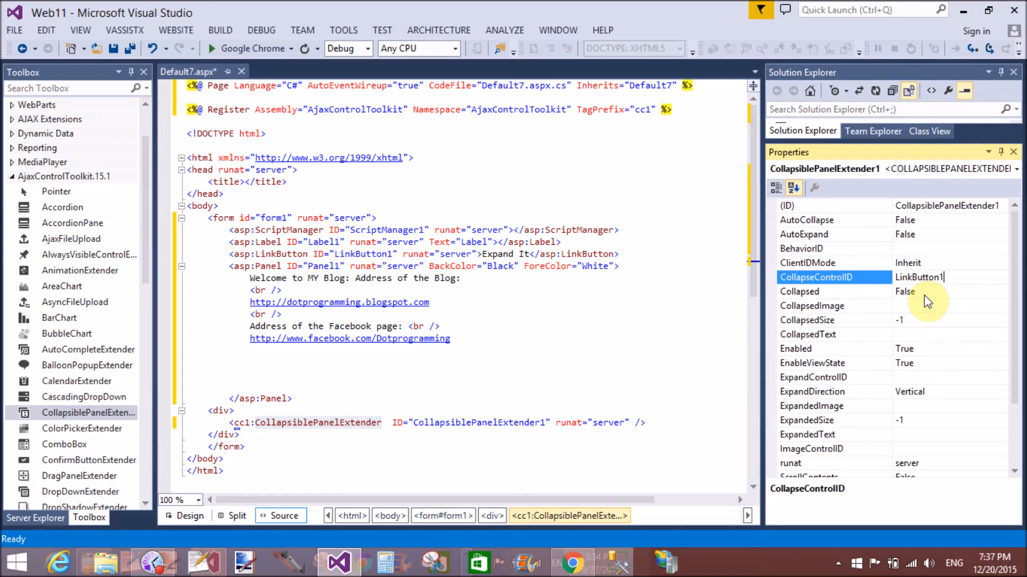
mouse_move(891, 339)
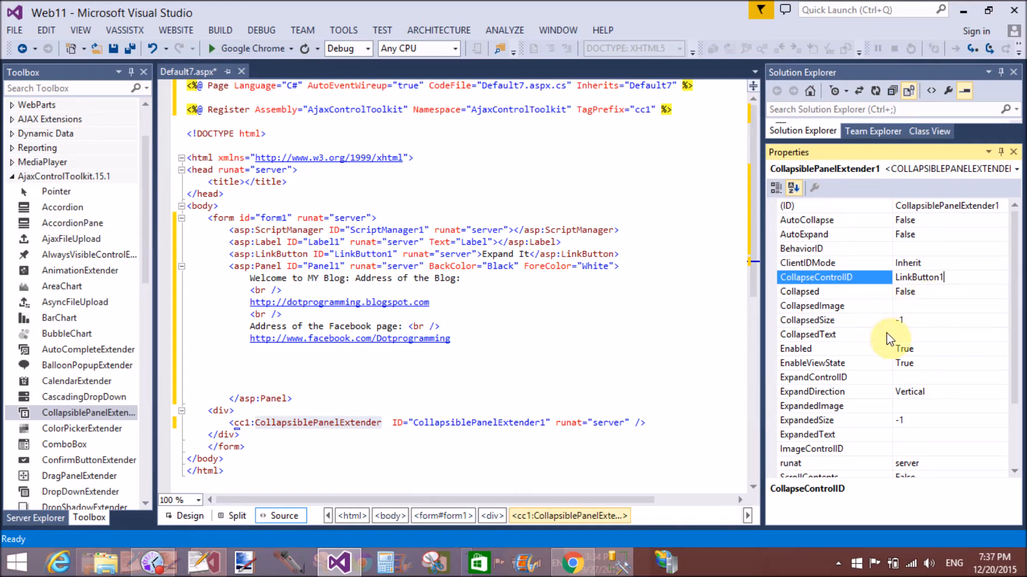
left_click(832, 333)
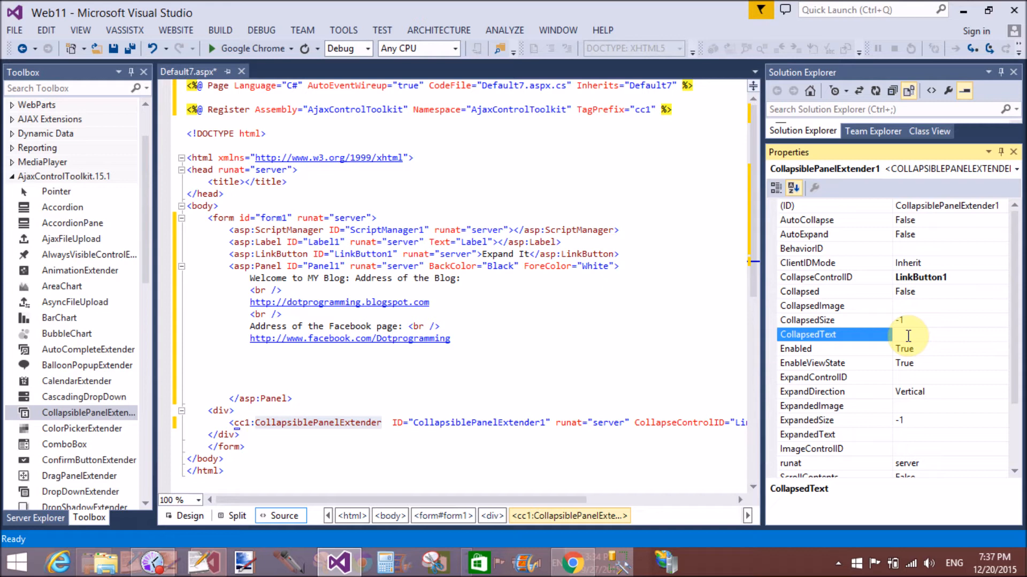
- Set CollapsedText 'Please Expand It', ExpandControlID LinkButton1 and ExpandedText 'Please Collapse It'
type("Please")
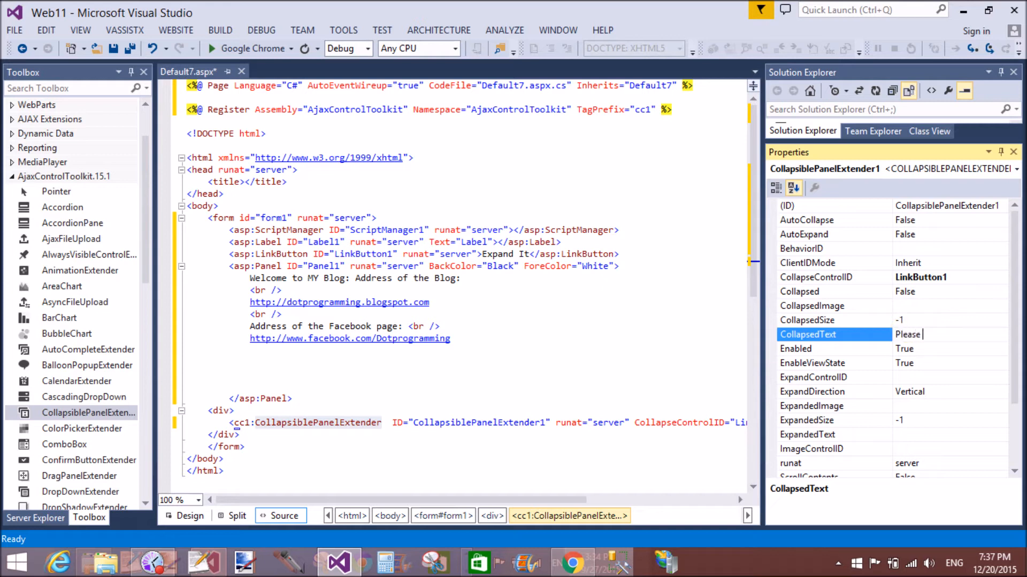
type("Expand")
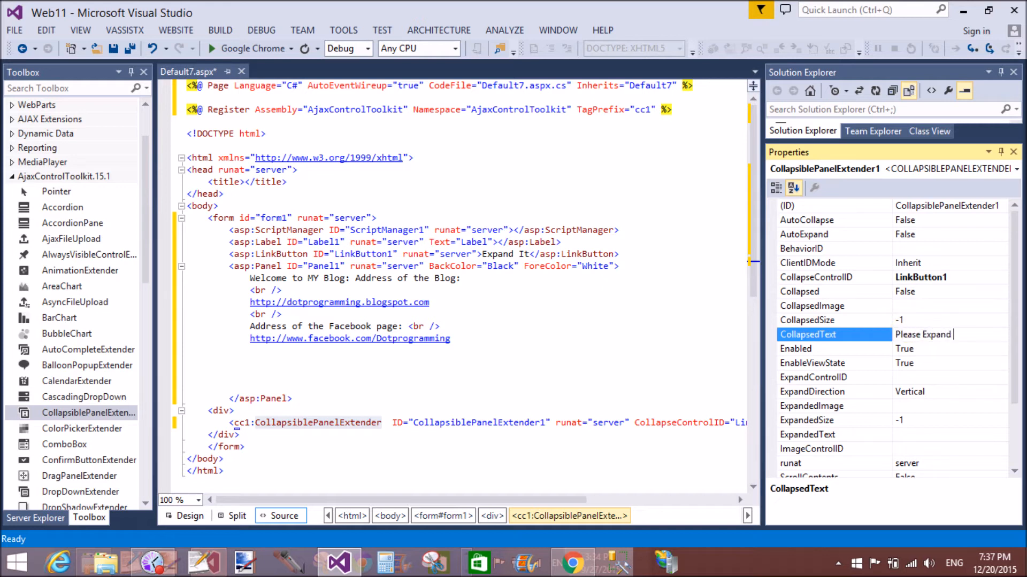
type("It")
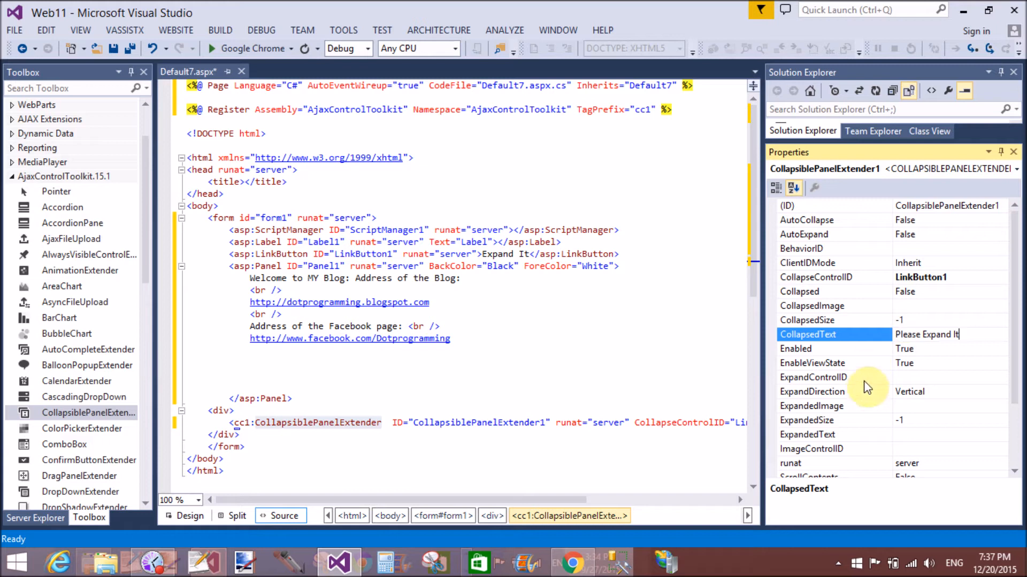
left_click(812, 377)
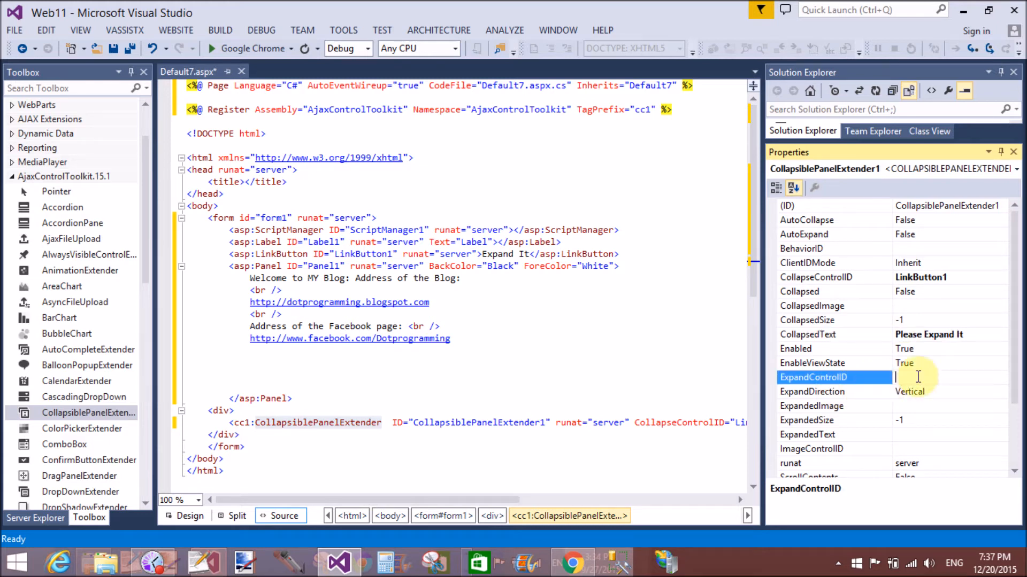
type("LinkButton1")
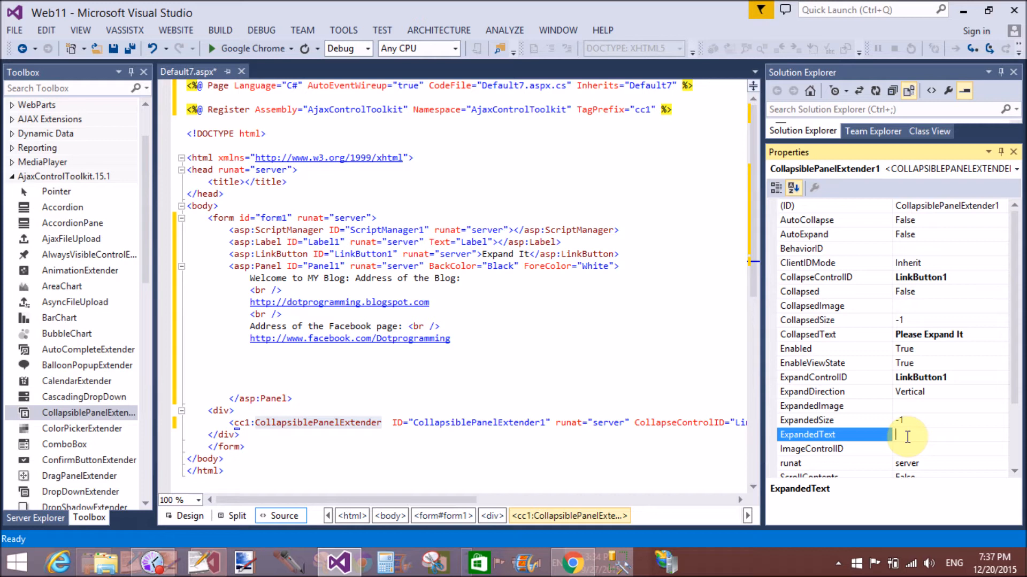
type("Please")
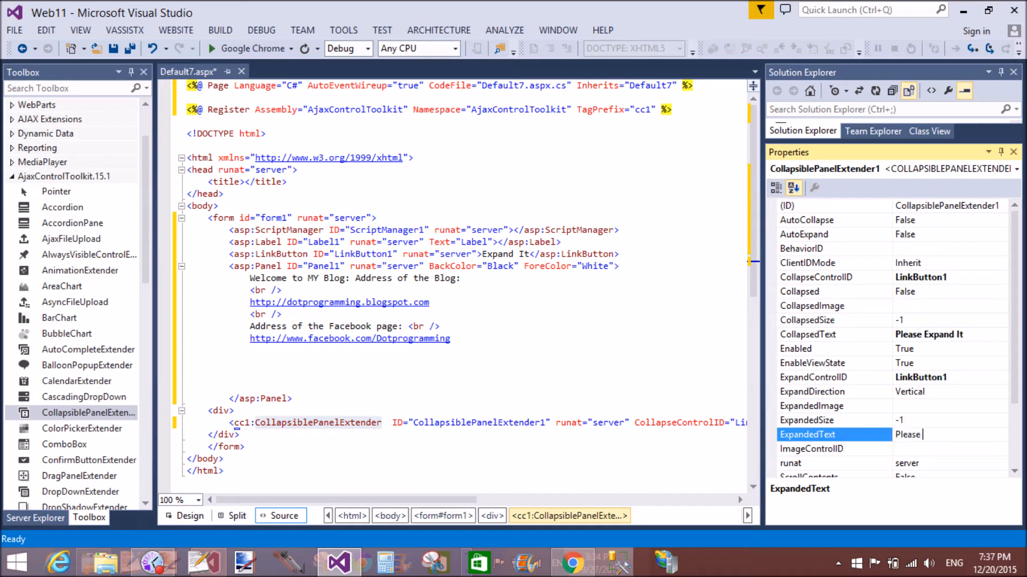
type("Collapse")
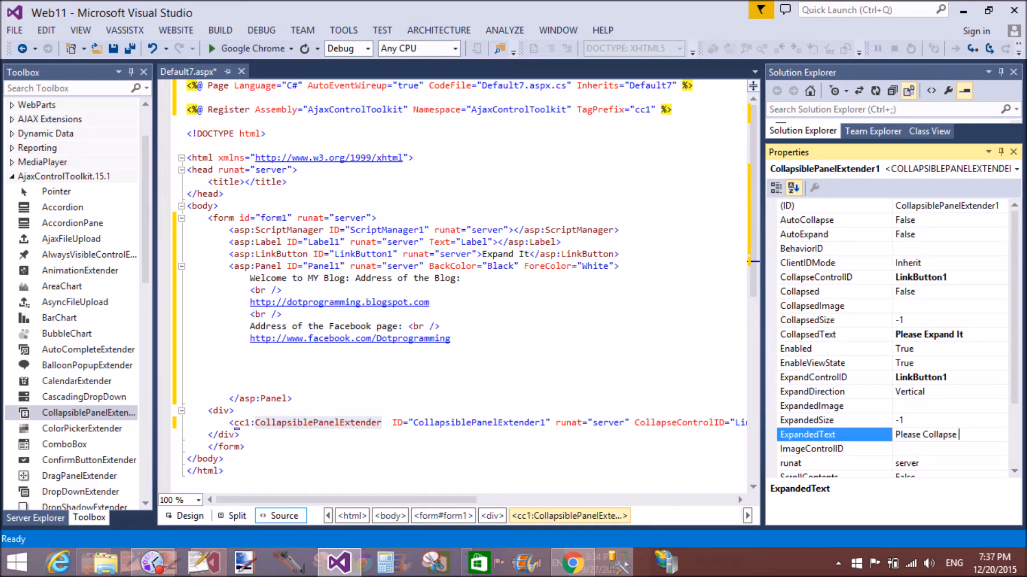
type("It")
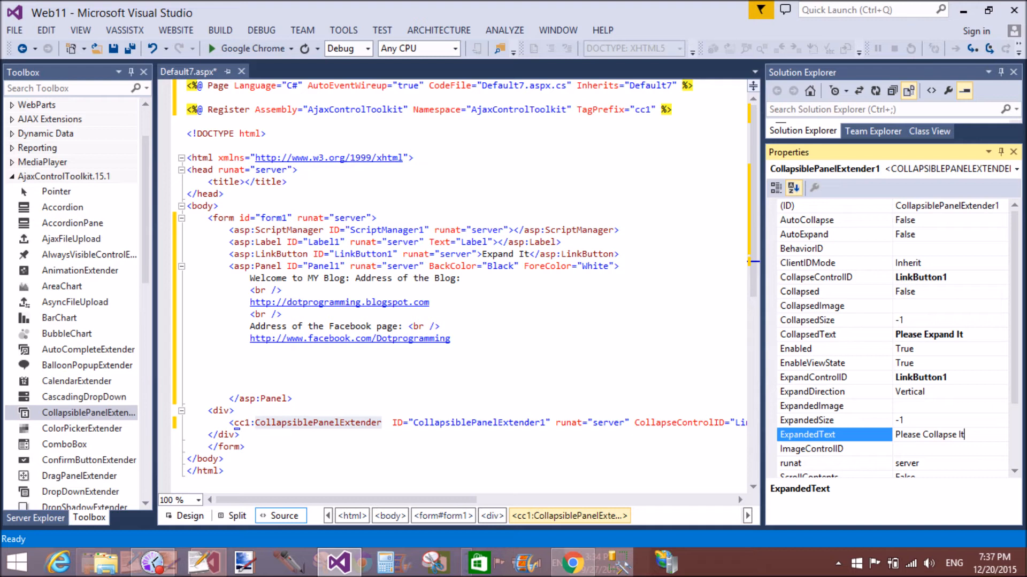
mouse_move(998, 479)
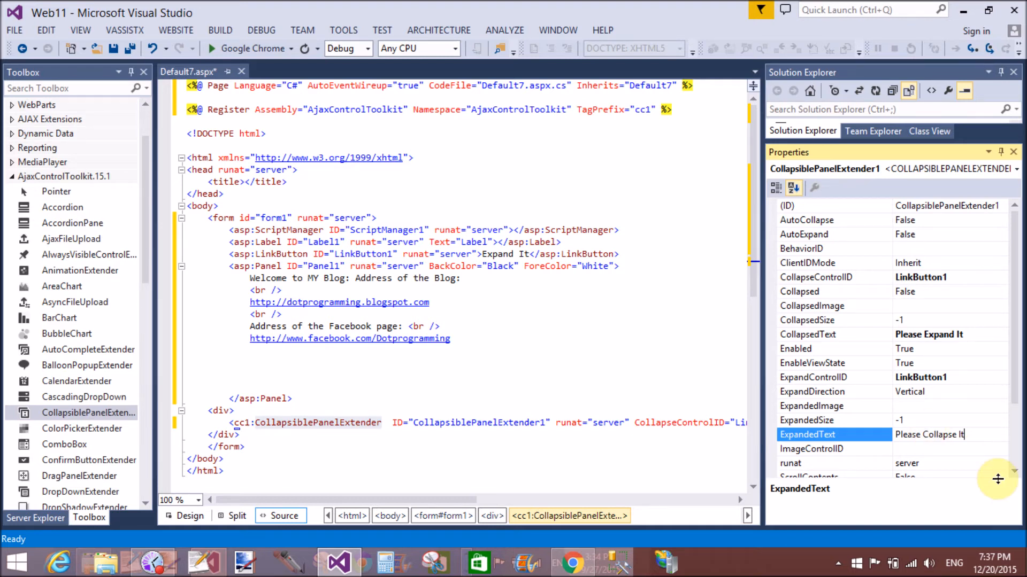
- Set SuppressPostBack to True and TargetControlID to Panel1
scroll("down", 3)
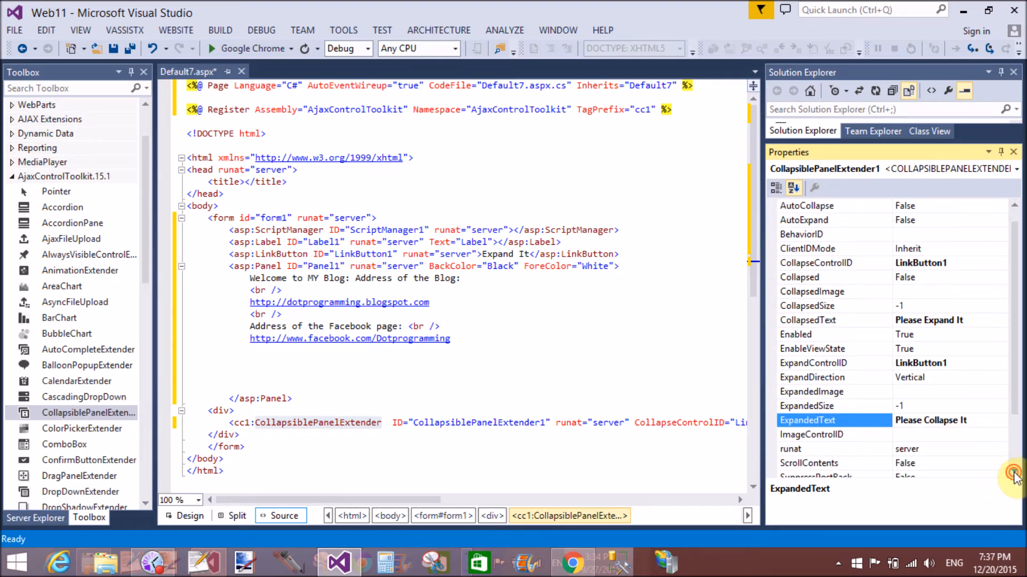
scroll("down", 3)
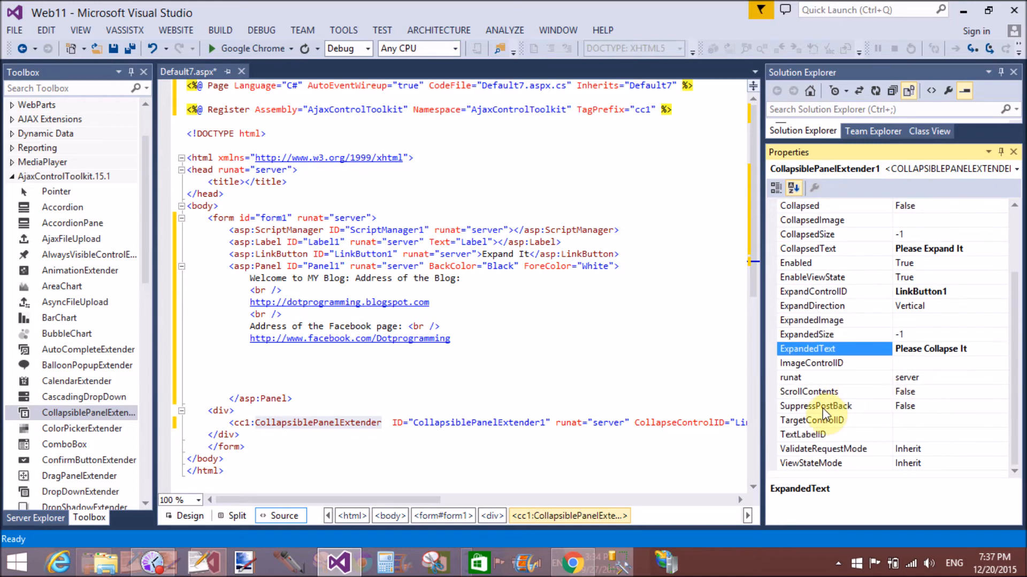
left_click(814, 407)
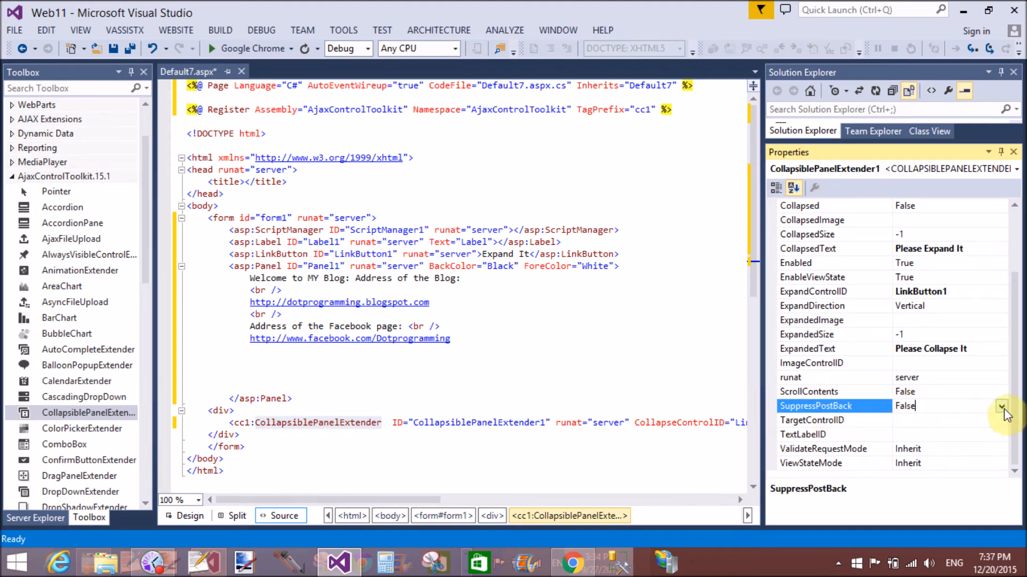
left_click(1001, 406)
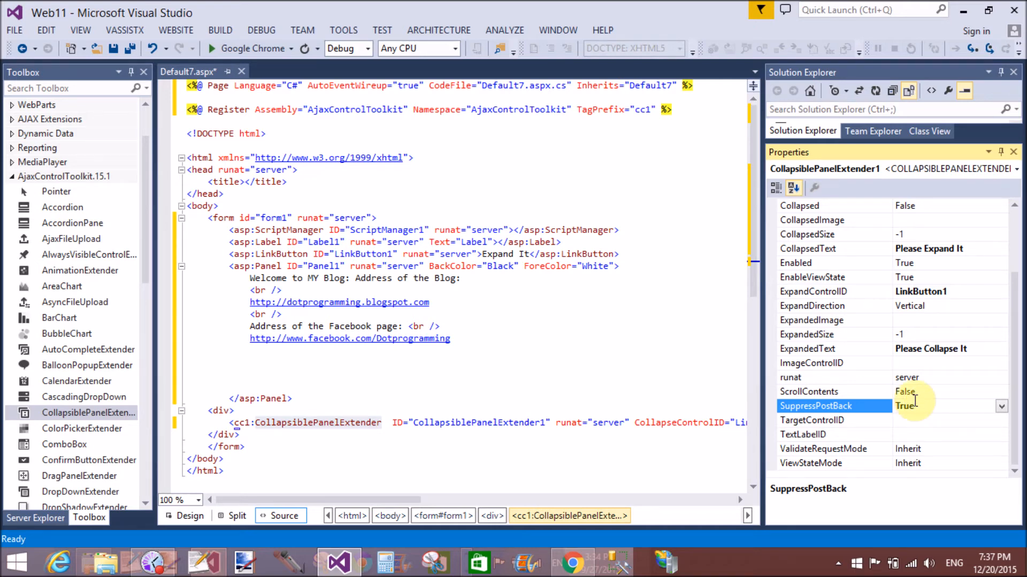
mouse_move(877, 389)
type("P")
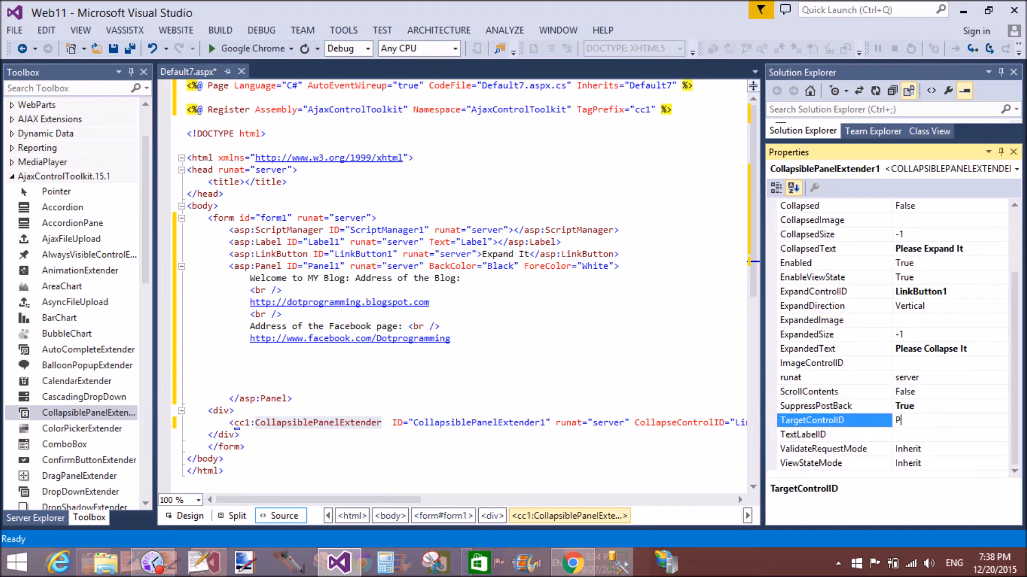
type("anel")
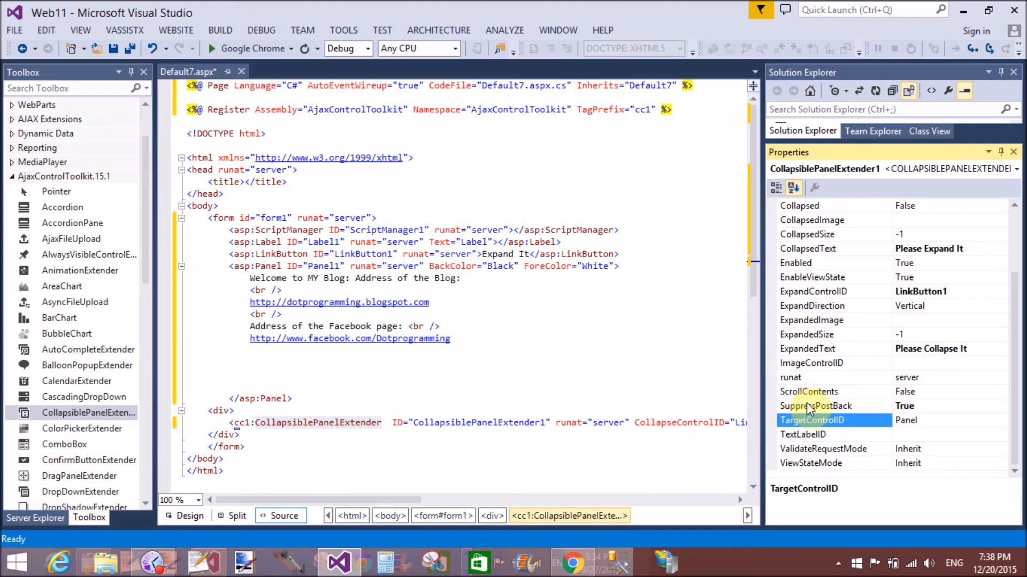
left_click(923, 420)
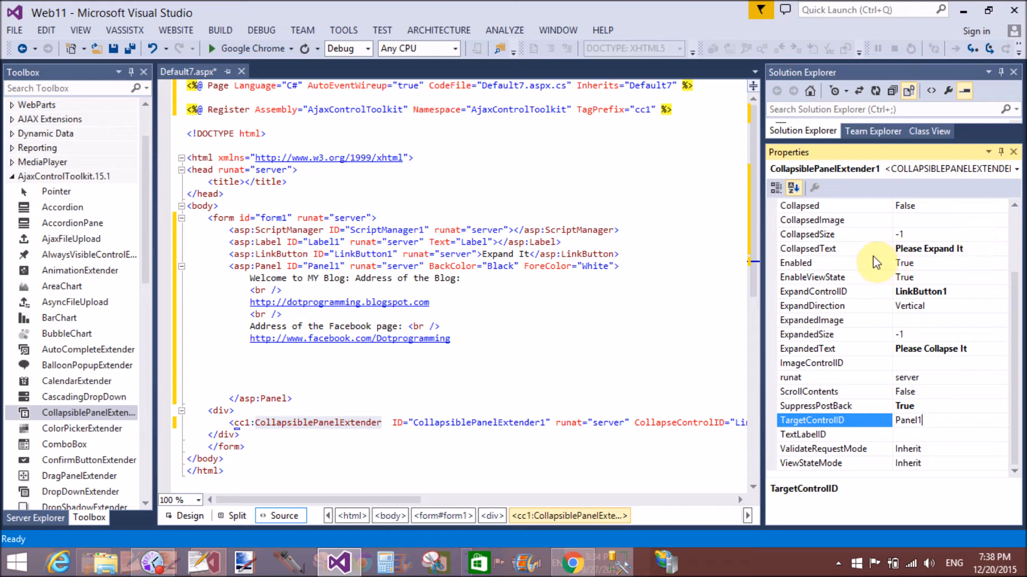
mouse_move(936, 211)
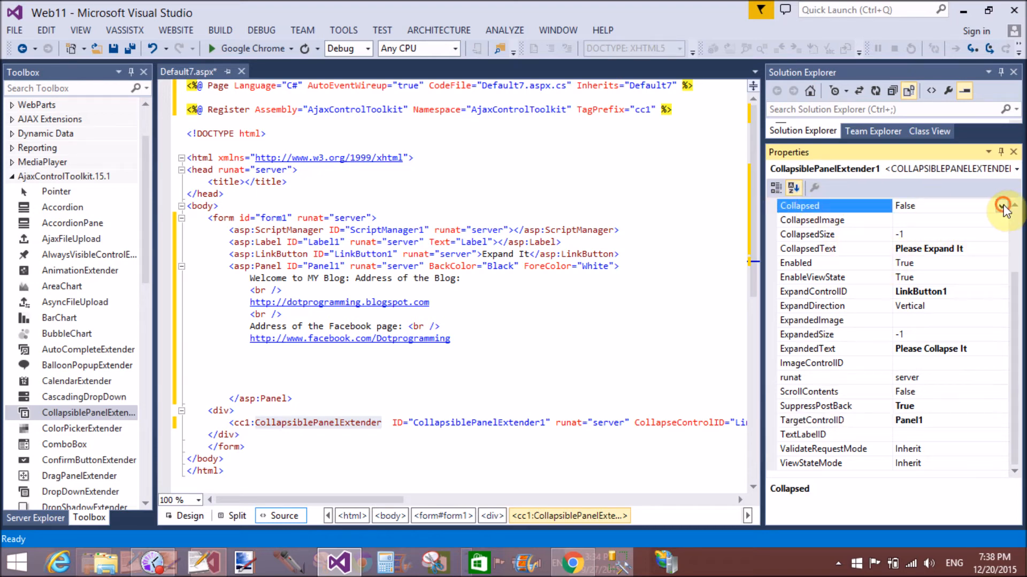
- Set Collapsed True, CollapsedSize 0 and ExpandedSize 250 on the extender
left_click(1001, 205)
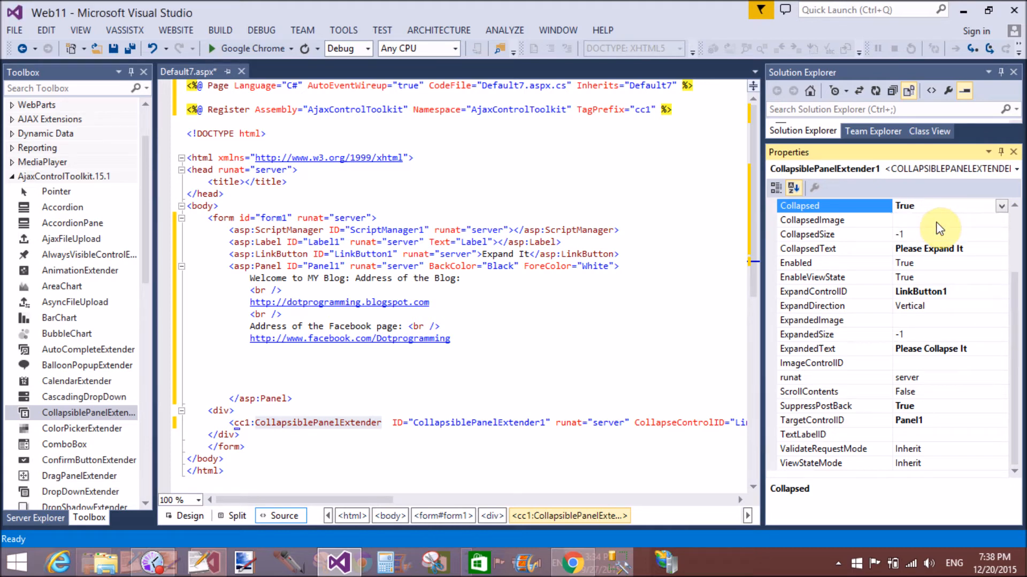
left_click(833, 235)
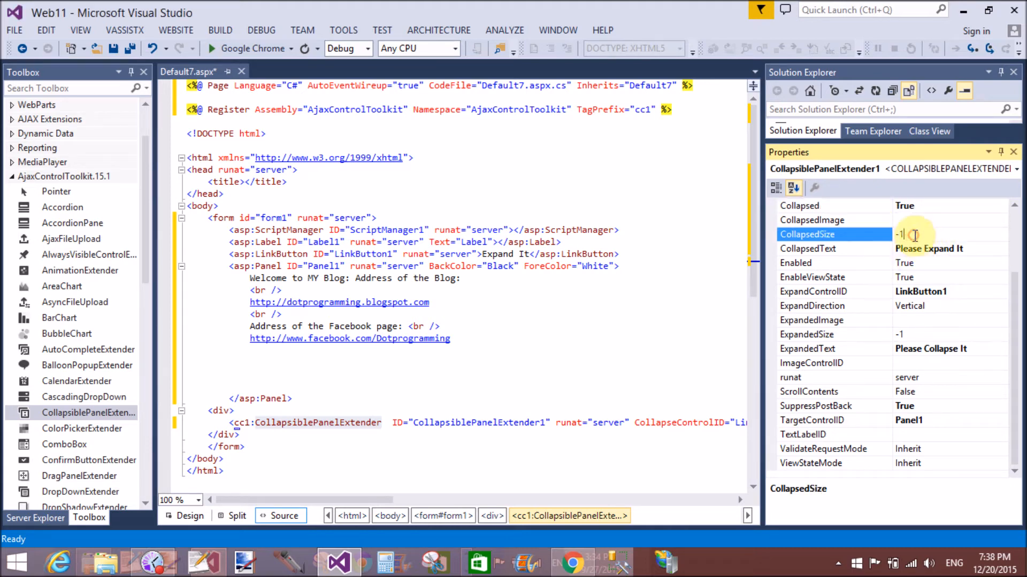
type("0")
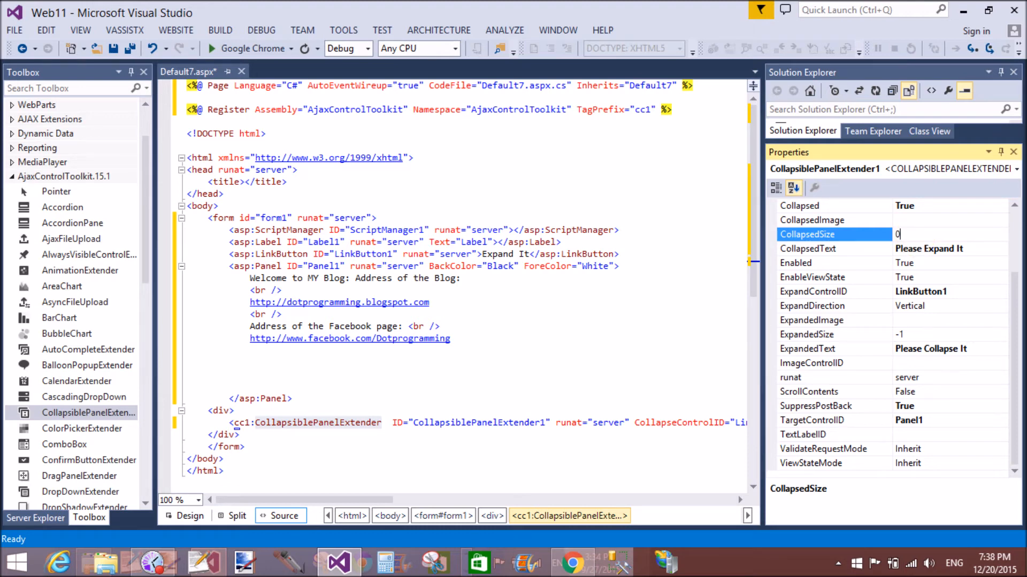
mouse_move(844, 299)
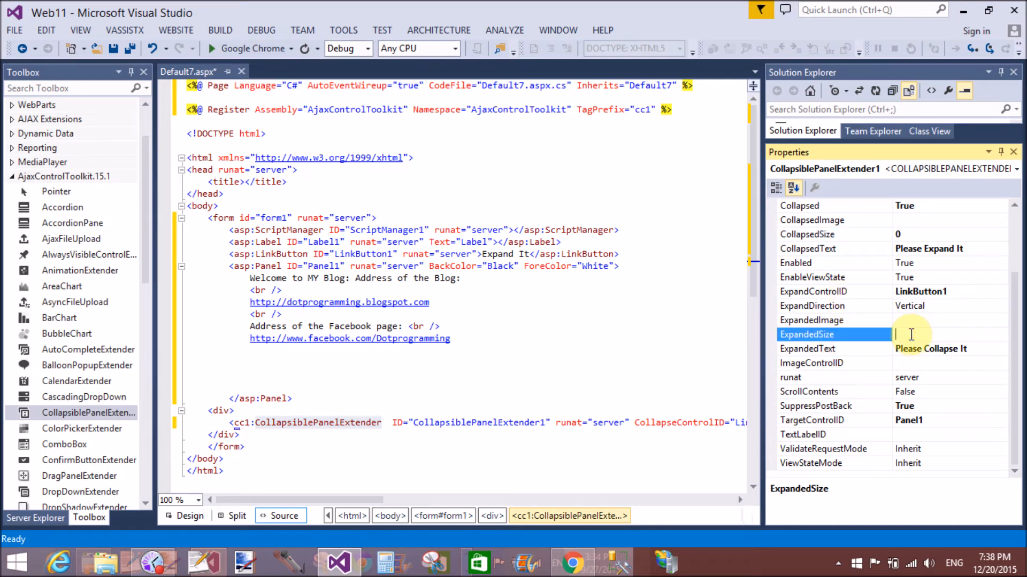
type("-1")
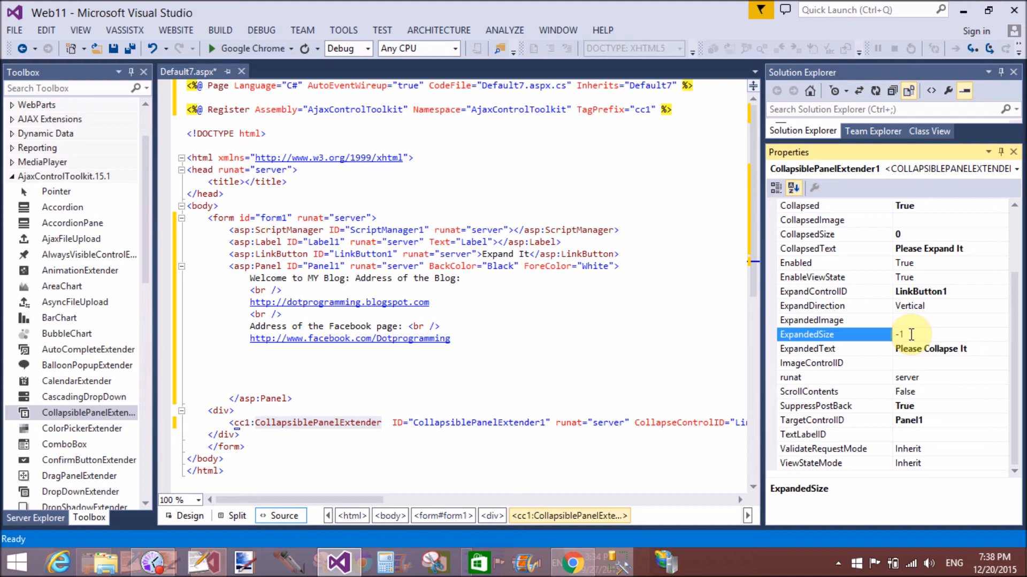
type("250")
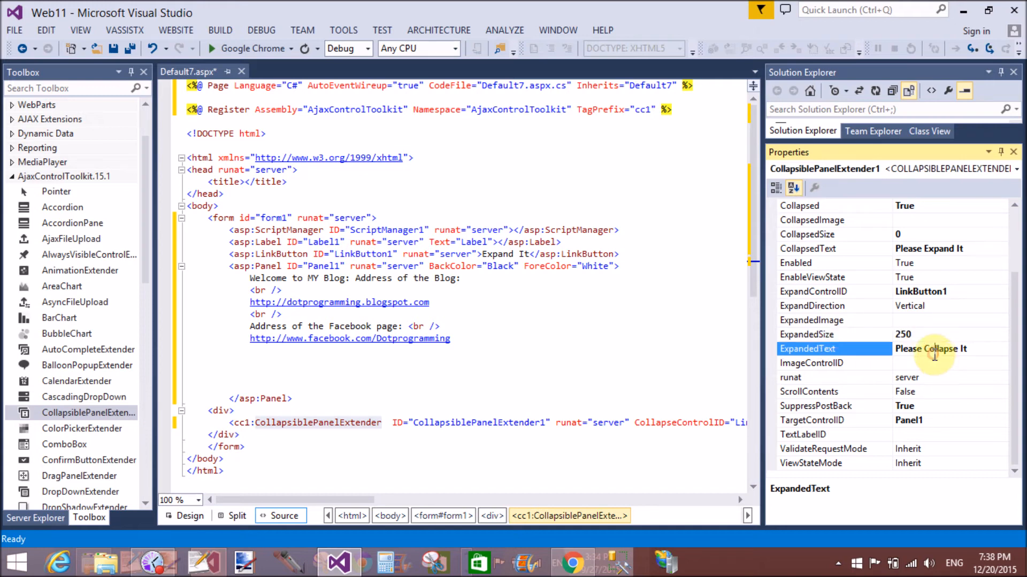
- Set TextLabelID to Label1 and return focus to the page markup
left_click(832, 435)
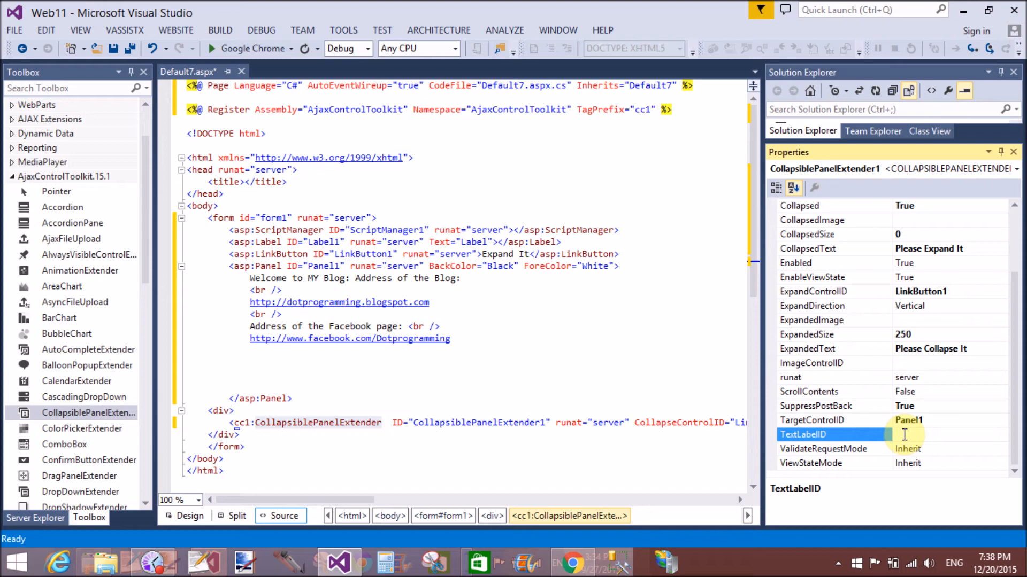
type("Label")
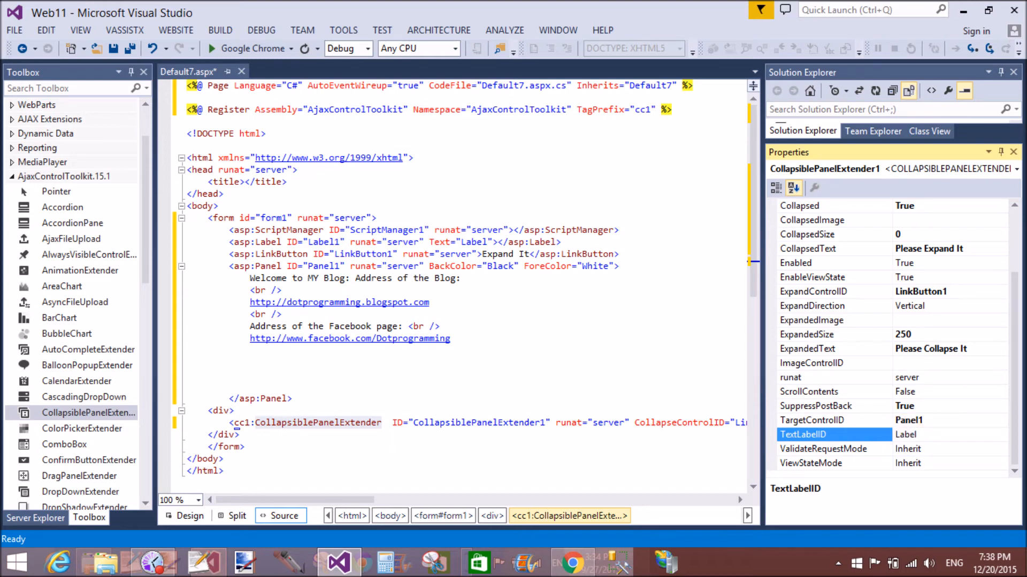
left_click(823, 448)
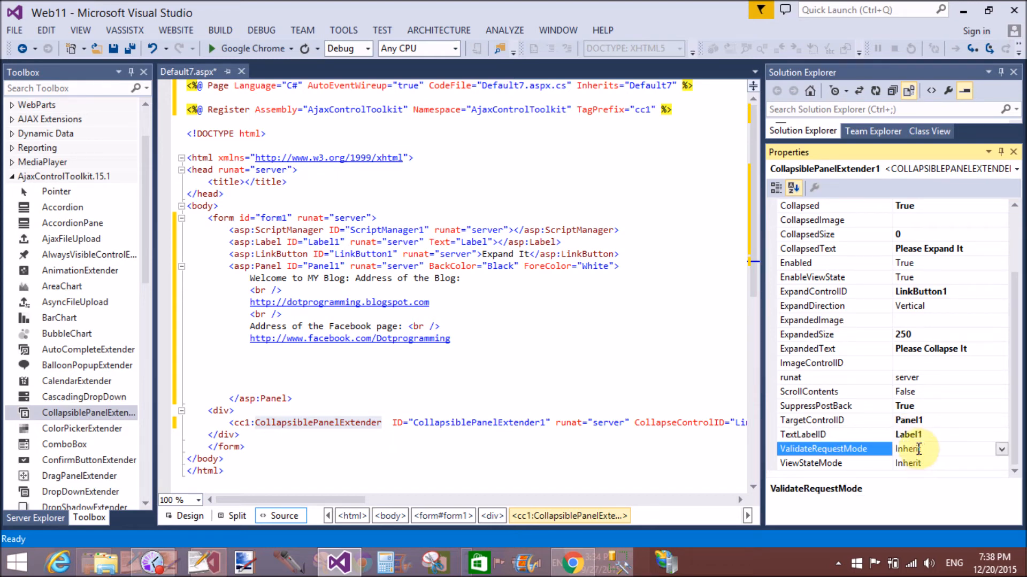
left_click(350, 339)
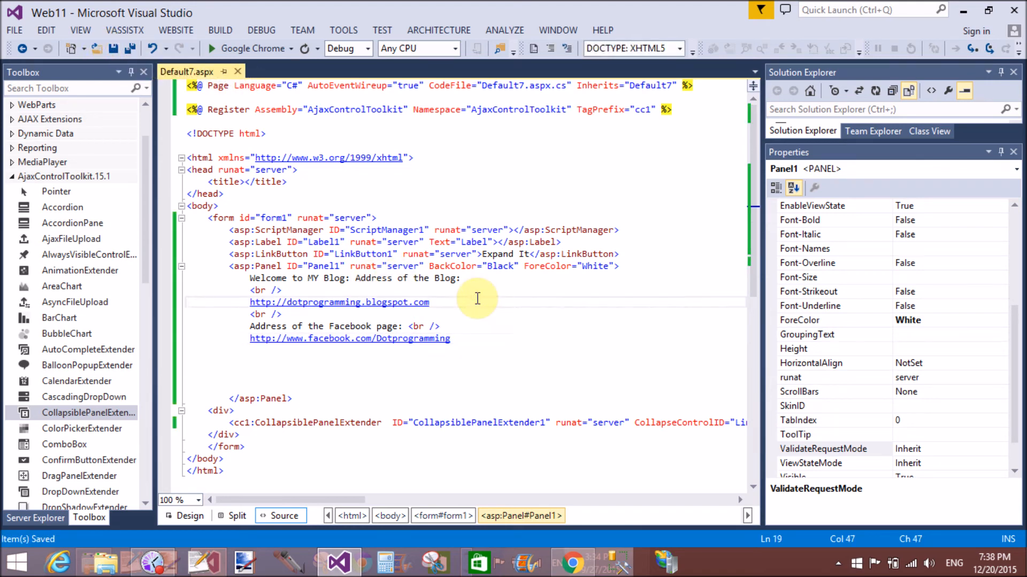
- Bring up the editor context menu to view Default7.aspx in the browser
right_click(477, 299)
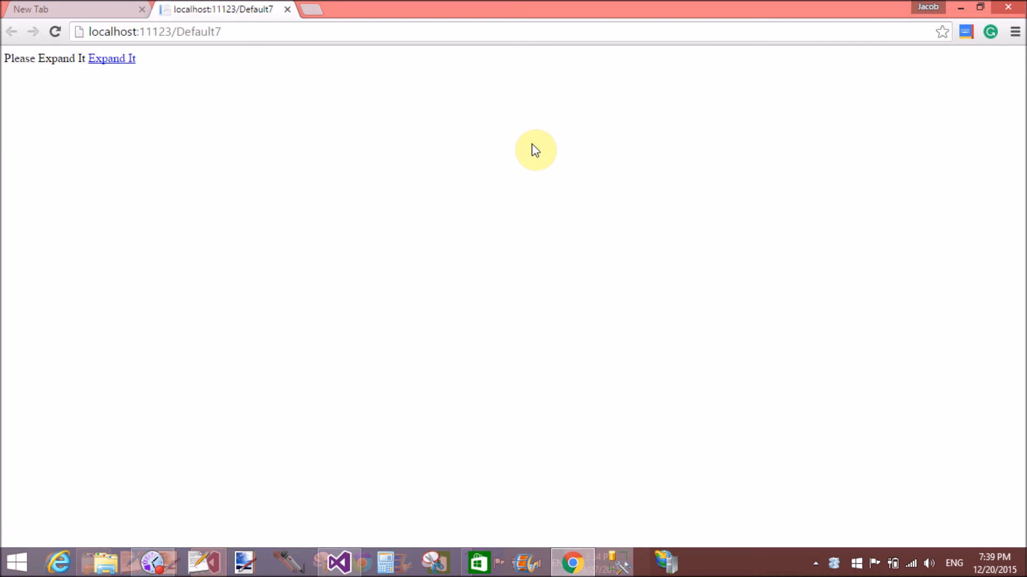
mouse_move(112, 58)
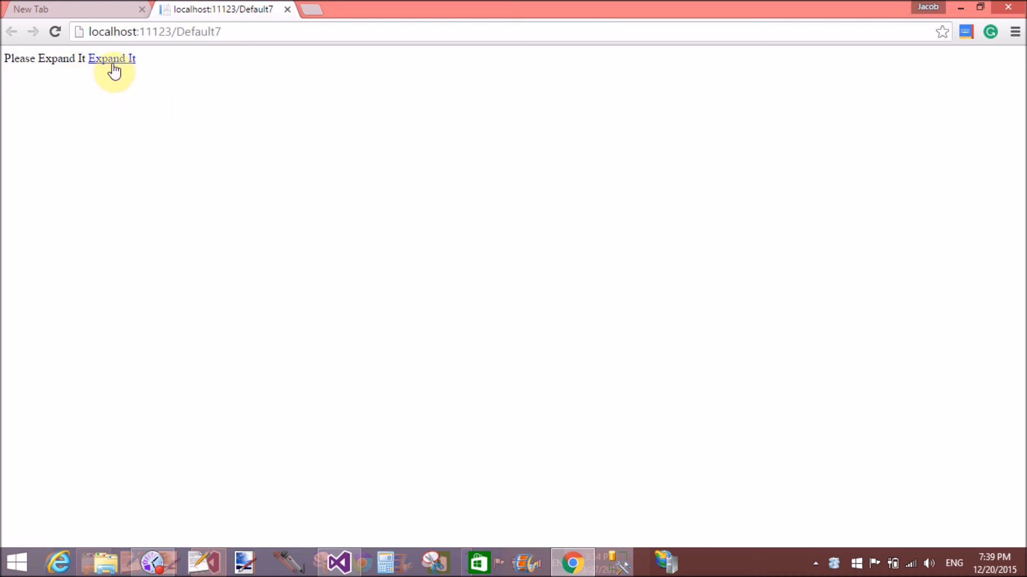
- Toggle the black blog panel five times via Expand It, watching the label alternate, then return to Visual Studio
left_click(111, 58)
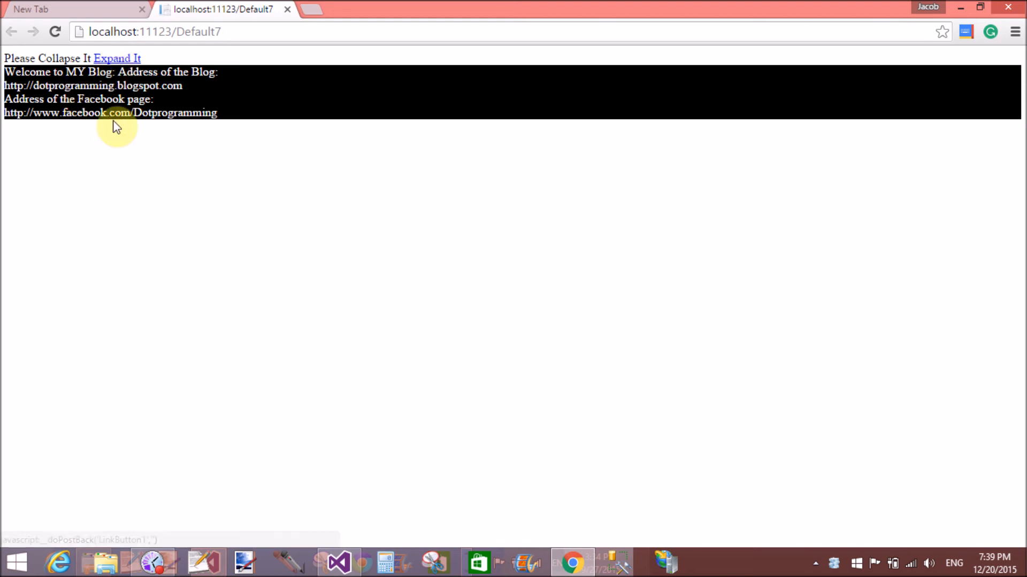
mouse_move(116, 57)
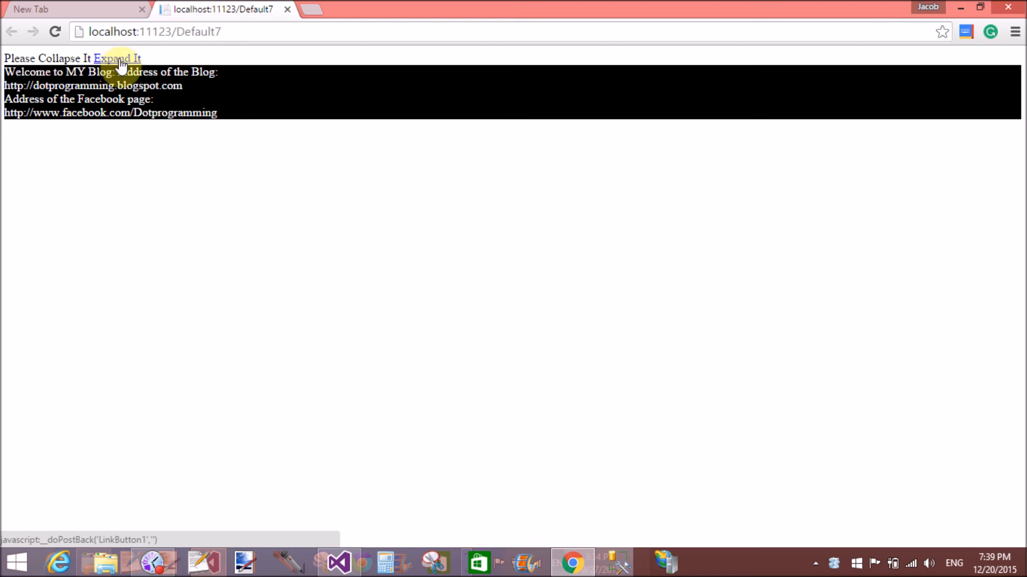
left_click(116, 58)
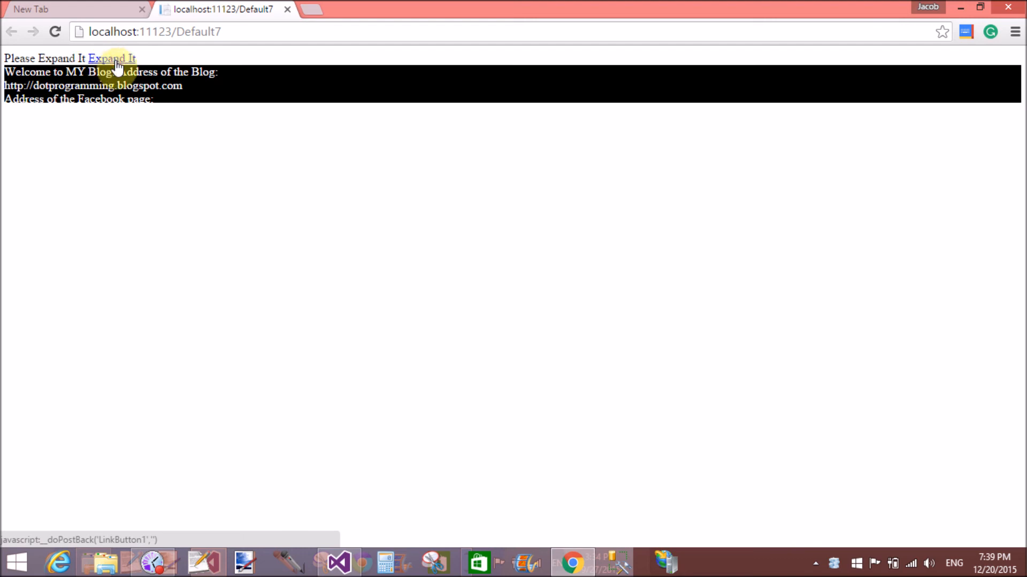
left_click(111, 57)
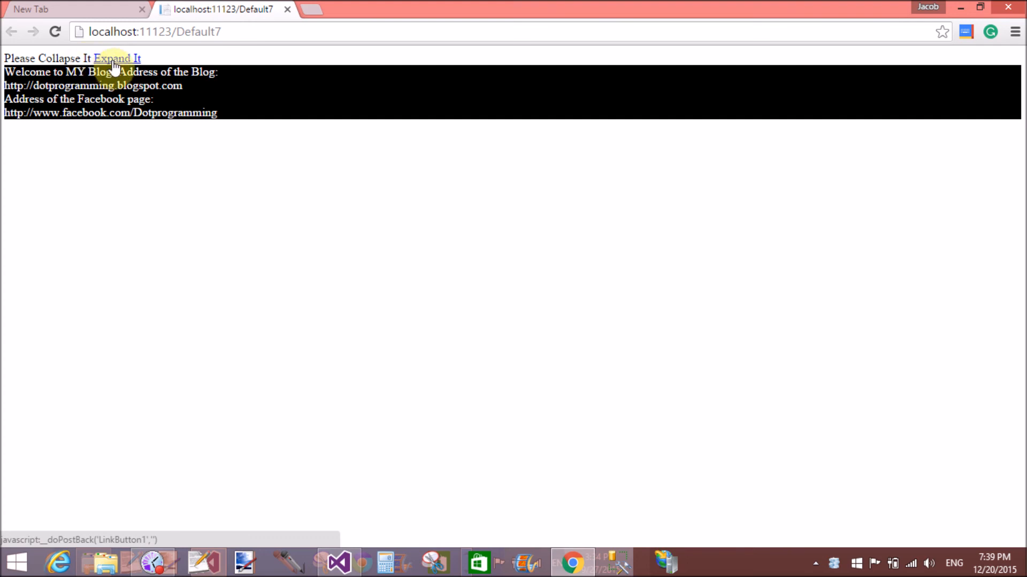
left_click(116, 58)
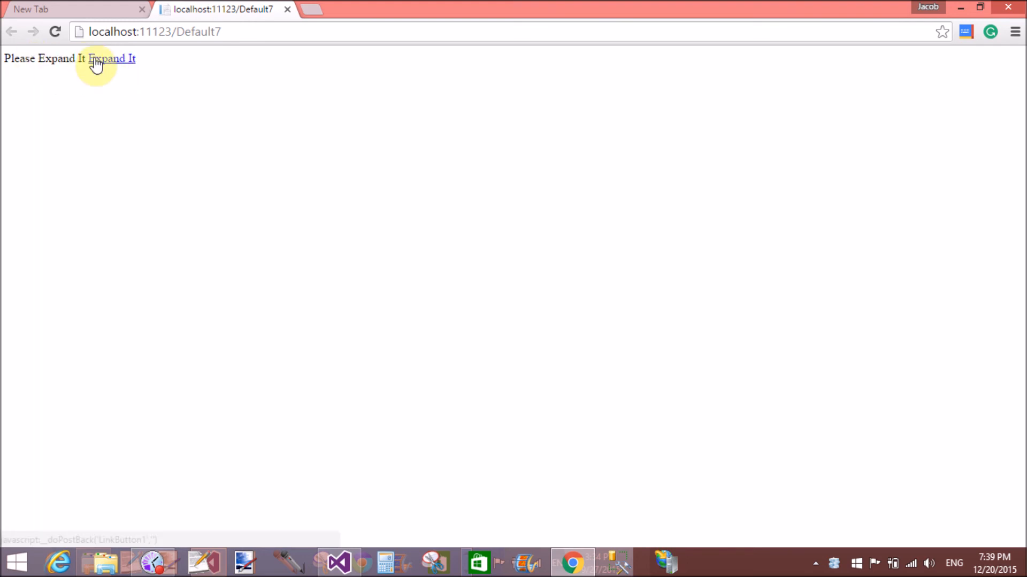
left_click(110, 58)
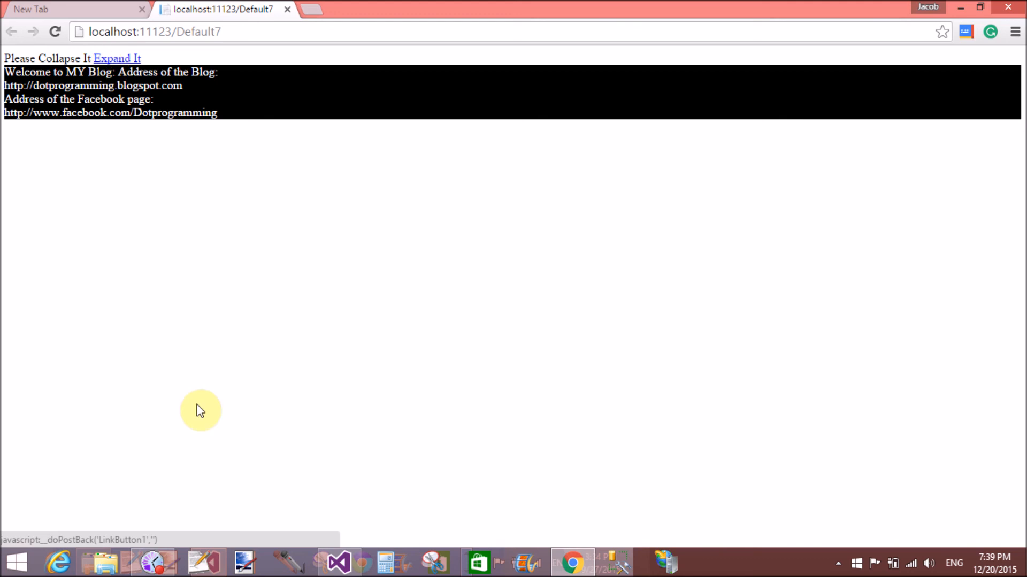
mouse_move(247, 500)
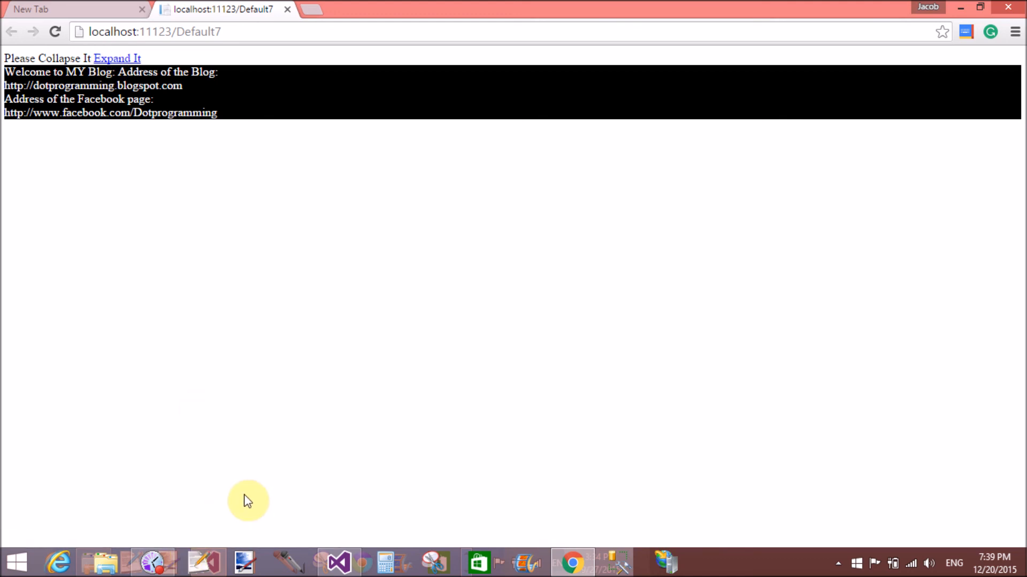
left_click(338, 563)
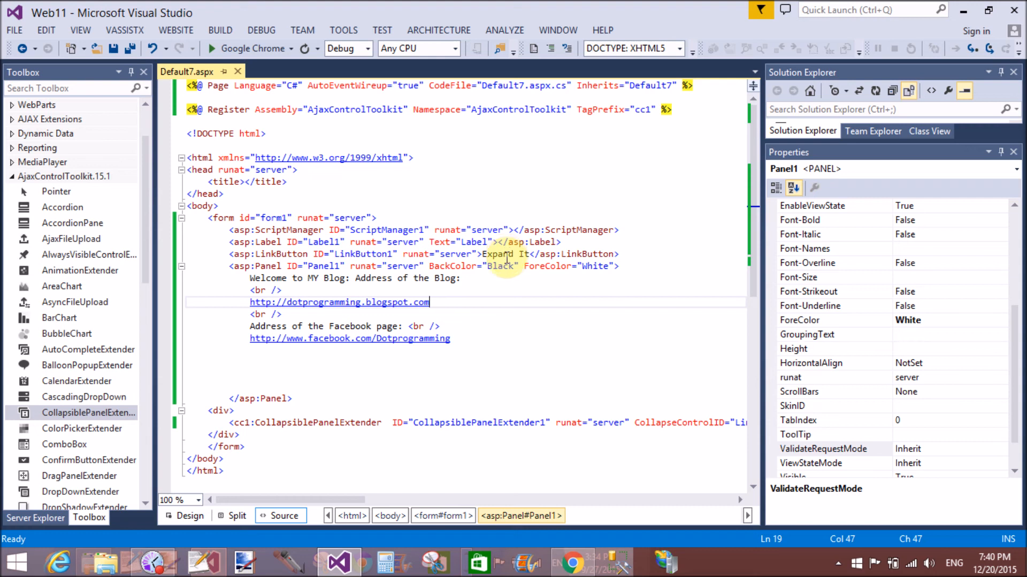
mouse_move(693, 511)
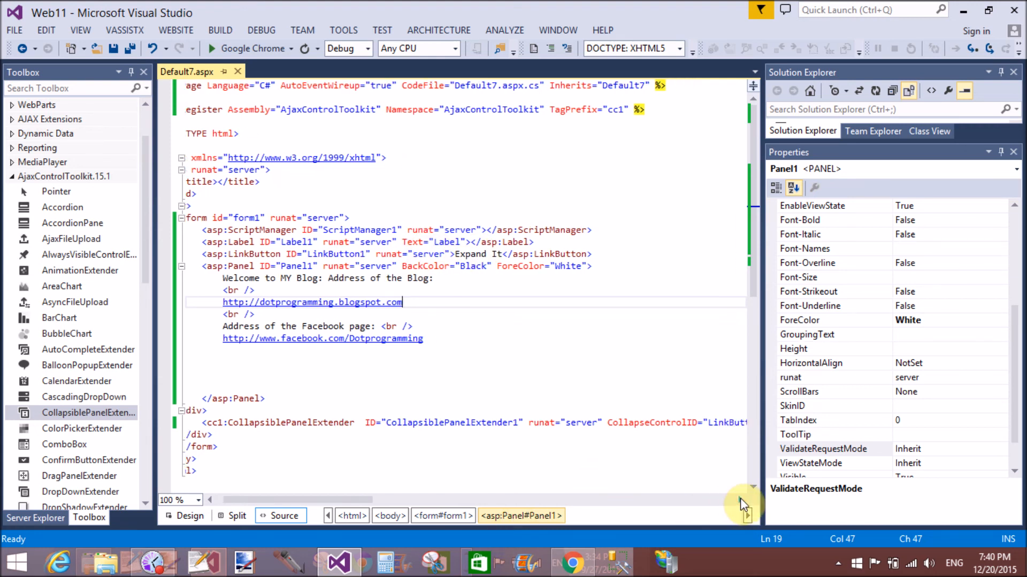
- Read the extender attributes in the markup and begin removing the Expand It text from LinkButton1
scroll("right", 3)
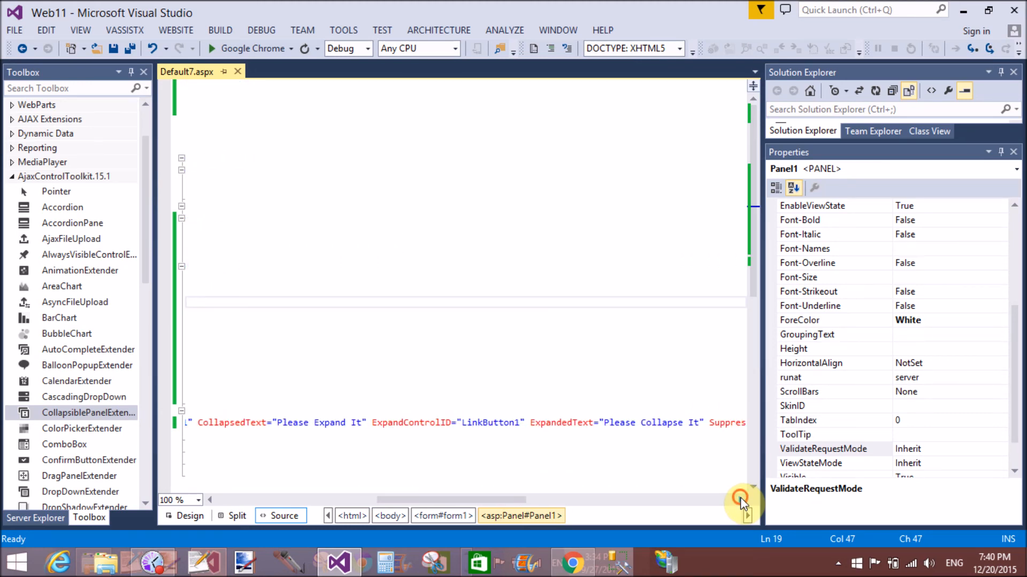
scroll("right", 3)
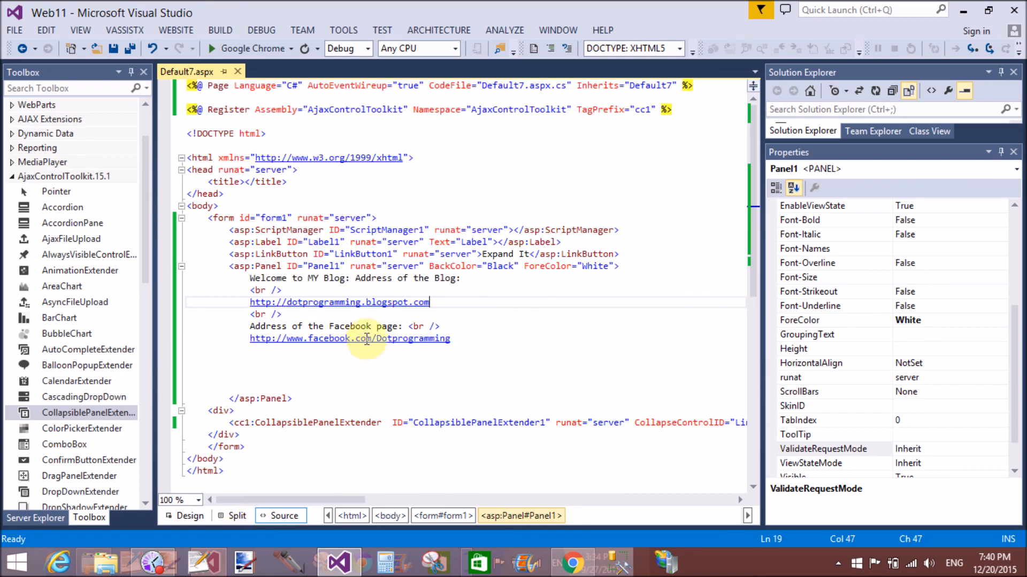
mouse_move(433, 413)
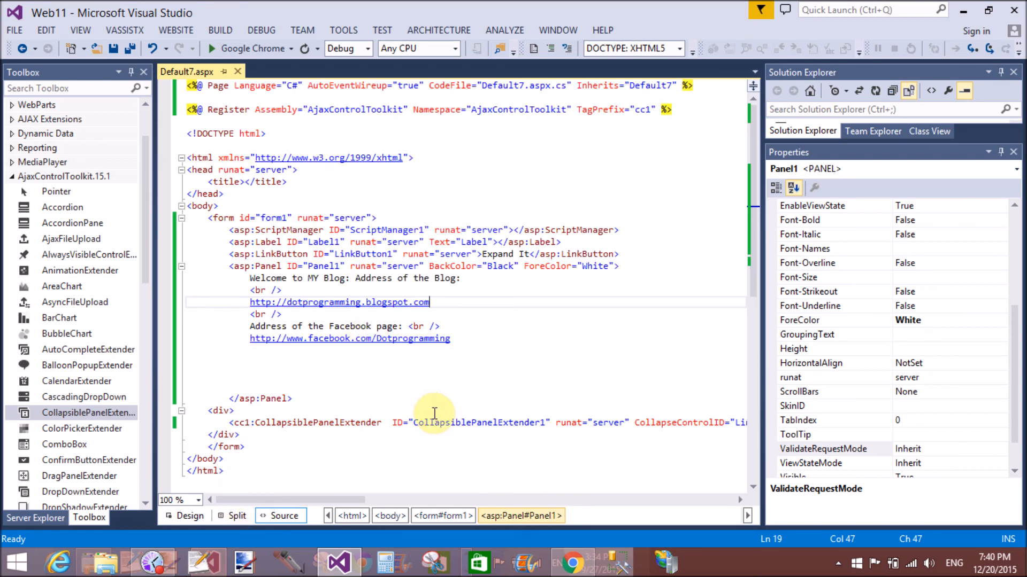
mouse_move(445, 435)
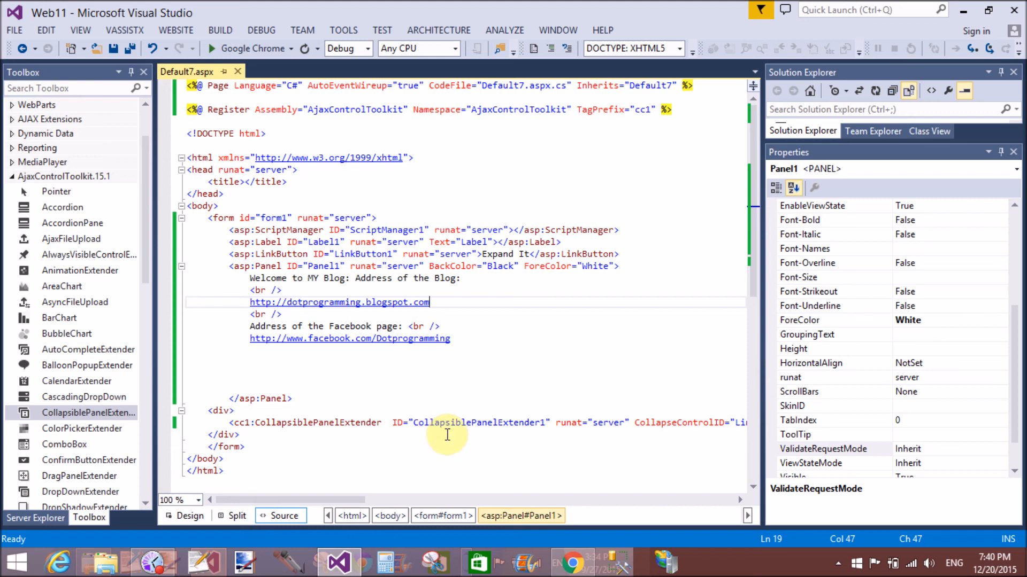
mouse_move(516, 492)
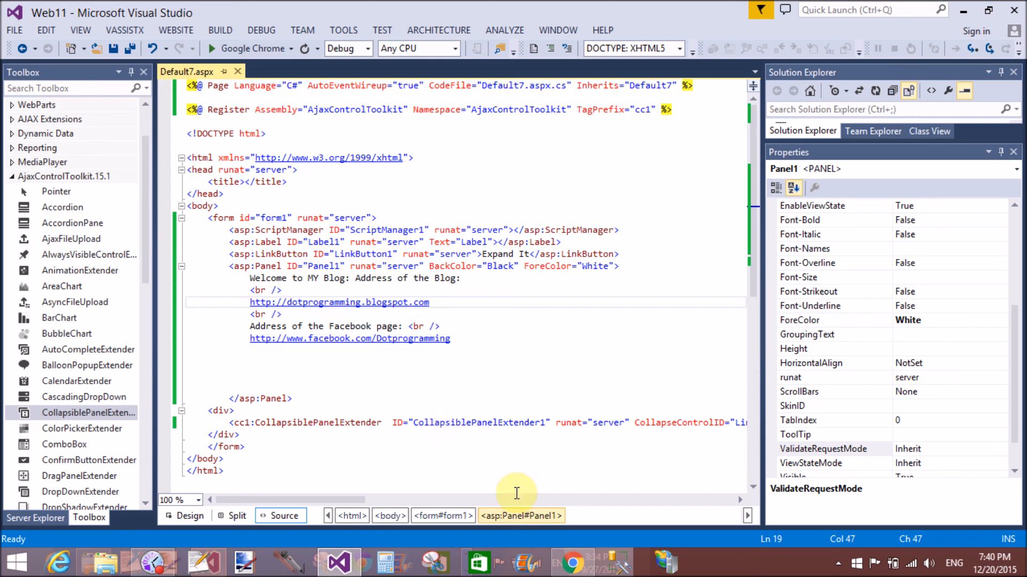
mouse_move(522, 265)
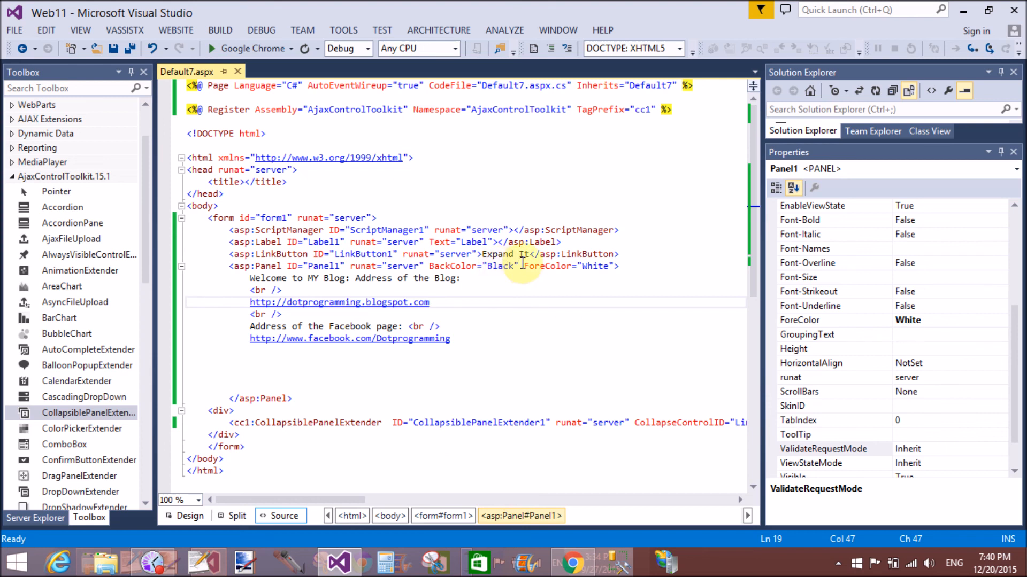
left_click(524, 254)
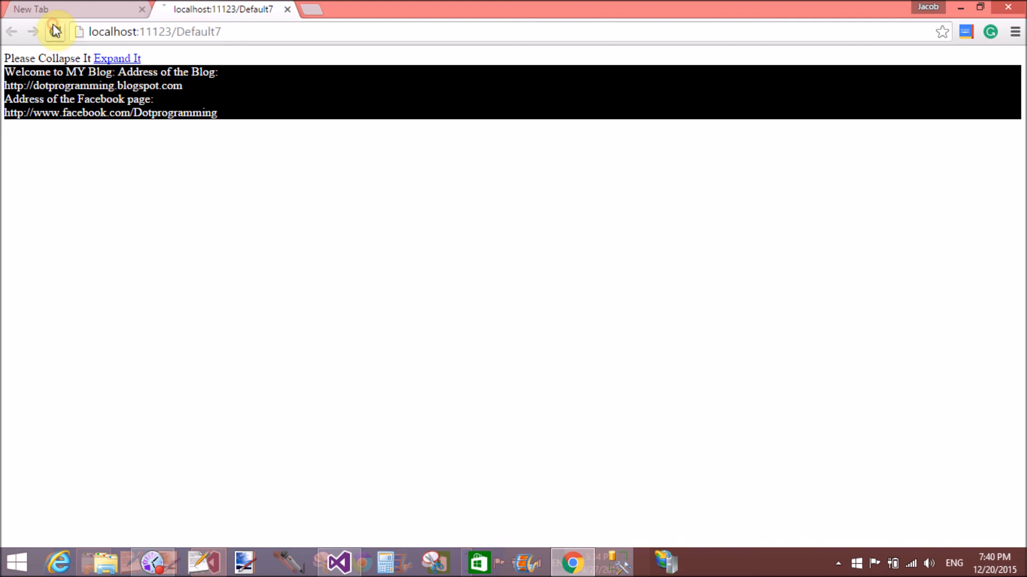
- Reload Default7 so only Please Expand It shows, then probe where the link text used to be
left_click(47, 58)
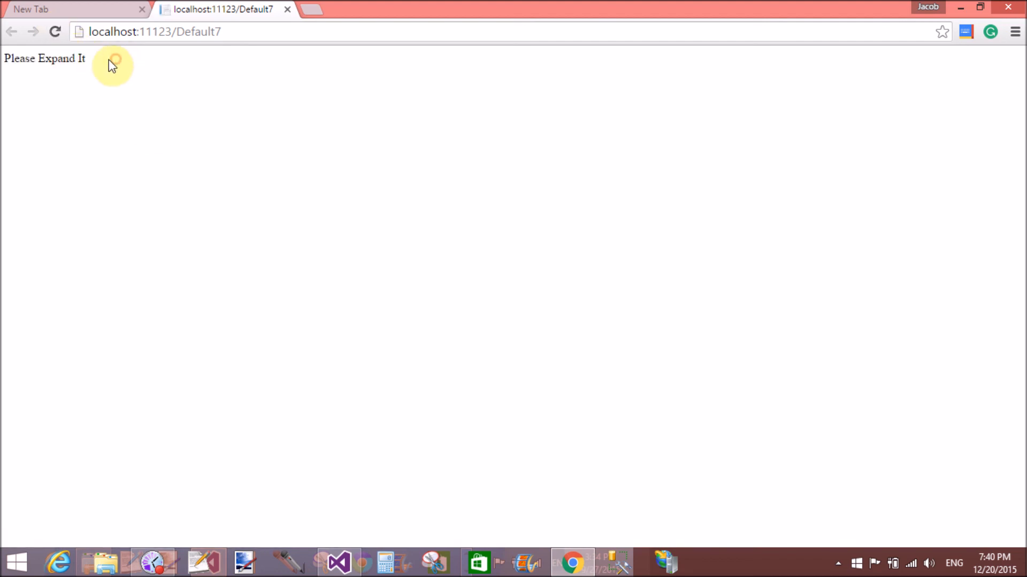
left_click(335, 561)
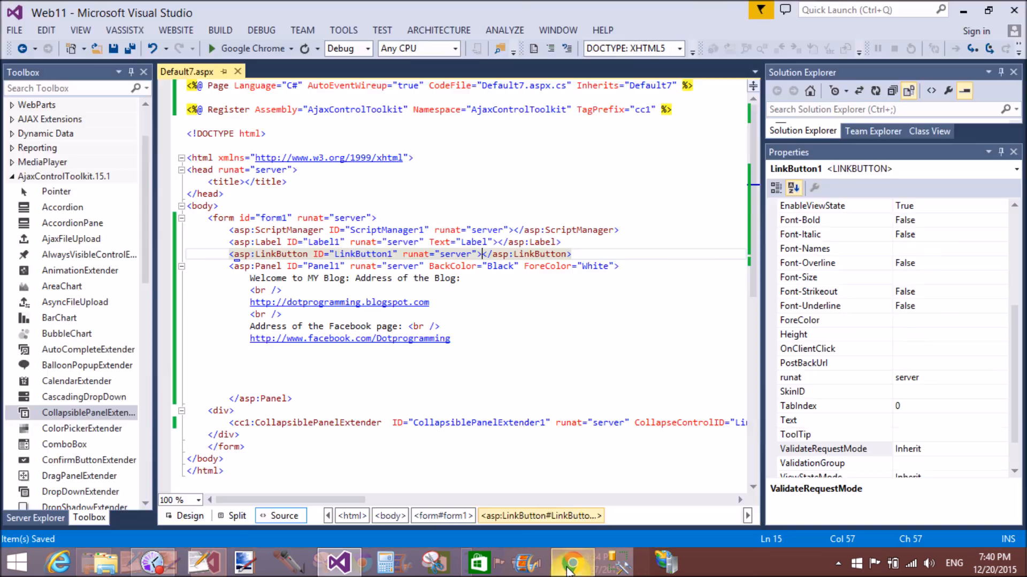
mouse_move(499, 282)
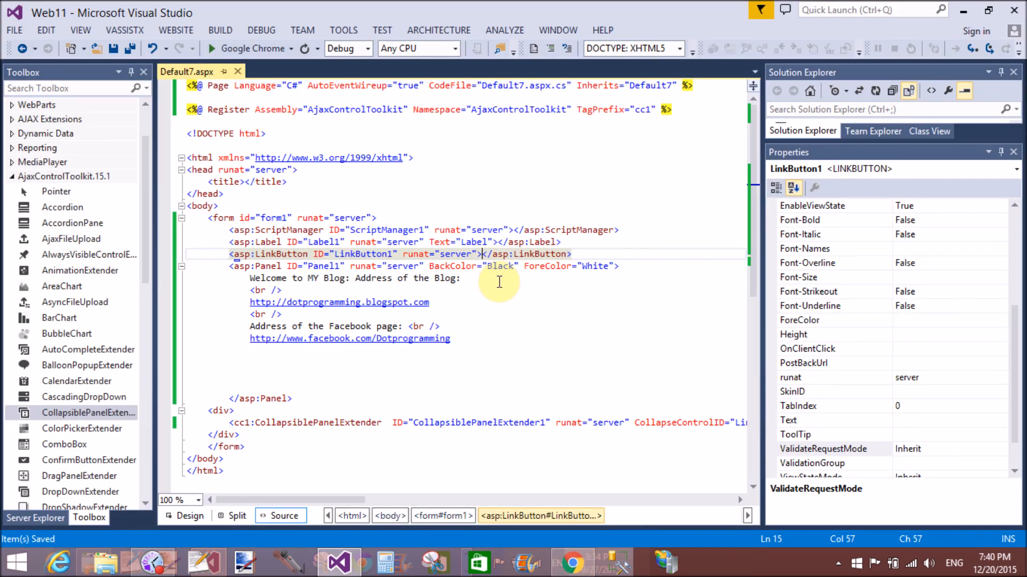
- Set LinkButton1's text to 'Click' between its tags and save the page
type("Click")
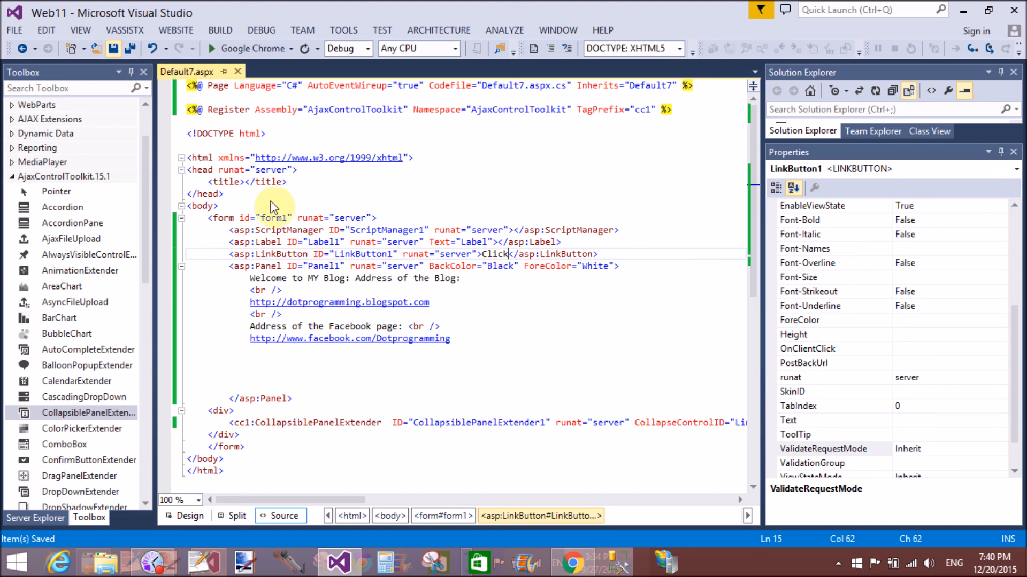
left_click(211, 48)
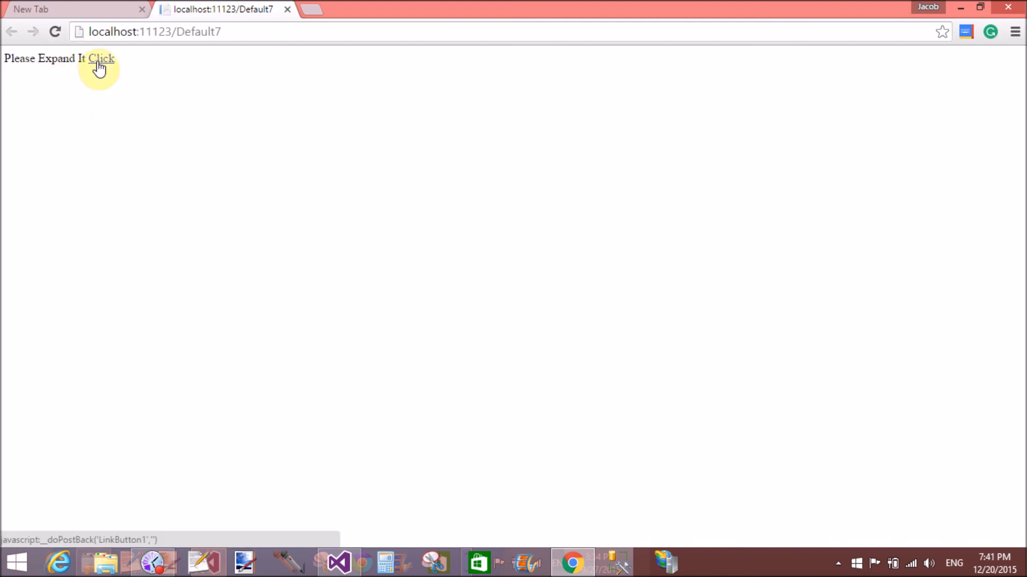
- Use the Click link to expand and then collapse the black blog panel, label updating each time
left_click(101, 58)
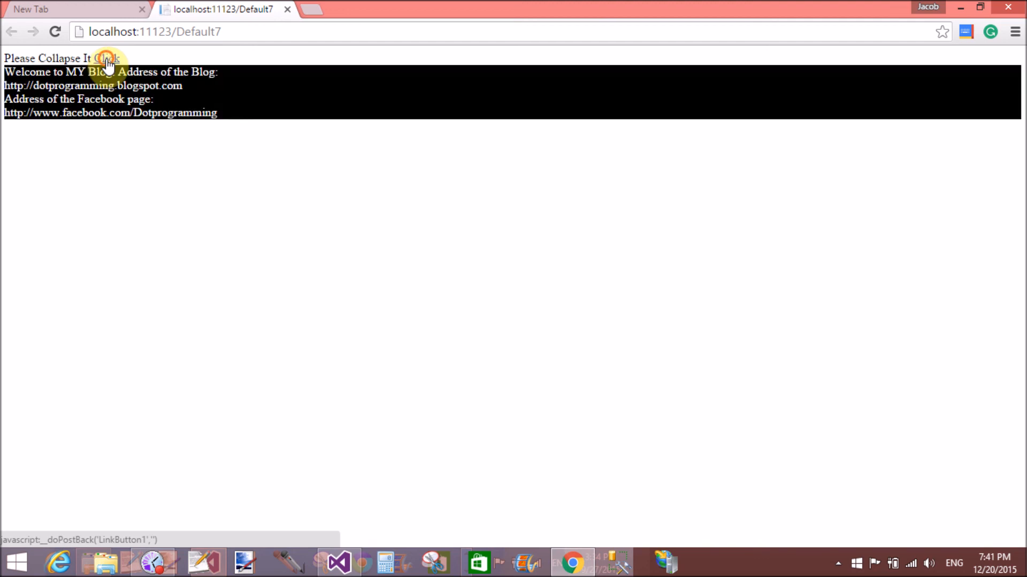
left_click(103, 57)
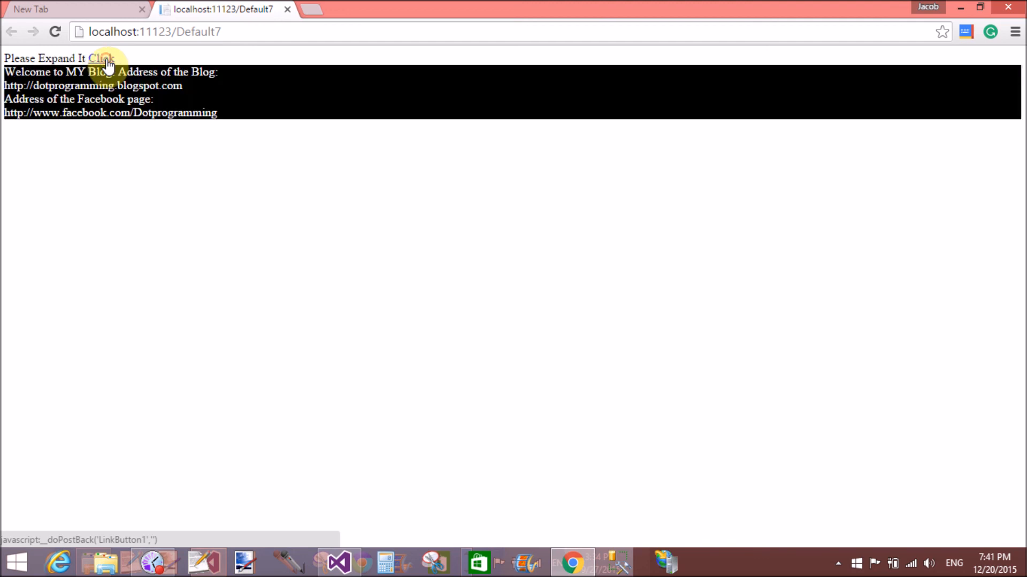